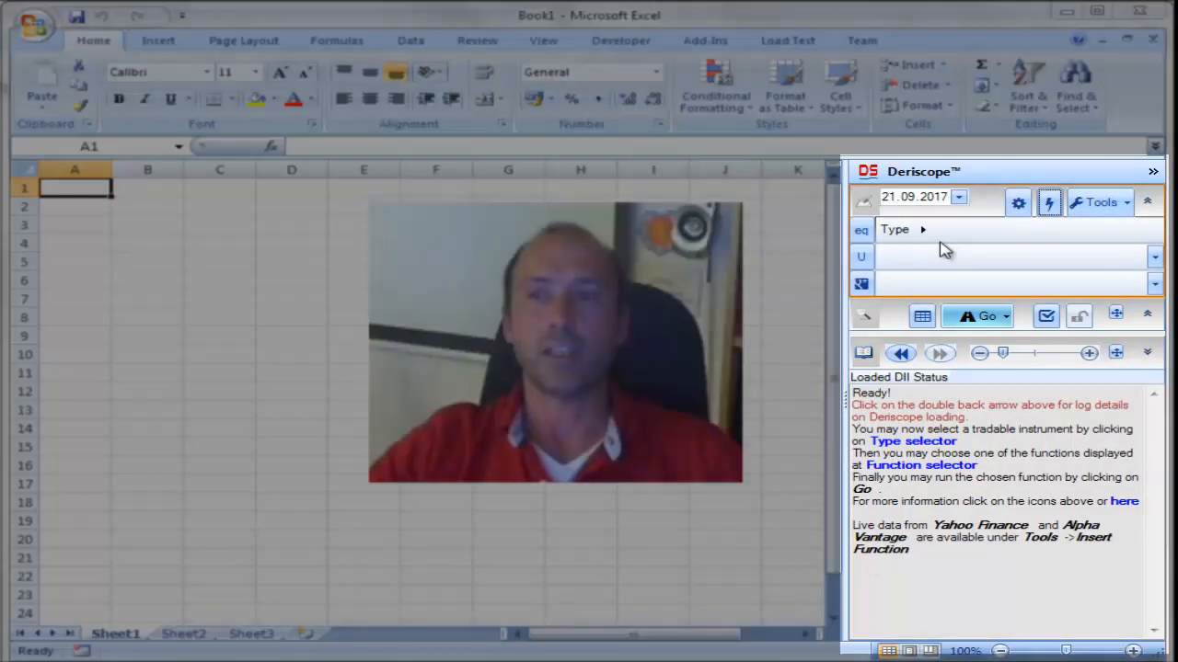
{"action": "mouse_move", "coordinate": [923, 229]}
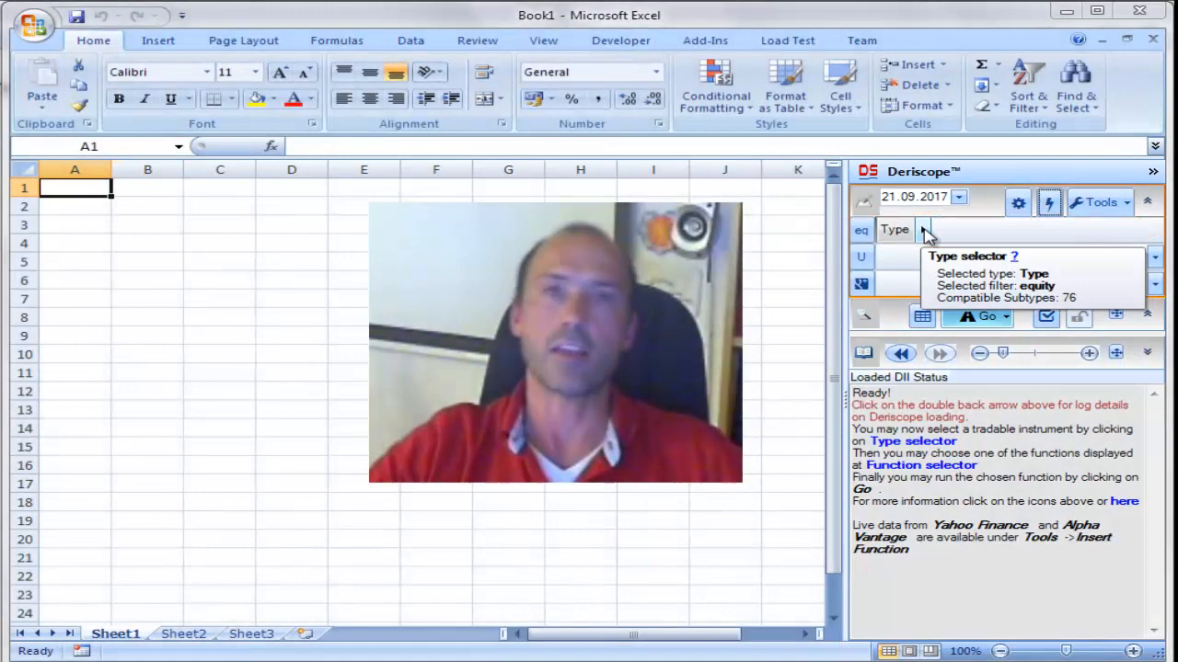
Select Tradable > Option > Vanilla Option > Stock Index Option as the Deriscope object type
{"action": "left_click", "coordinate": [923, 229]}
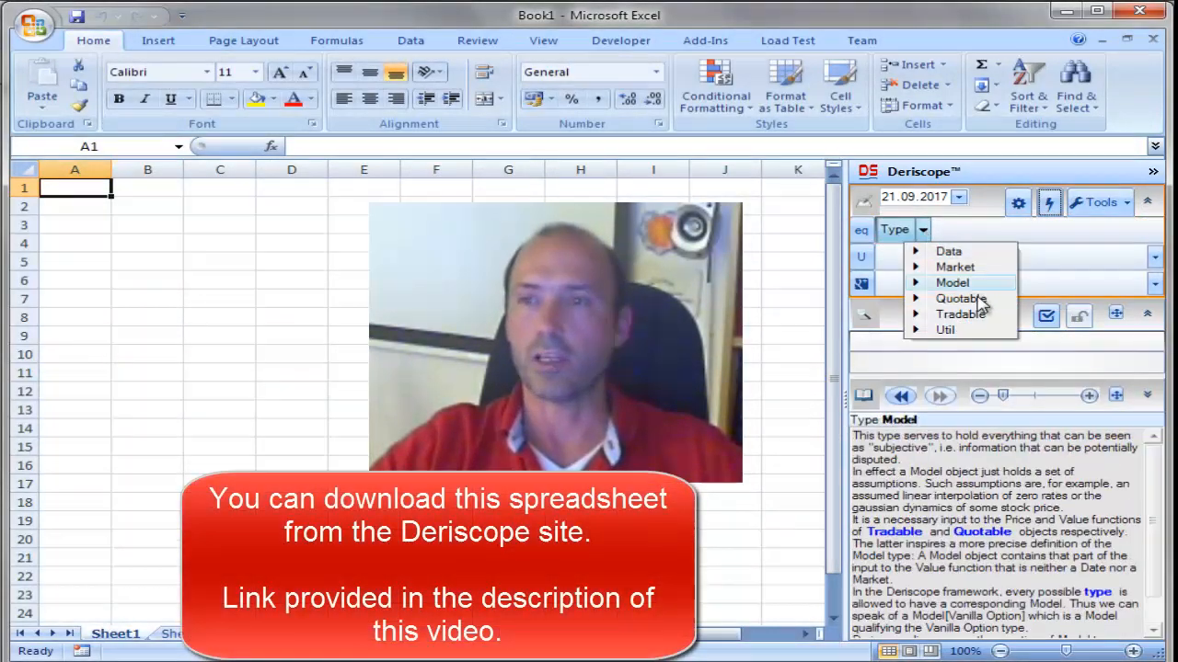
{"action": "left_click", "coordinate": [960, 314]}
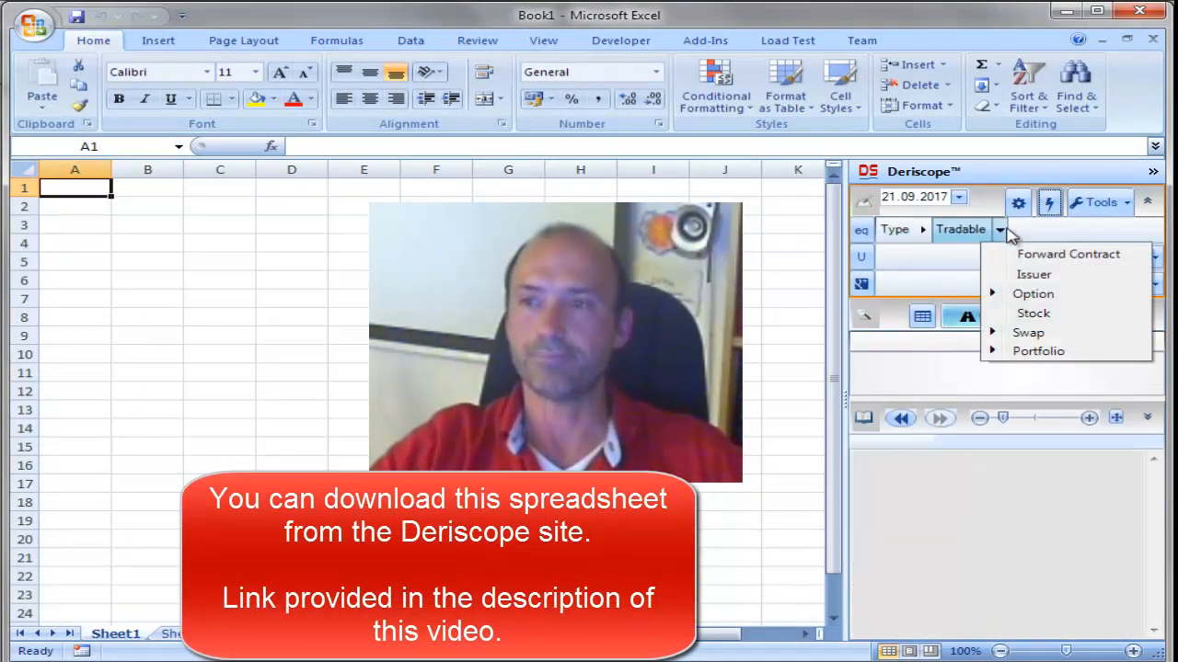
{"action": "left_click", "coordinate": [1034, 293]}
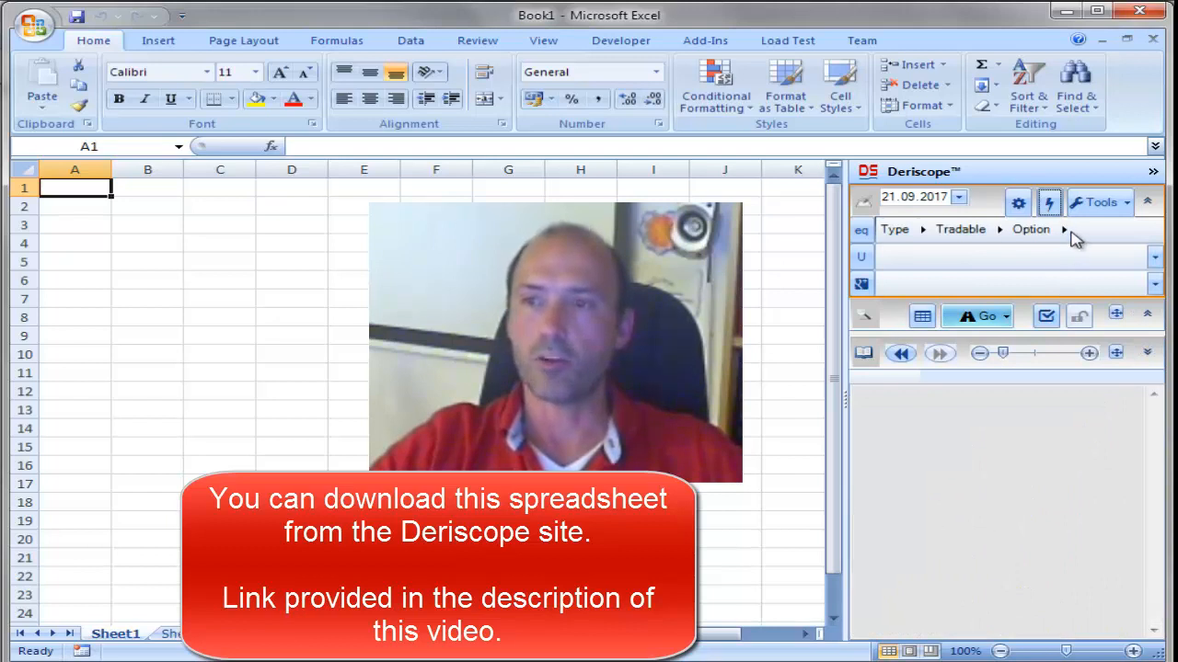
{"action": "left_click", "coordinate": [1062, 229]}
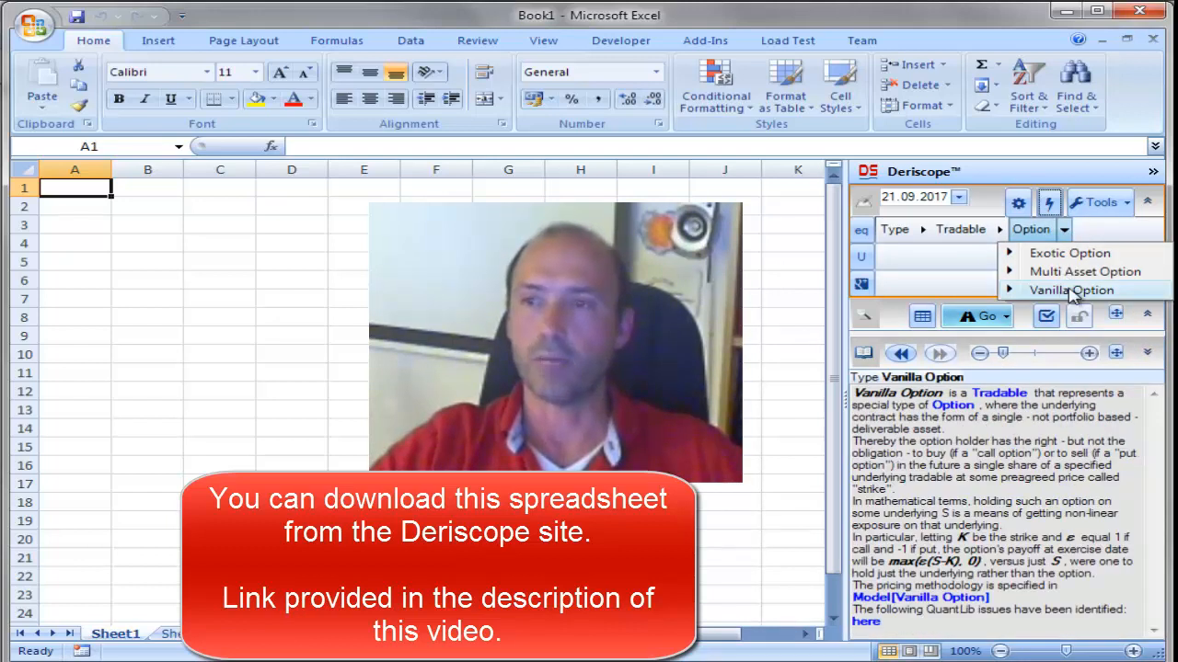
{"action": "left_click", "coordinate": [1070, 289]}
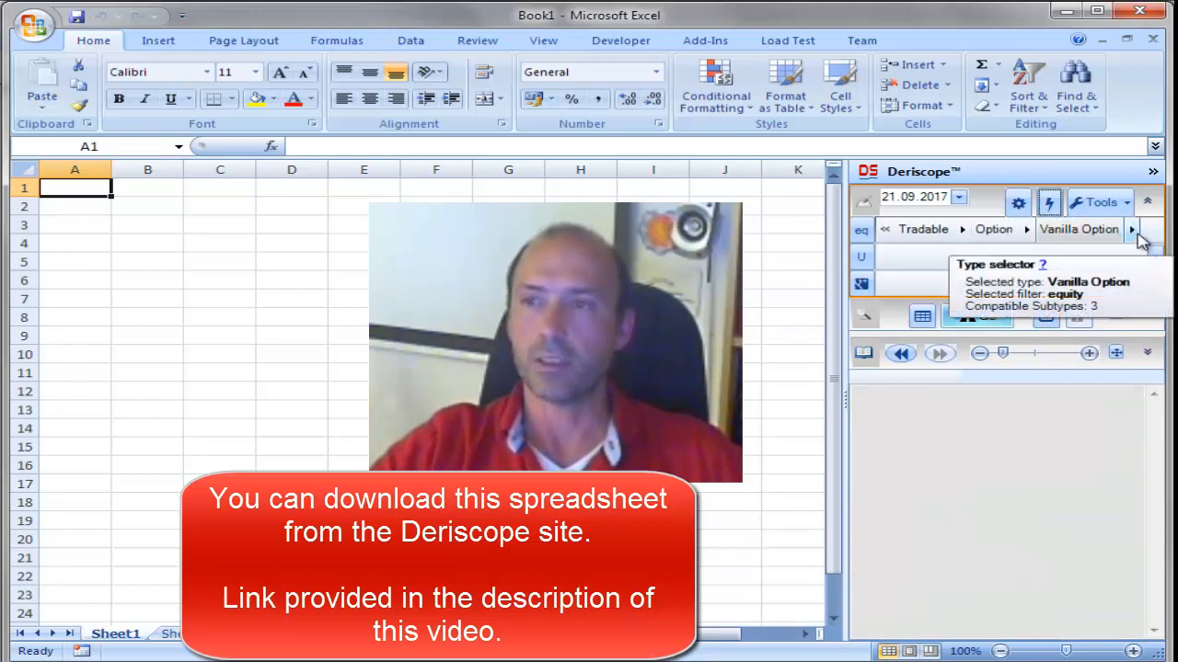
{"action": "left_click", "coordinate": [1132, 230]}
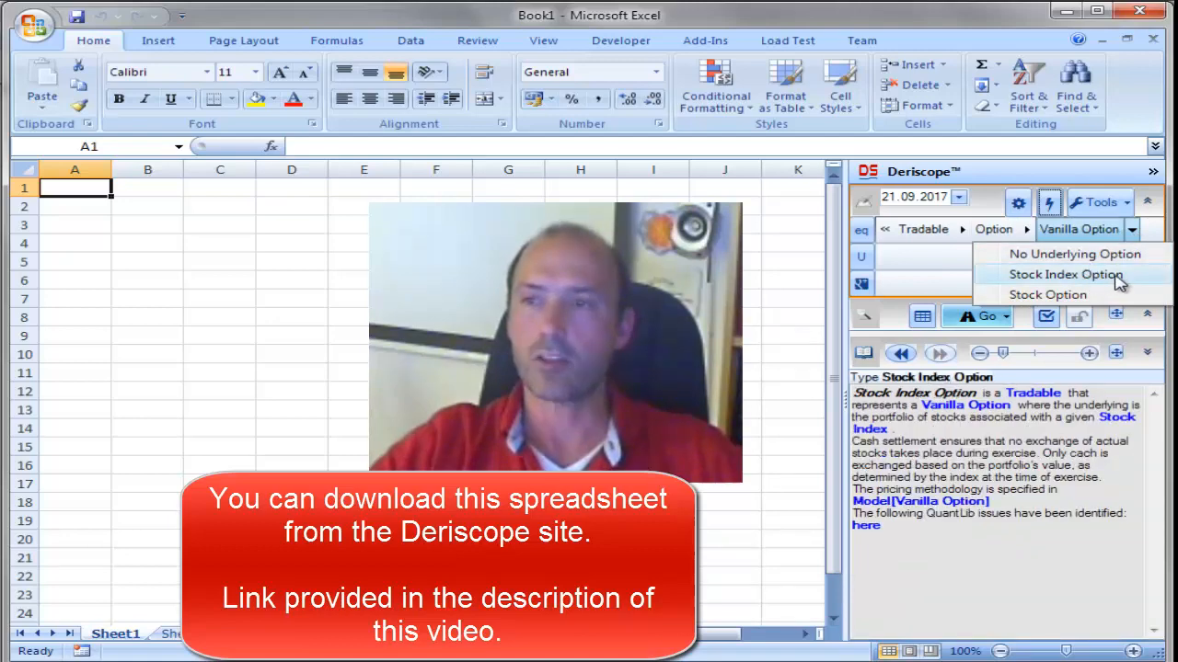
{"action": "left_click", "coordinate": [1066, 274]}
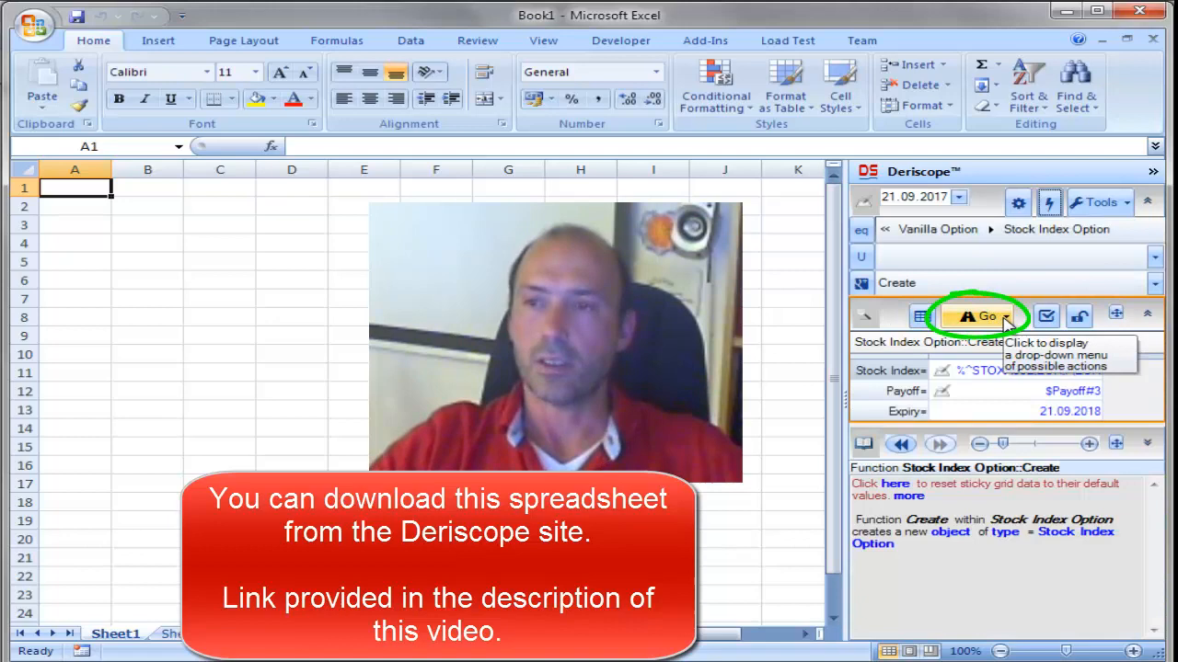
Paste the option and payoff objects, then browse its Stock Index, Portfolio and STOXX50E live data
{"action": "left_click", "coordinate": [986, 316]}
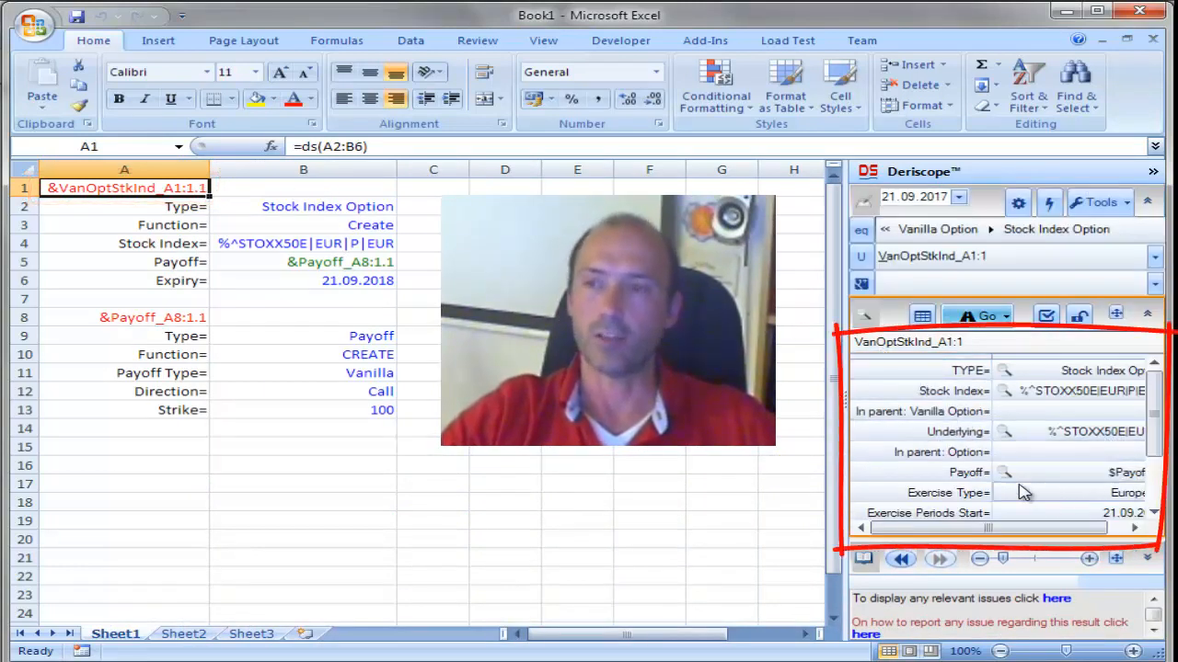
{"action": "left_click", "coordinate": [1012, 391]}
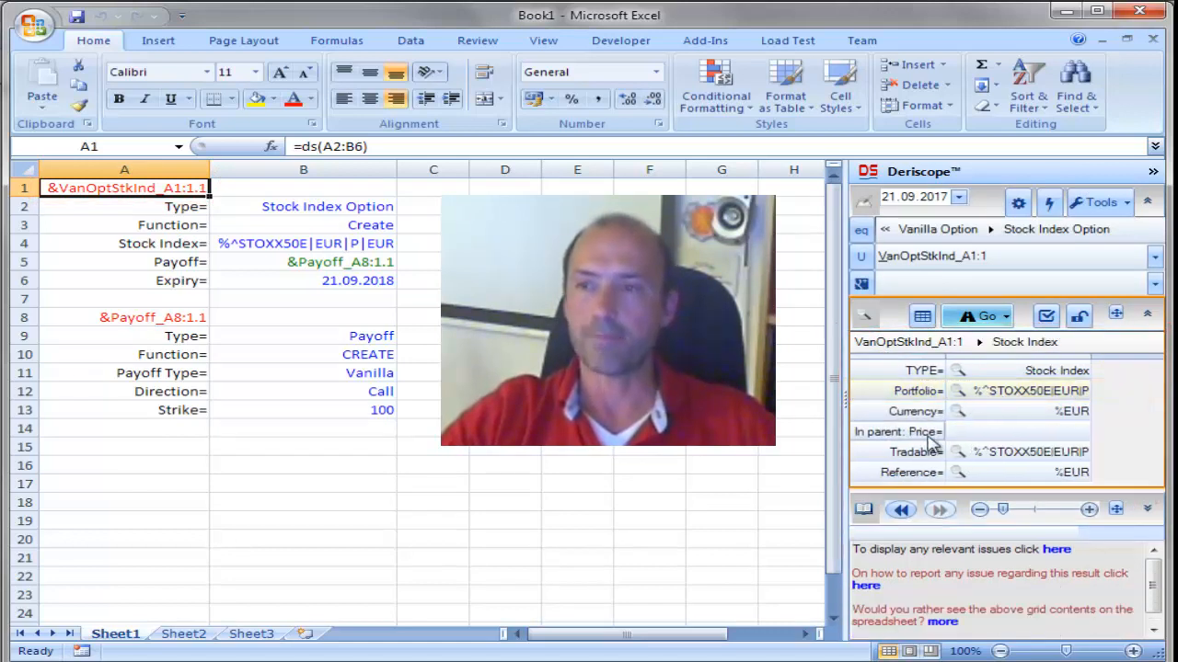
{"action": "mouse_move", "coordinate": [961, 393]}
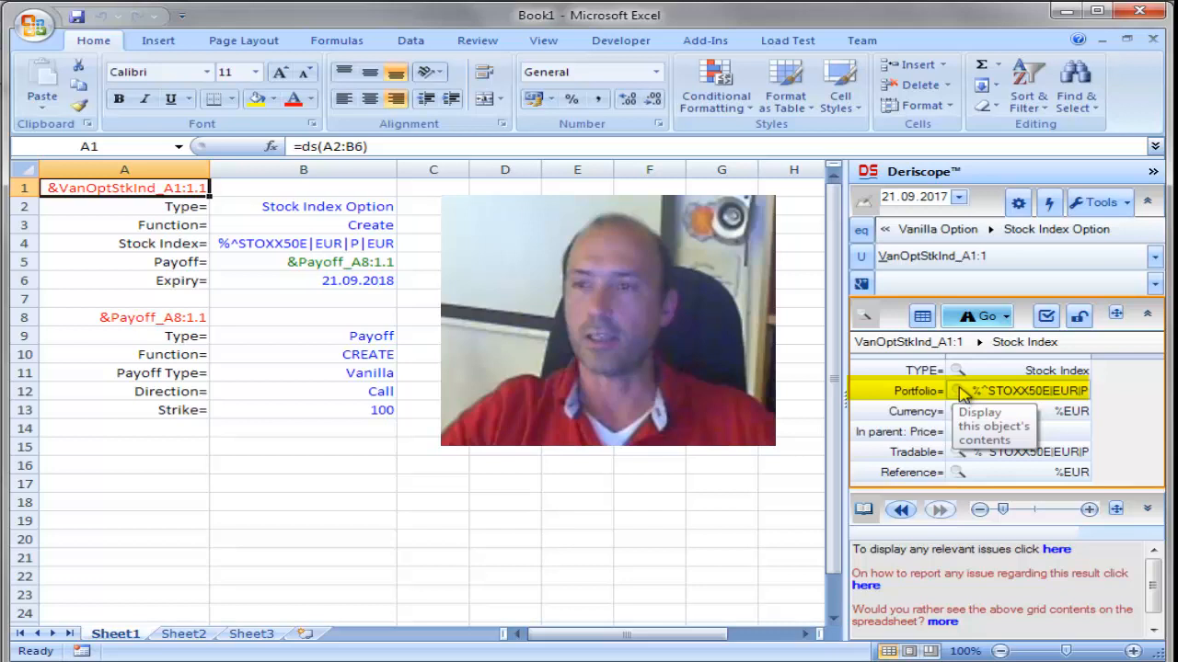
{"action": "left_click", "coordinate": [958, 390]}
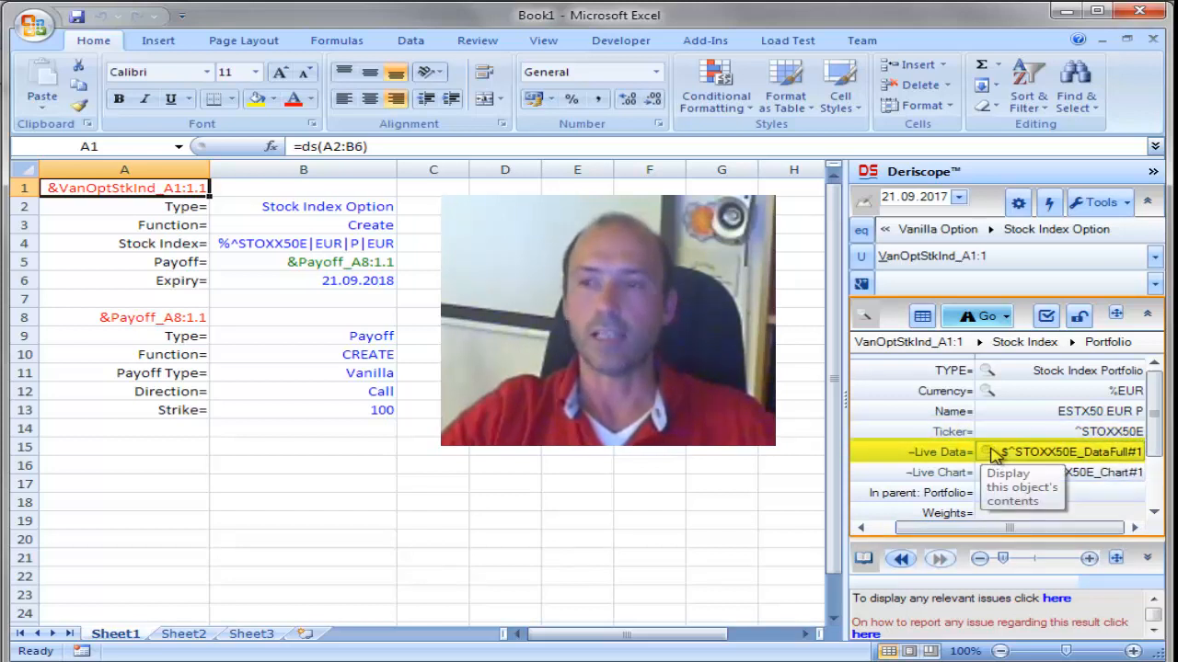
{"action": "left_click", "coordinate": [987, 452]}
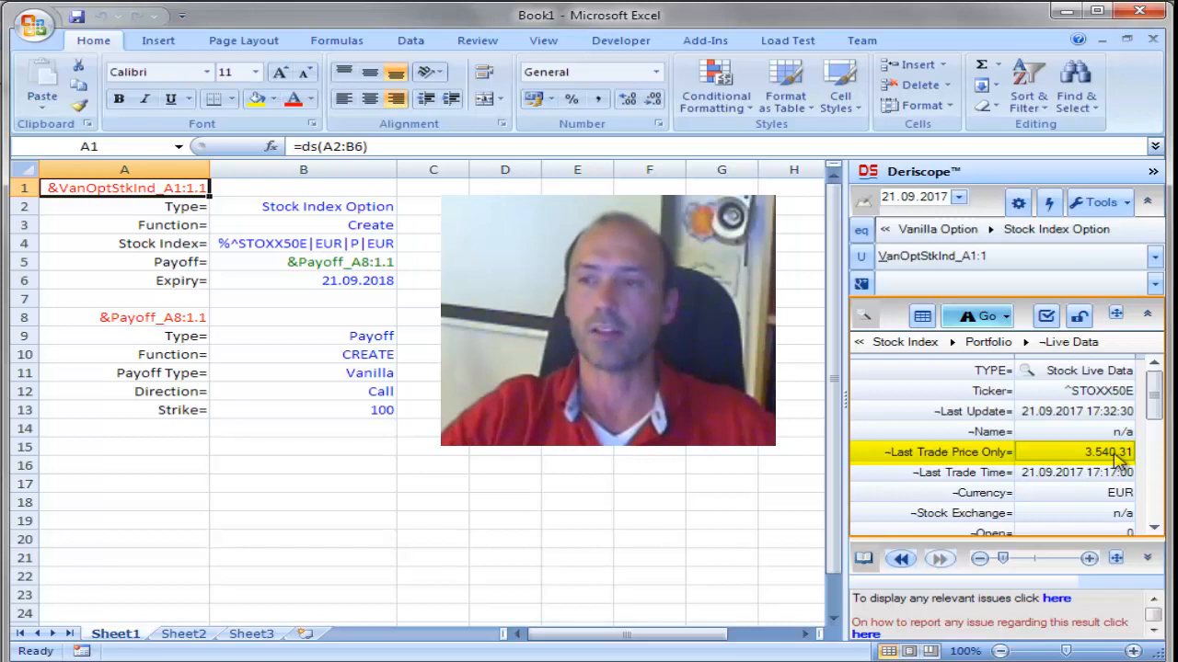
{"action": "mouse_move", "coordinate": [1017, 501]}
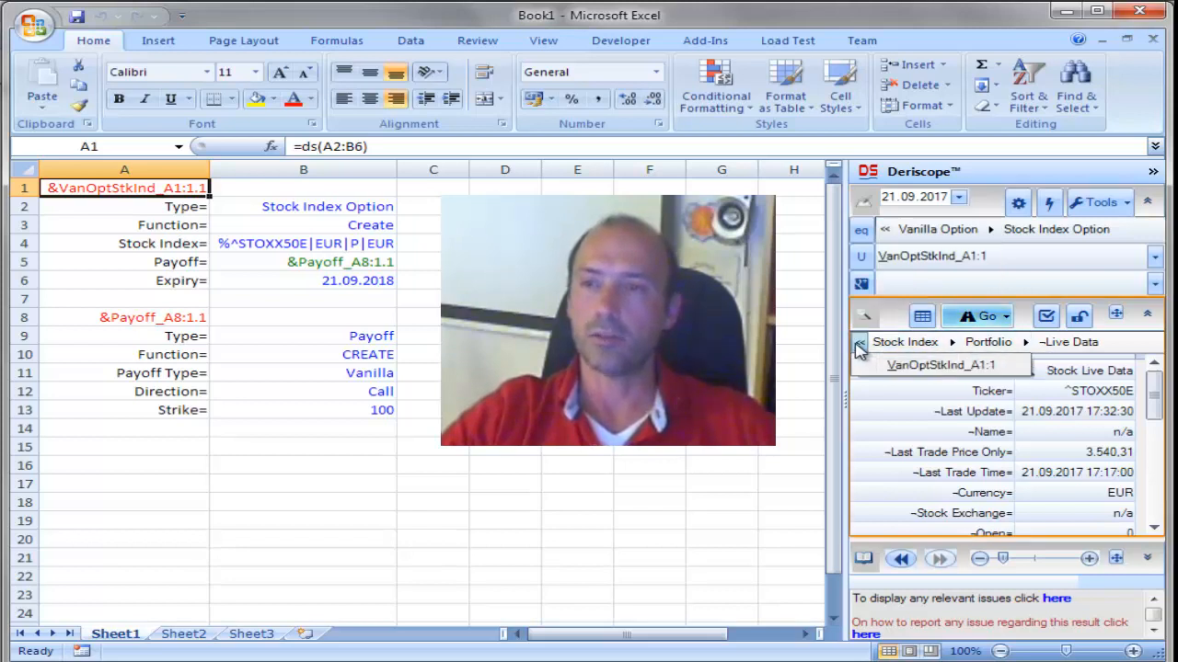
Return to the VanOptStkInd_A1:1 top-level contents and select D1 as the output cell
{"action": "left_click", "coordinate": [860, 342]}
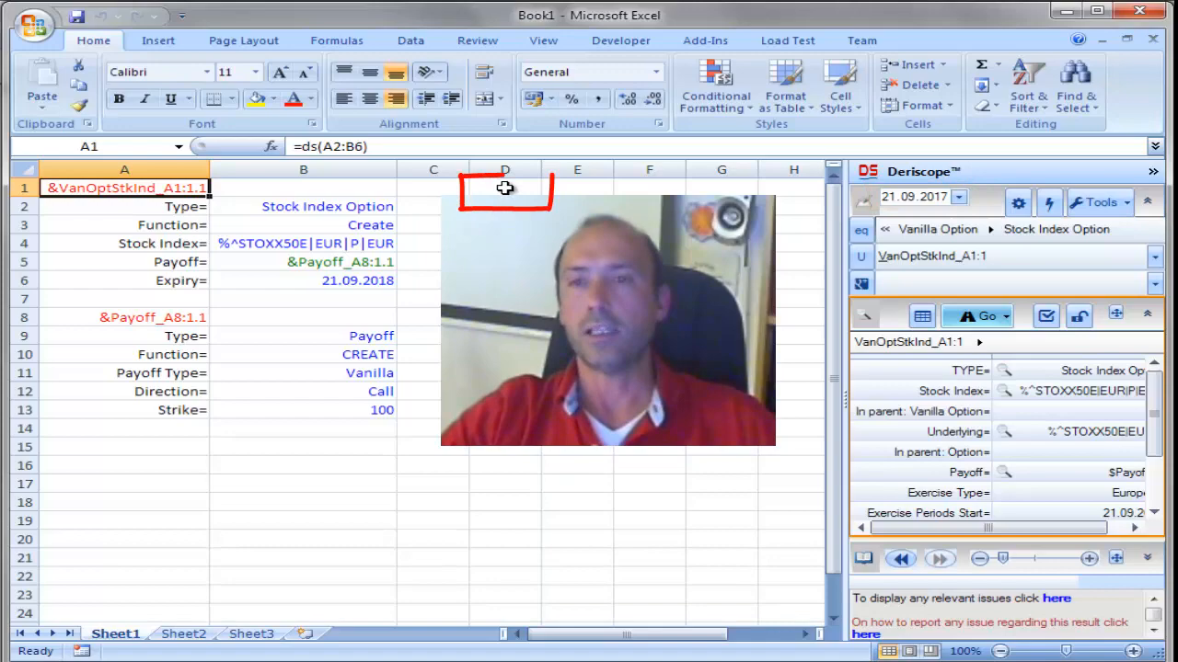
{"action": "left_click", "coordinate": [504, 187]}
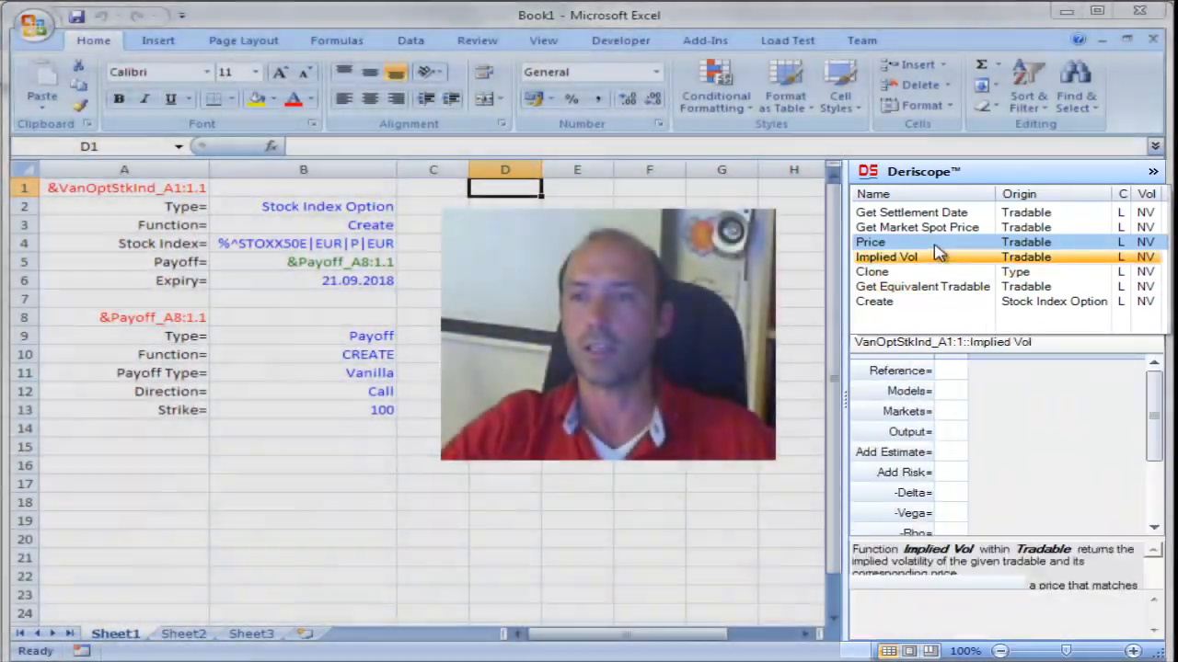
Choose Price and set its market $VolCrv Vol Input to Maturity-Strike instead of flat 0.2
{"action": "left_click", "coordinate": [869, 242]}
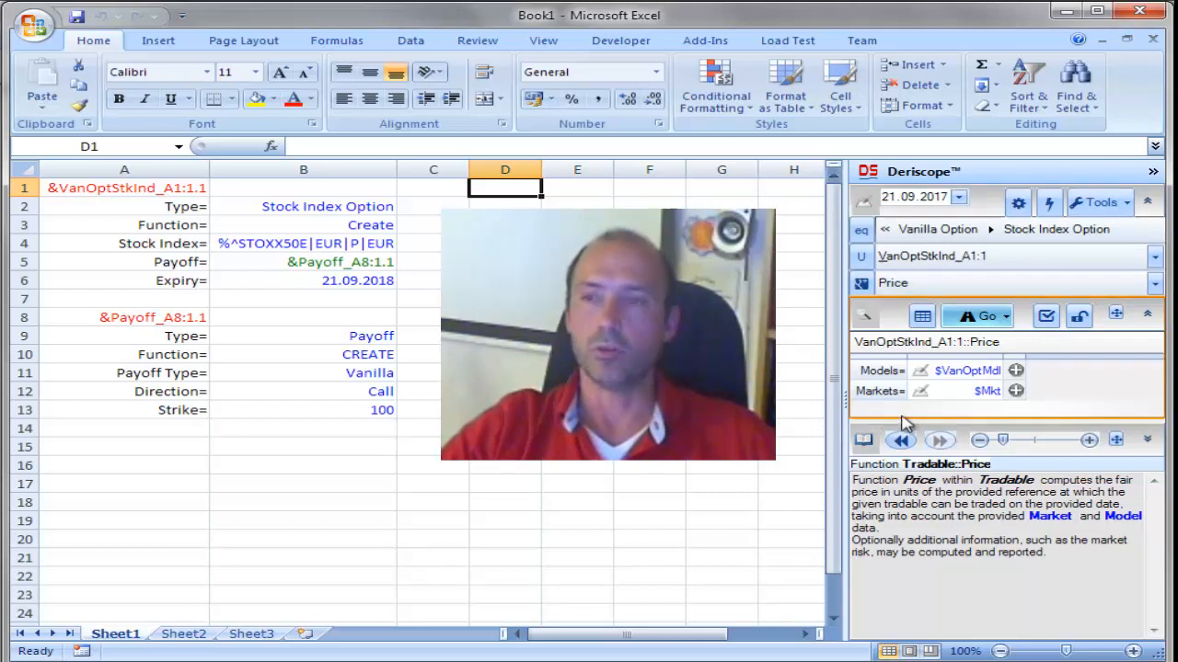
{"action": "mouse_move", "coordinate": [926, 414]}
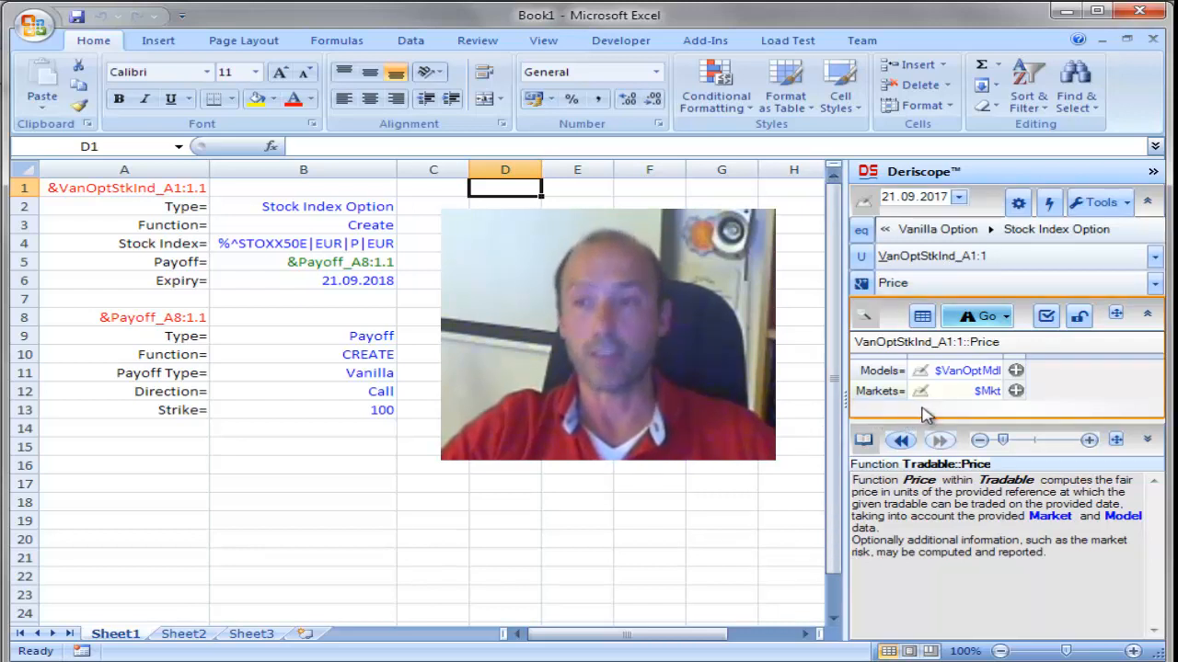
{"action": "mouse_move", "coordinate": [920, 391]}
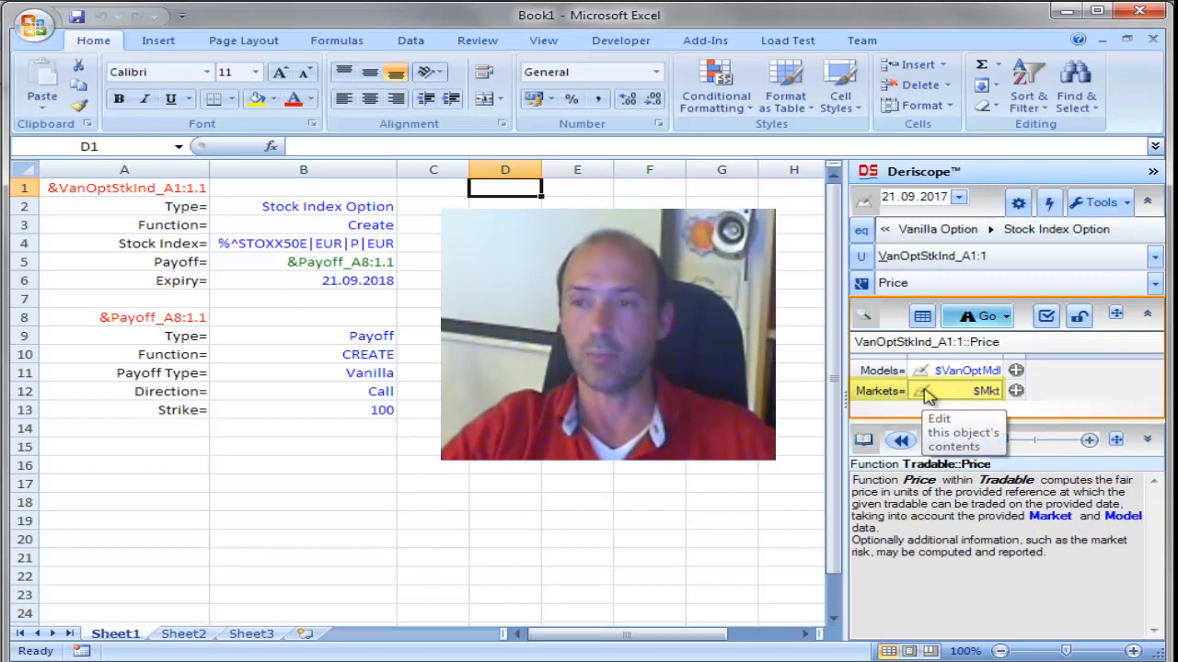
{"action": "left_click", "coordinate": [927, 391]}
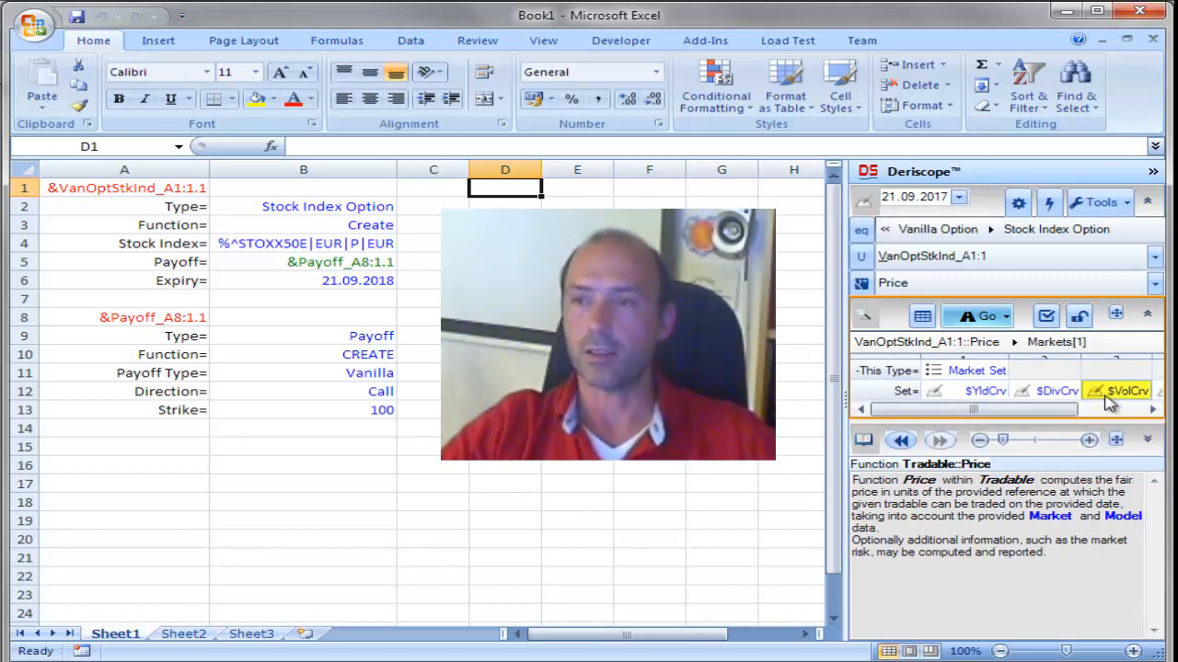
{"action": "left_click", "coordinate": [1126, 390]}
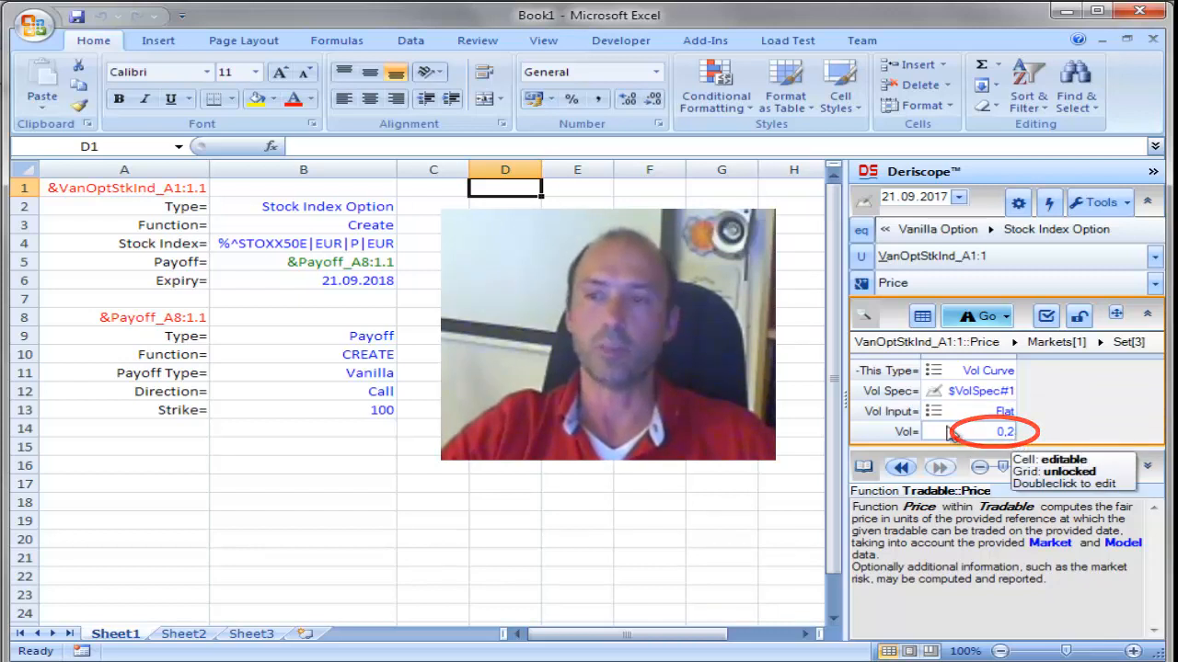
{"action": "mouse_move", "coordinate": [933, 411]}
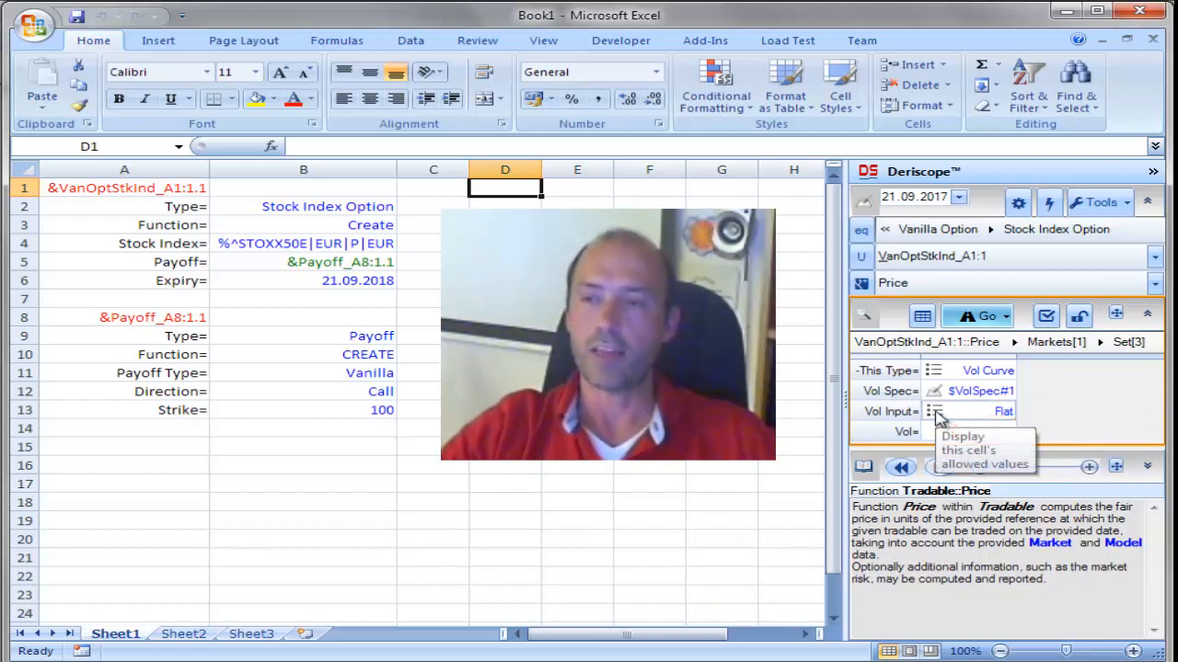
{"action": "left_click", "coordinate": [935, 411]}
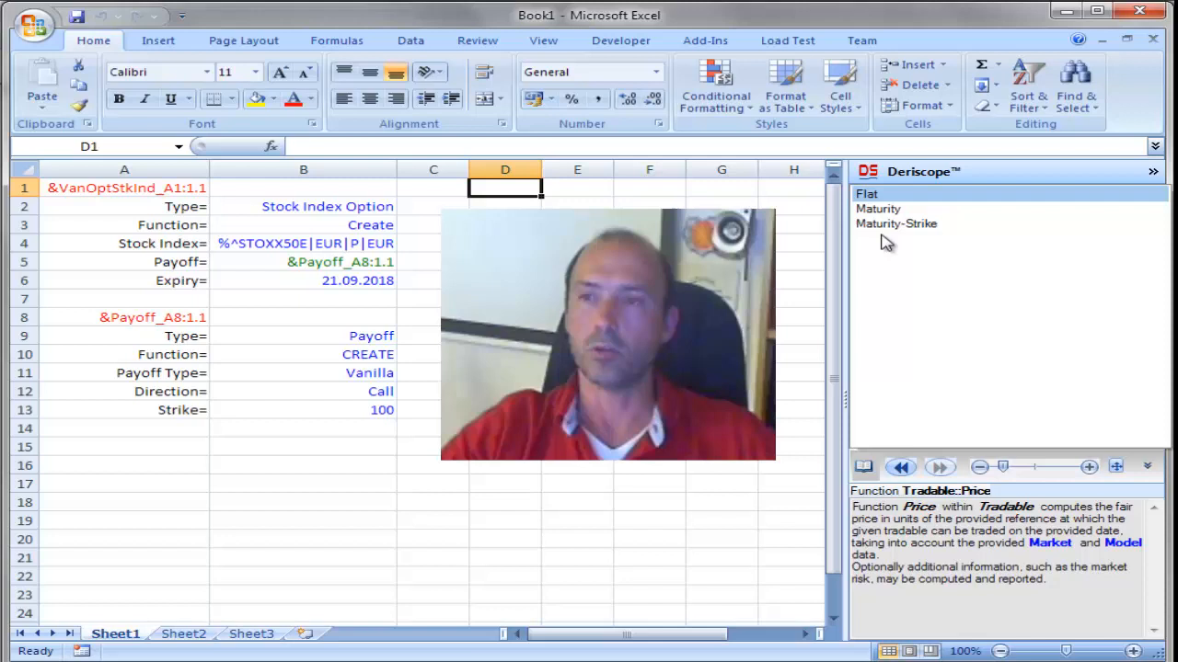
{"action": "left_click", "coordinate": [896, 224]}
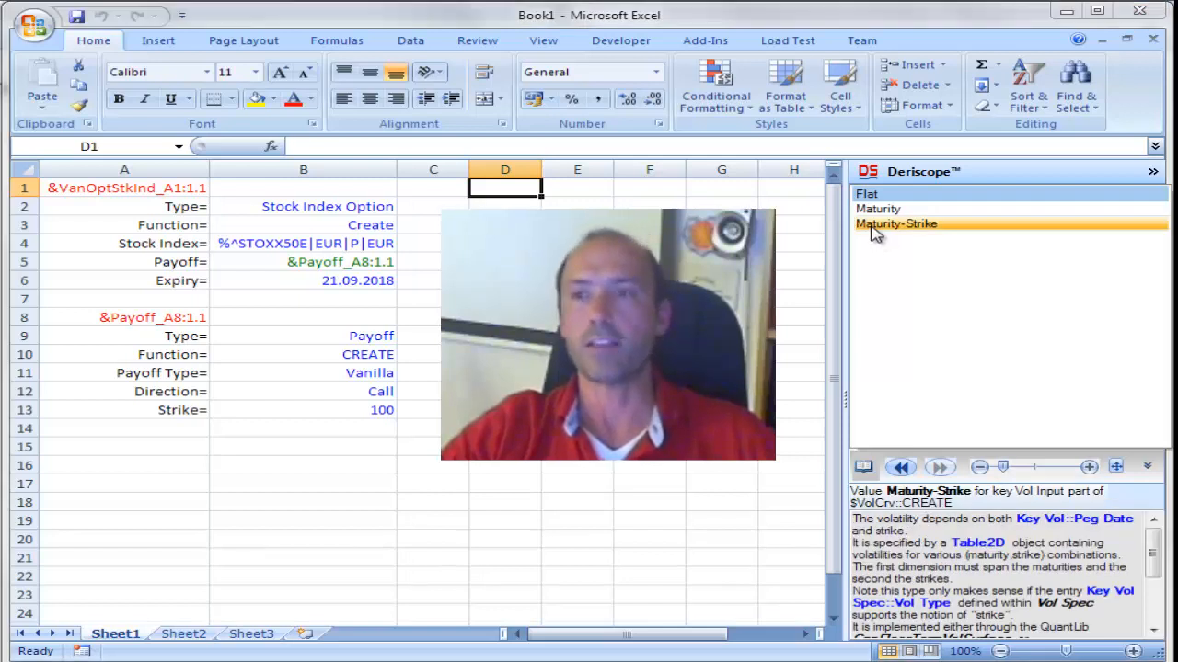
{"action": "left_click", "coordinate": [895, 224]}
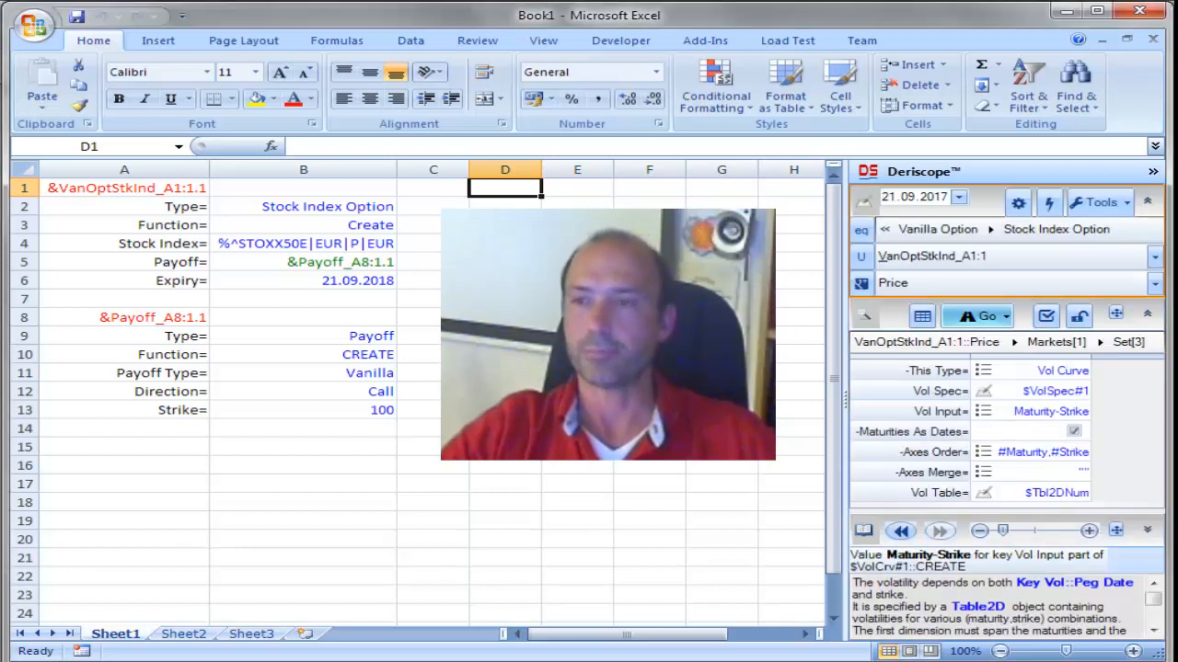
{"action": "left_click", "coordinate": [977, 315]}
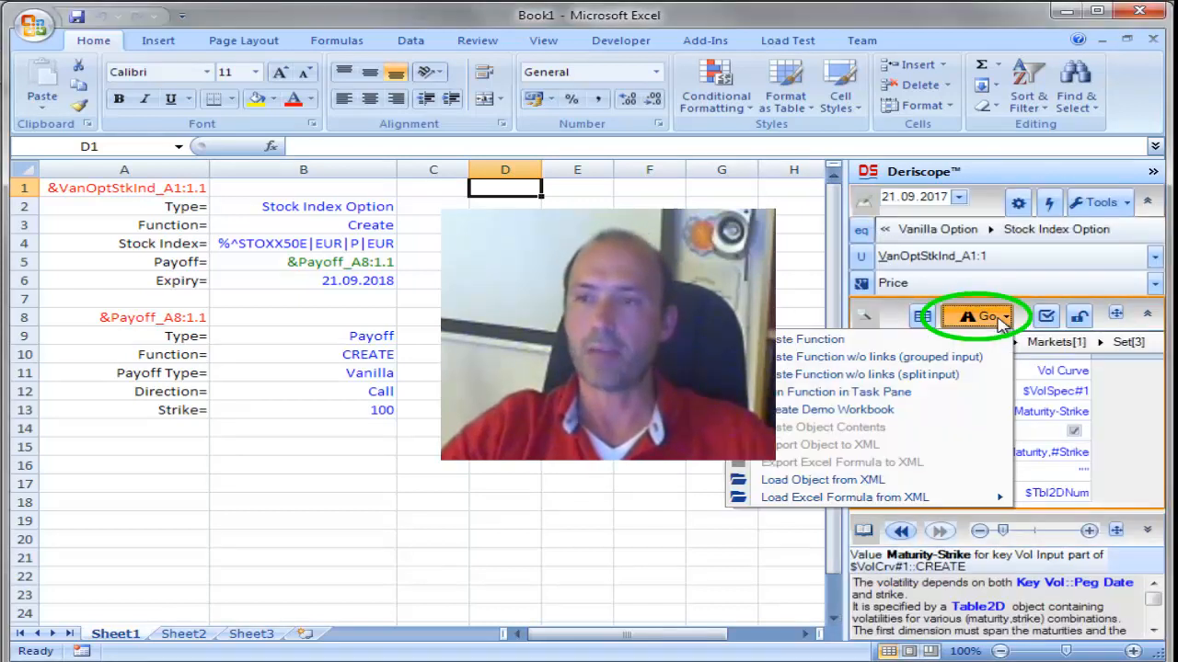
{"action": "left_click", "coordinate": [967, 316]}
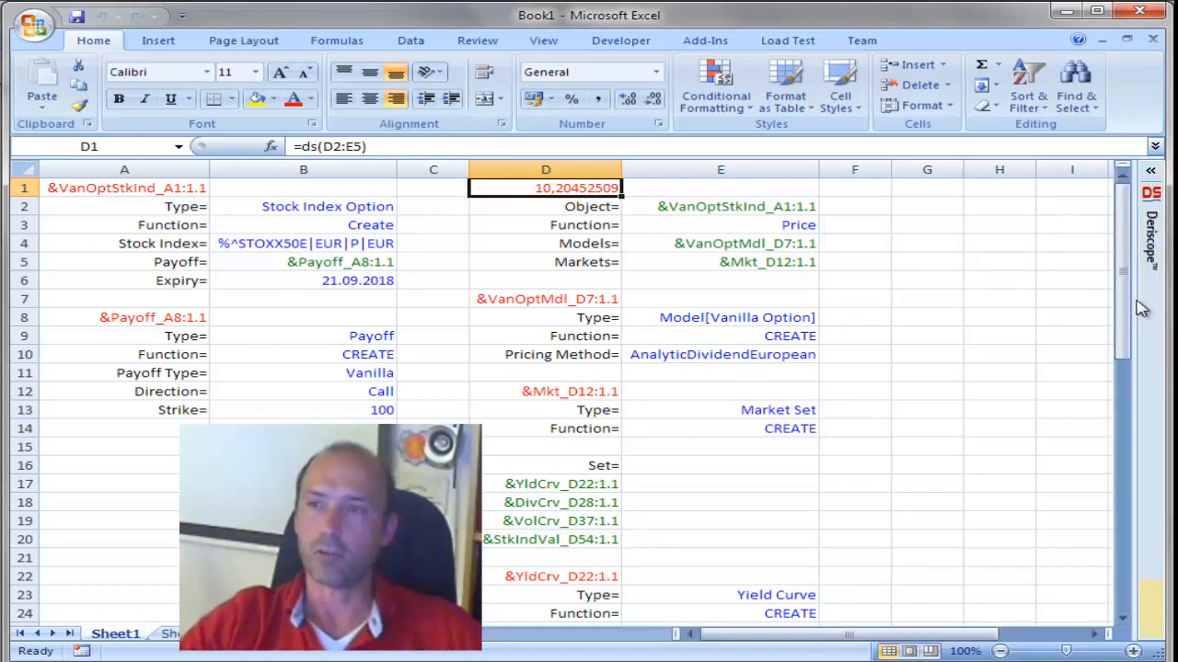
{"action": "mouse_move", "coordinate": [720, 455]}
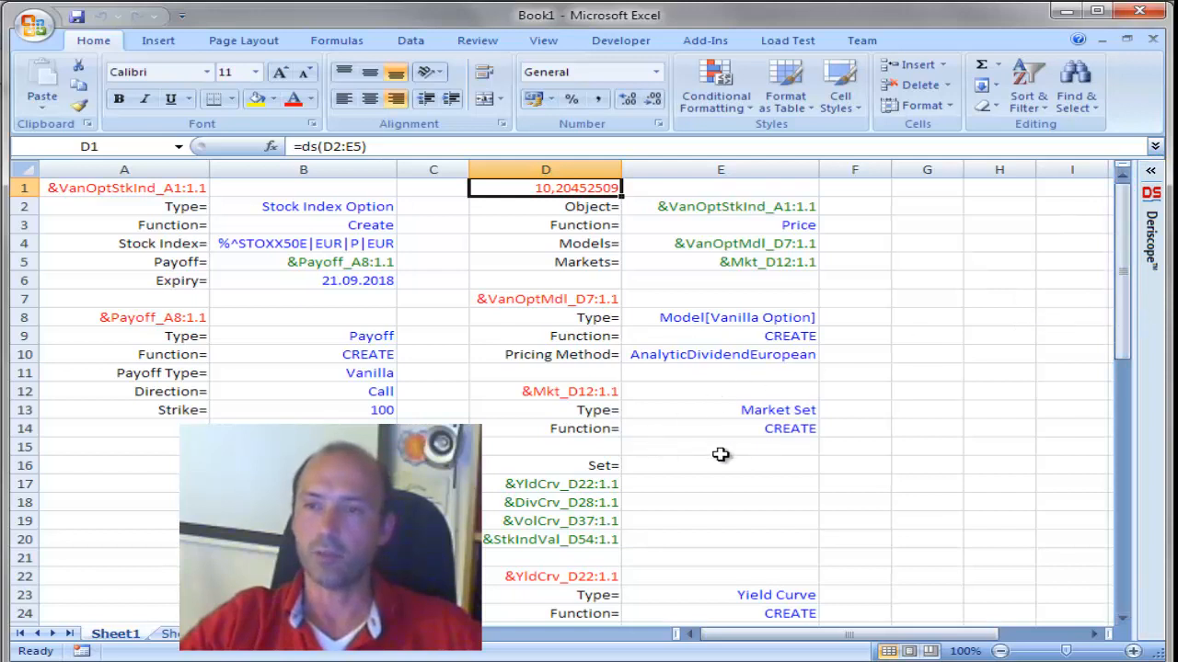
{"action": "mouse_move", "coordinate": [584, 490]}
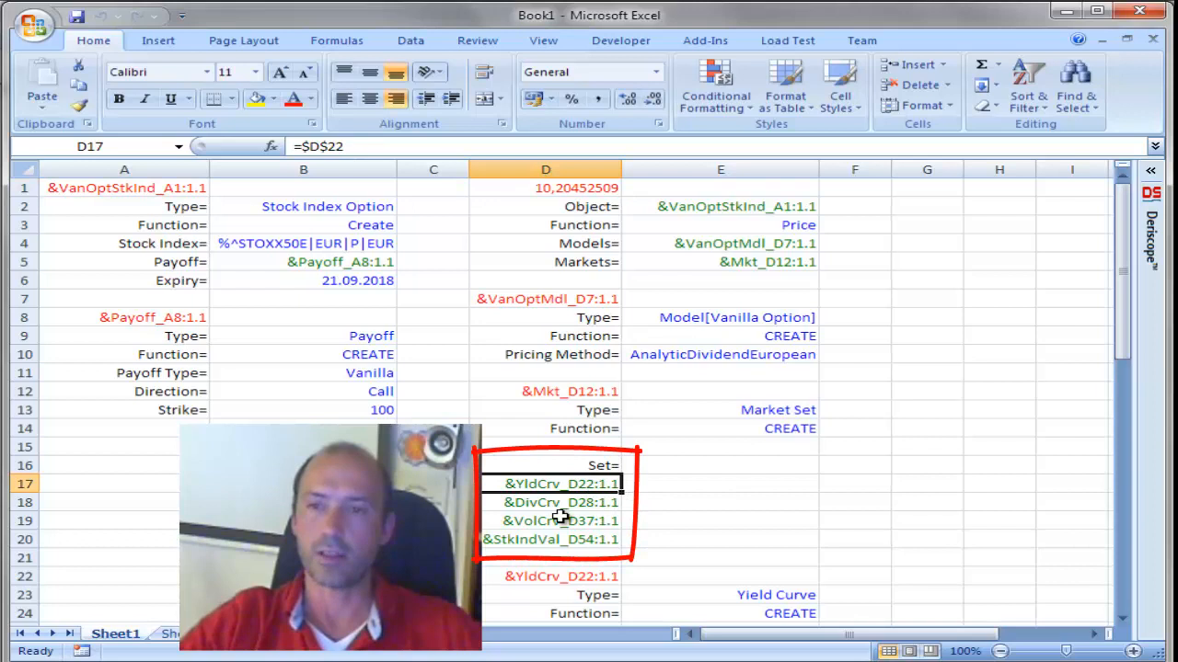
{"action": "left_click", "coordinate": [561, 521]}
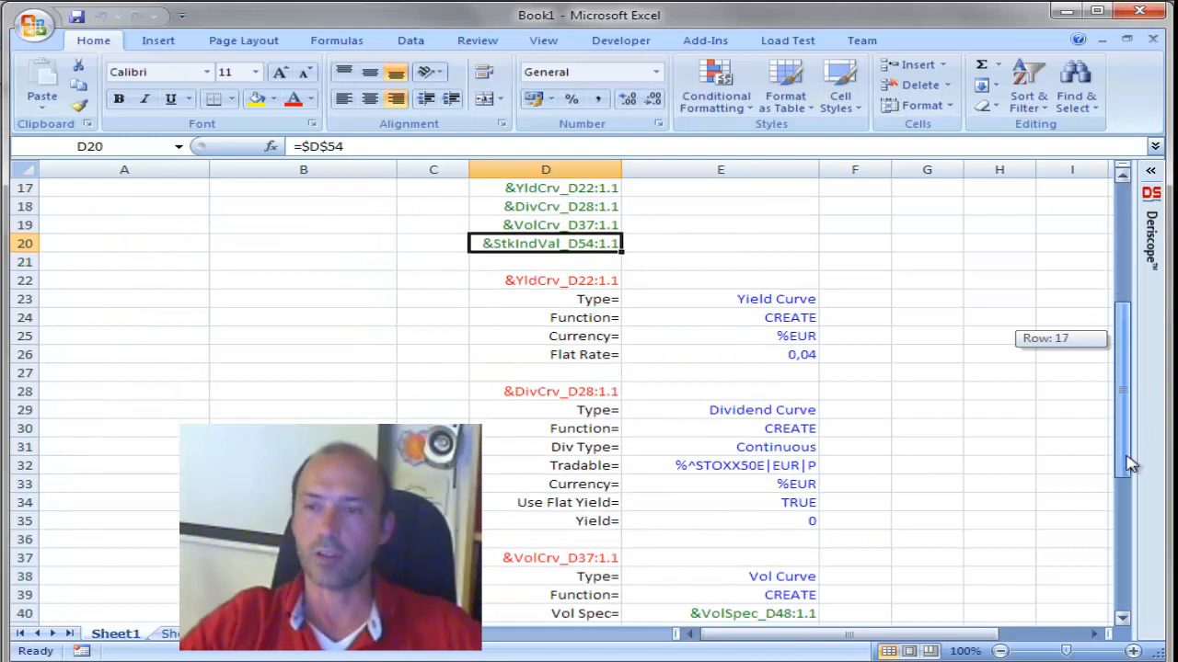
{"action": "scroll", "scroll_direction": "down", "scroll_amount": 3}
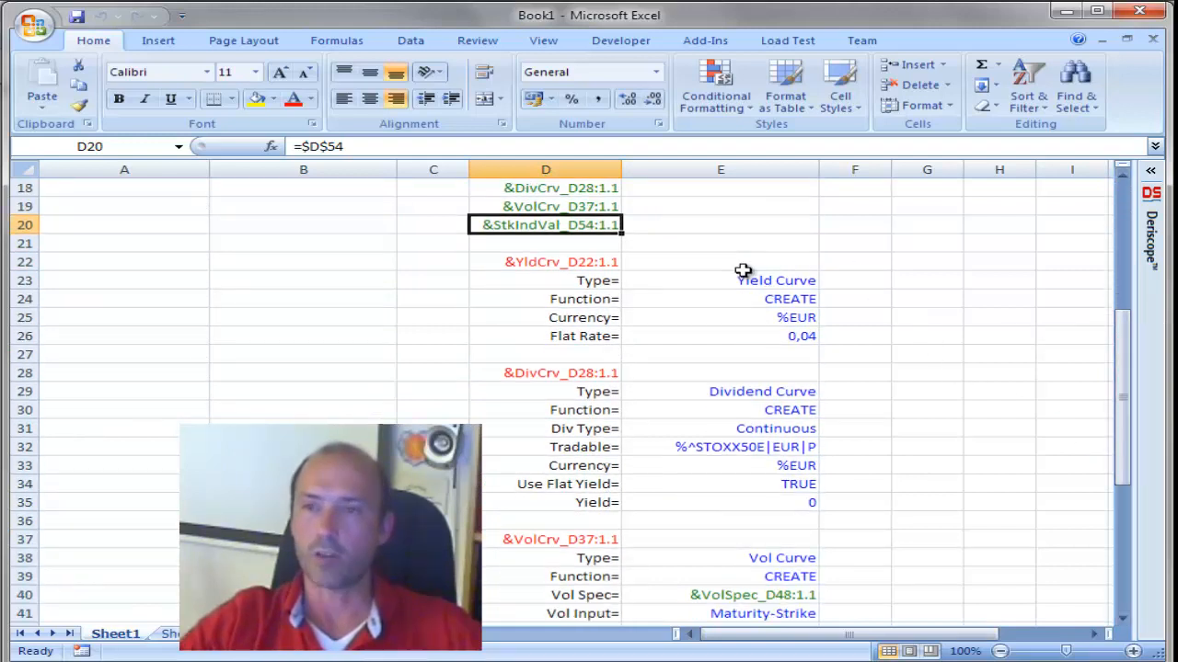
{"action": "left_click", "coordinate": [545, 336]}
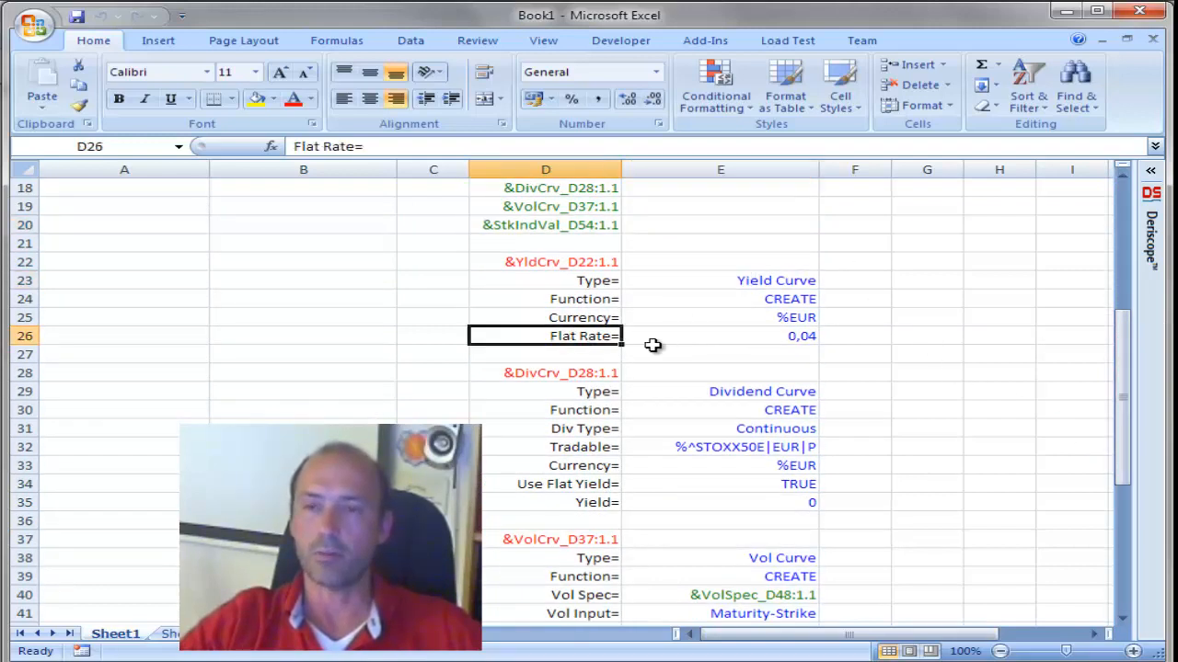
{"action": "left_click", "coordinate": [721, 336]}
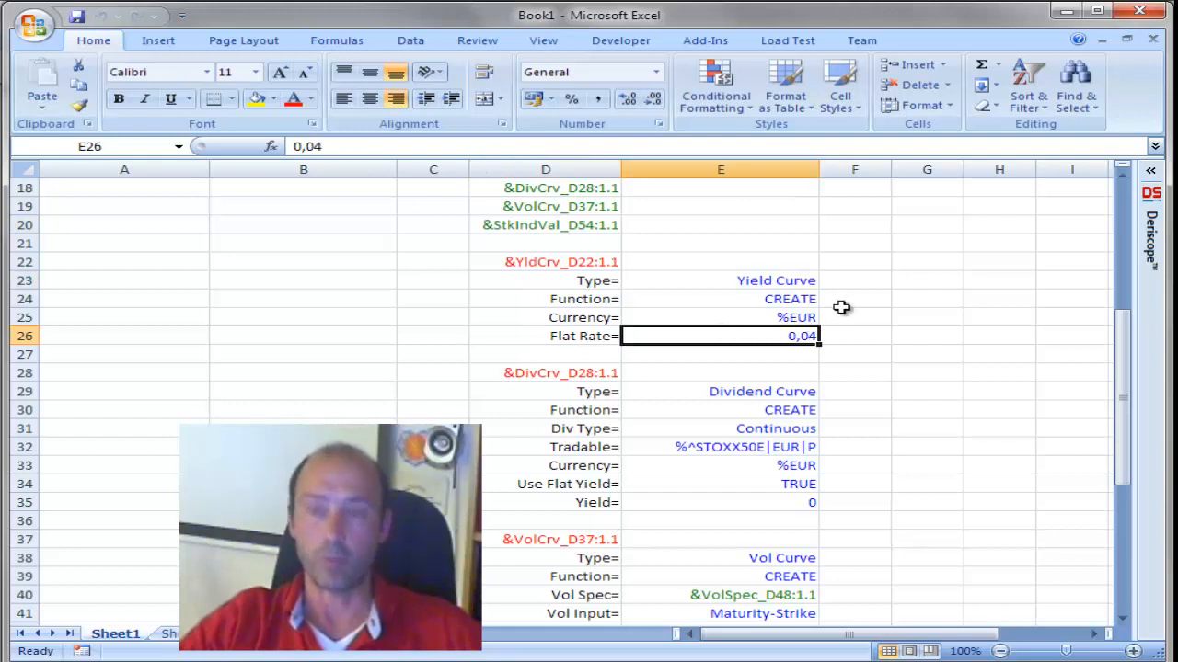
{"action": "mouse_move", "coordinate": [874, 337]}
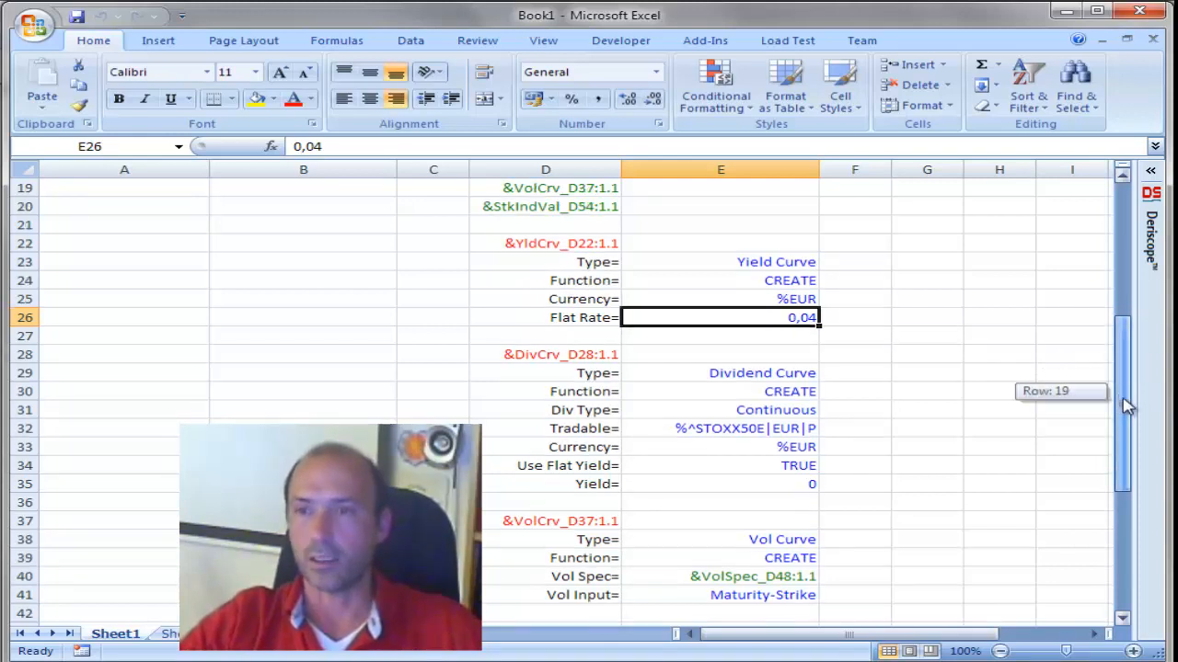
{"action": "scroll", "scroll_direction": "down", "scroll_amount": 3}
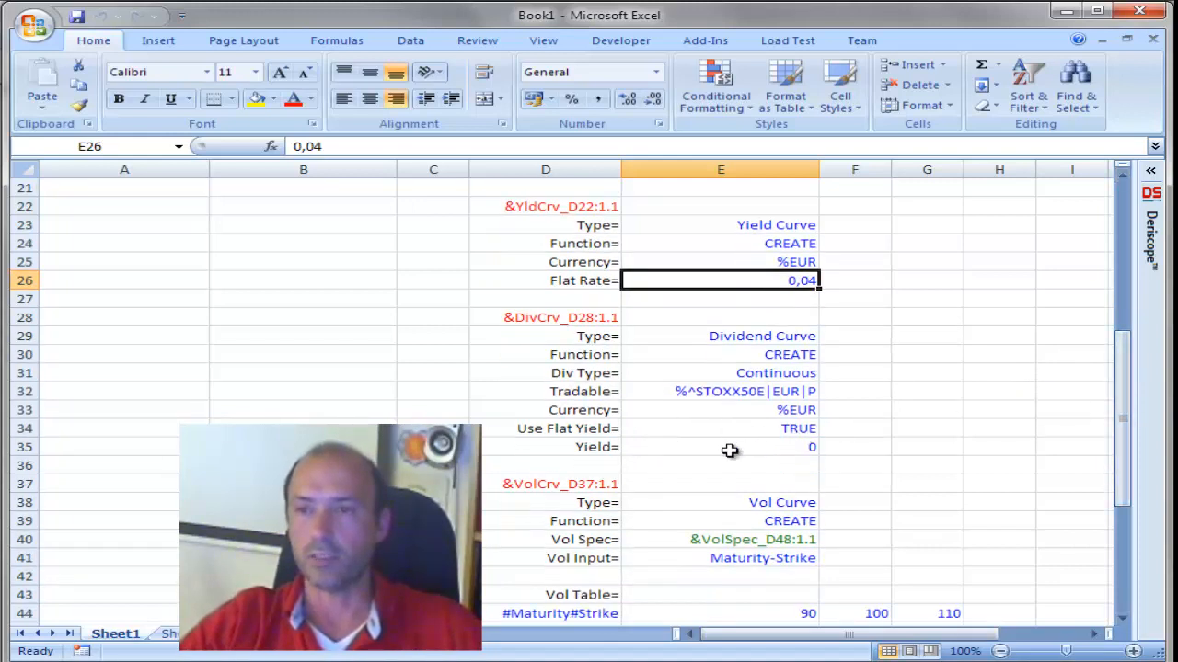
{"action": "left_click", "coordinate": [720, 446]}
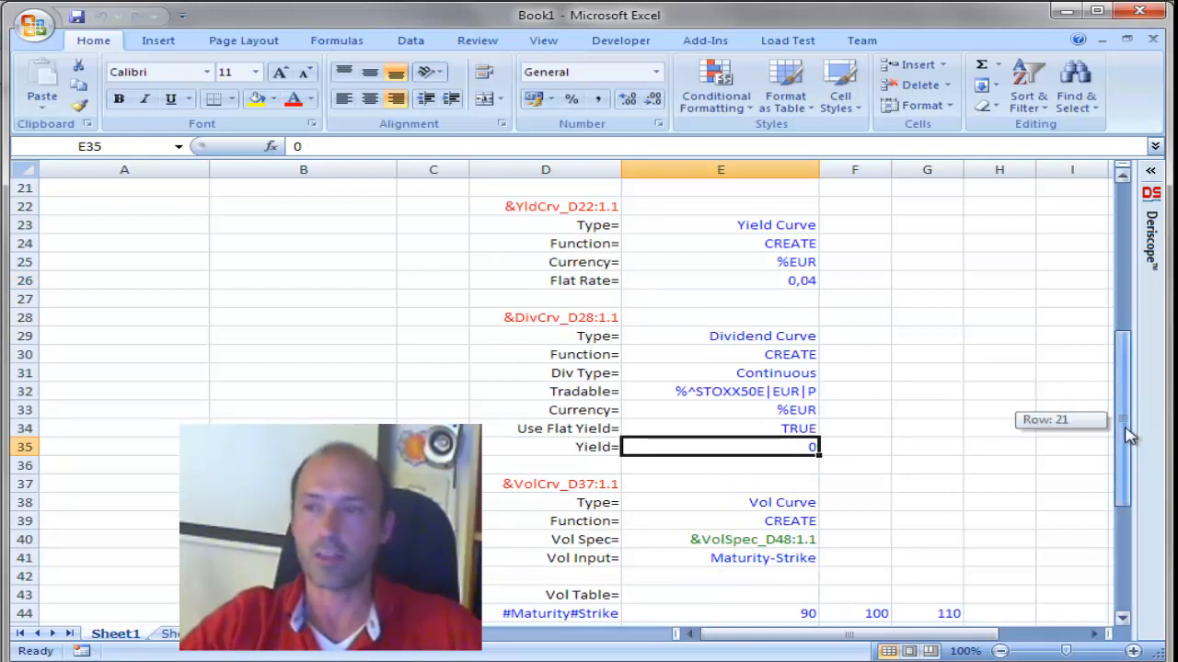
{"action": "scroll", "scroll_direction": "down", "scroll_amount": 3}
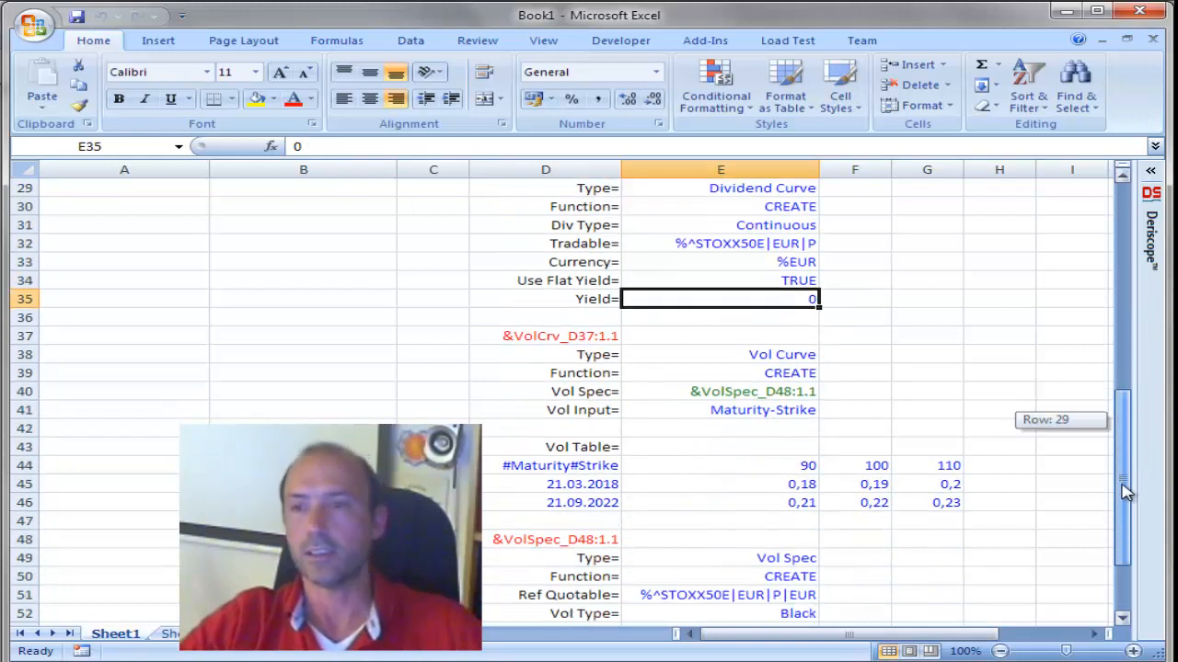
{"action": "scroll", "scroll_direction": "down", "scroll_amount": 3}
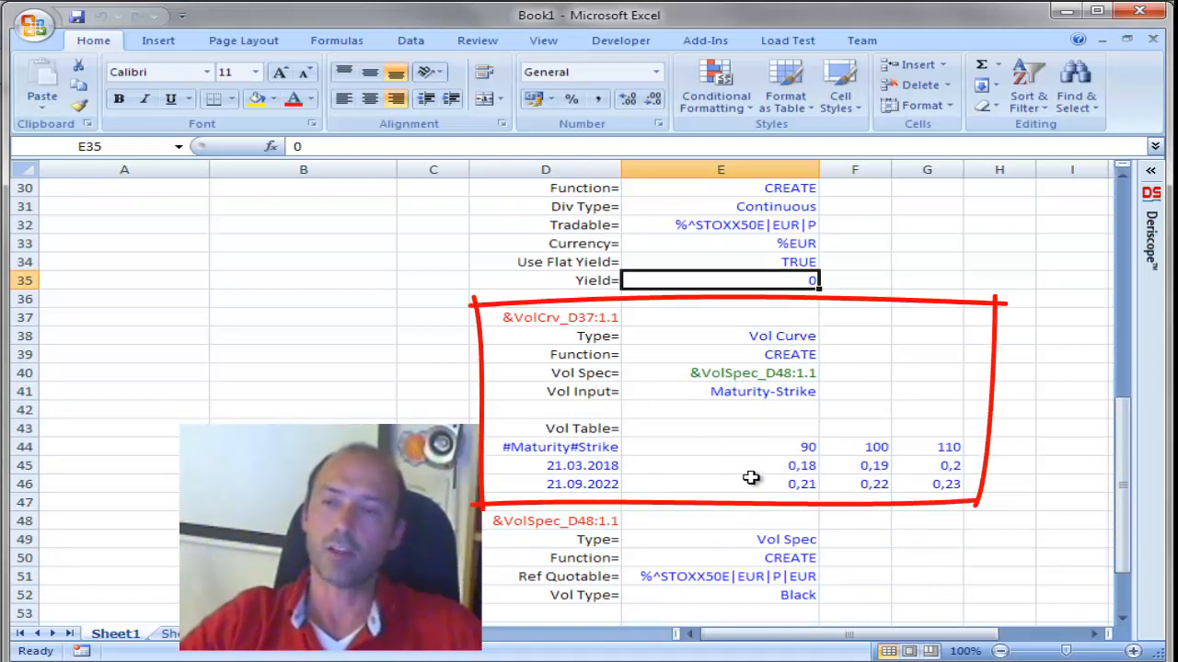
{"action": "mouse_move", "coordinate": [655, 476]}
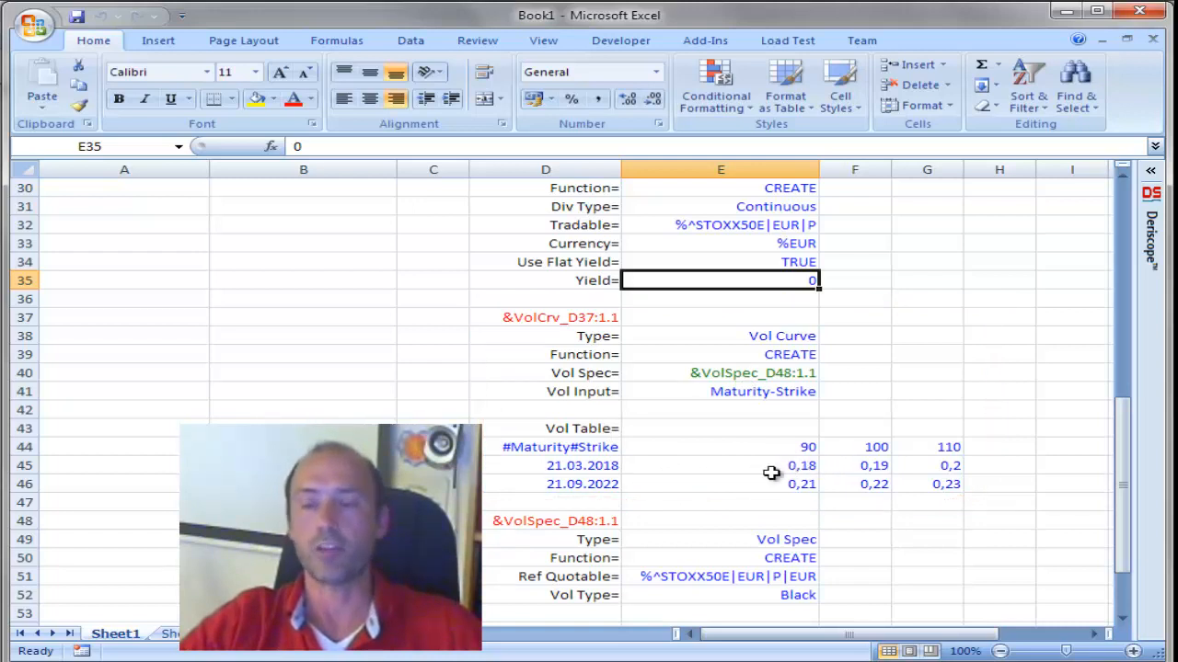
{"action": "mouse_move", "coordinate": [601, 472]}
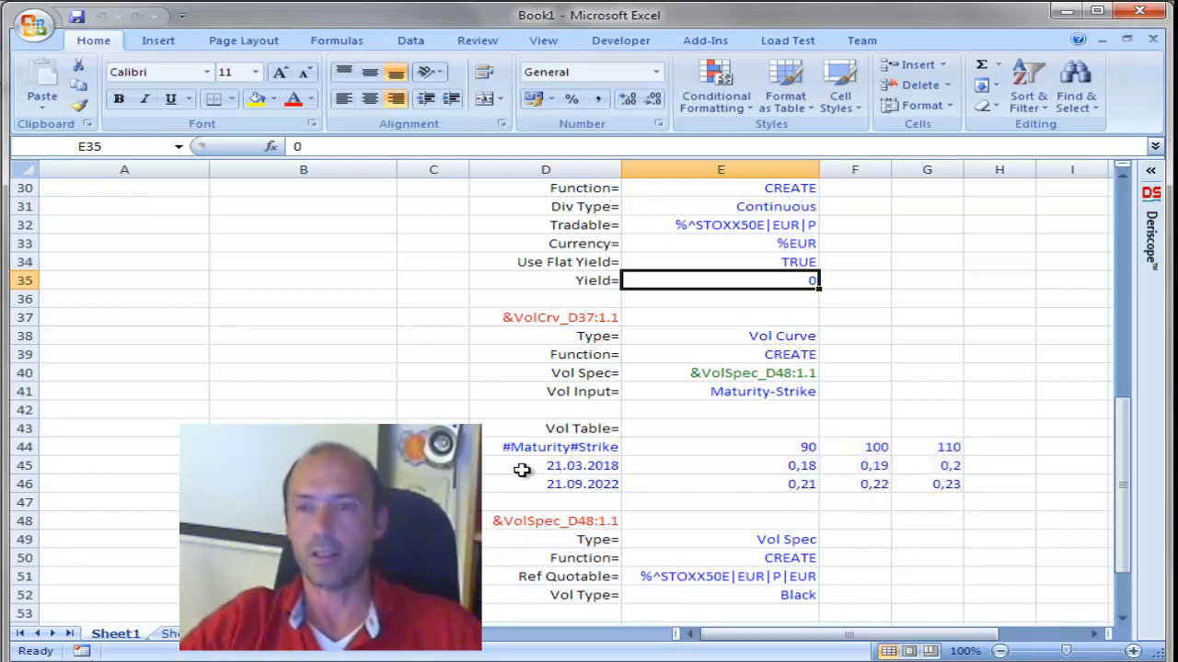
{"action": "left_click", "coordinate": [581, 465]}
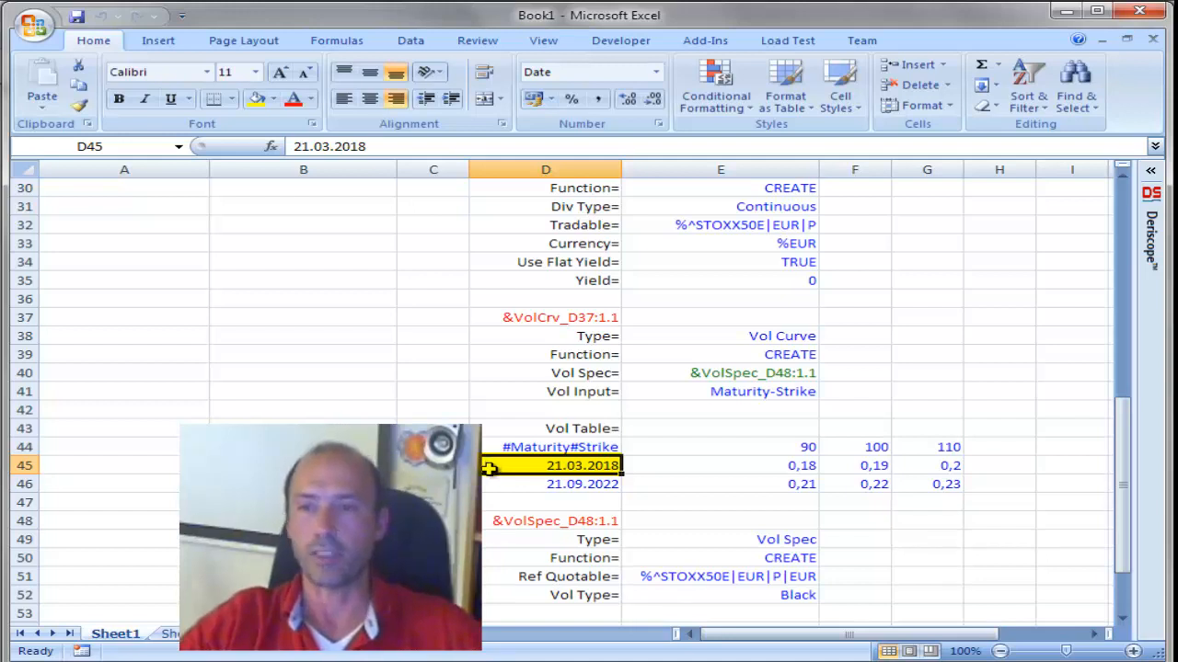
{"action": "mouse_move", "coordinate": [520, 494]}
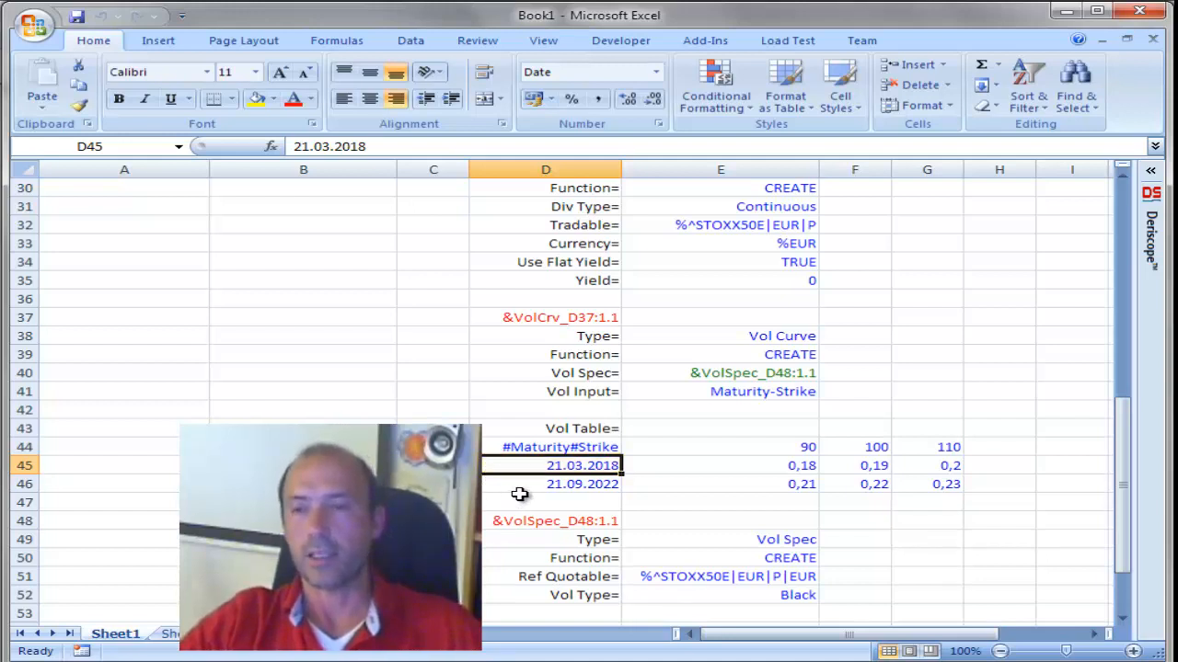
{"action": "left_click", "coordinate": [546, 484]}
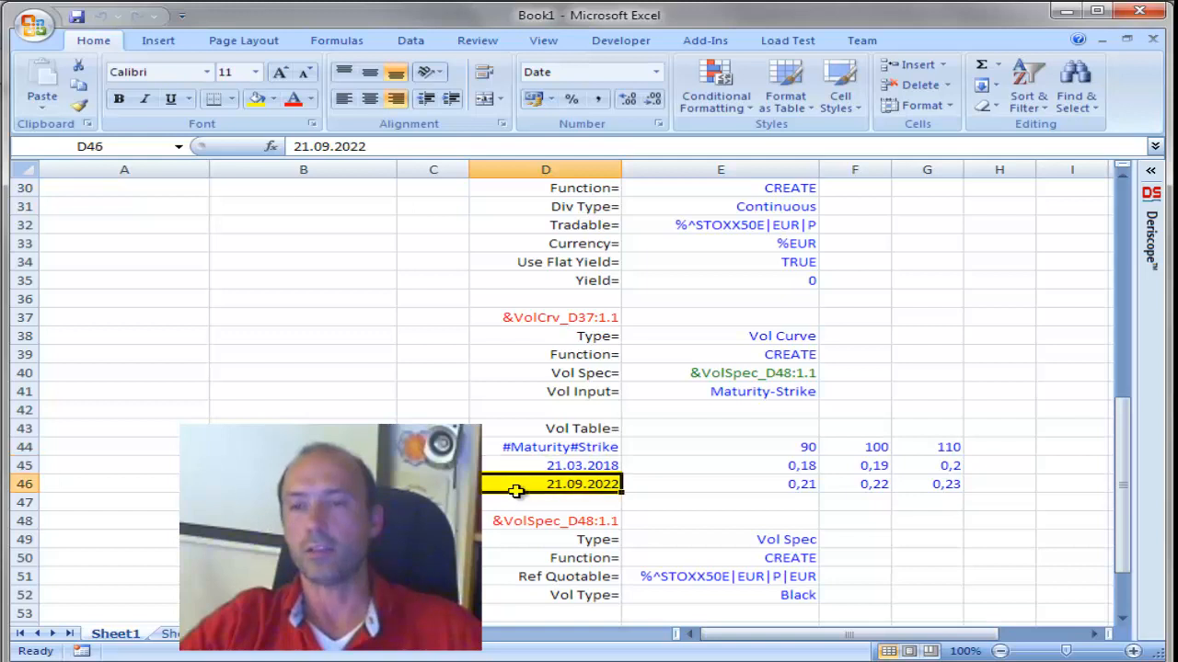
{"action": "mouse_move", "coordinate": [602, 503]}
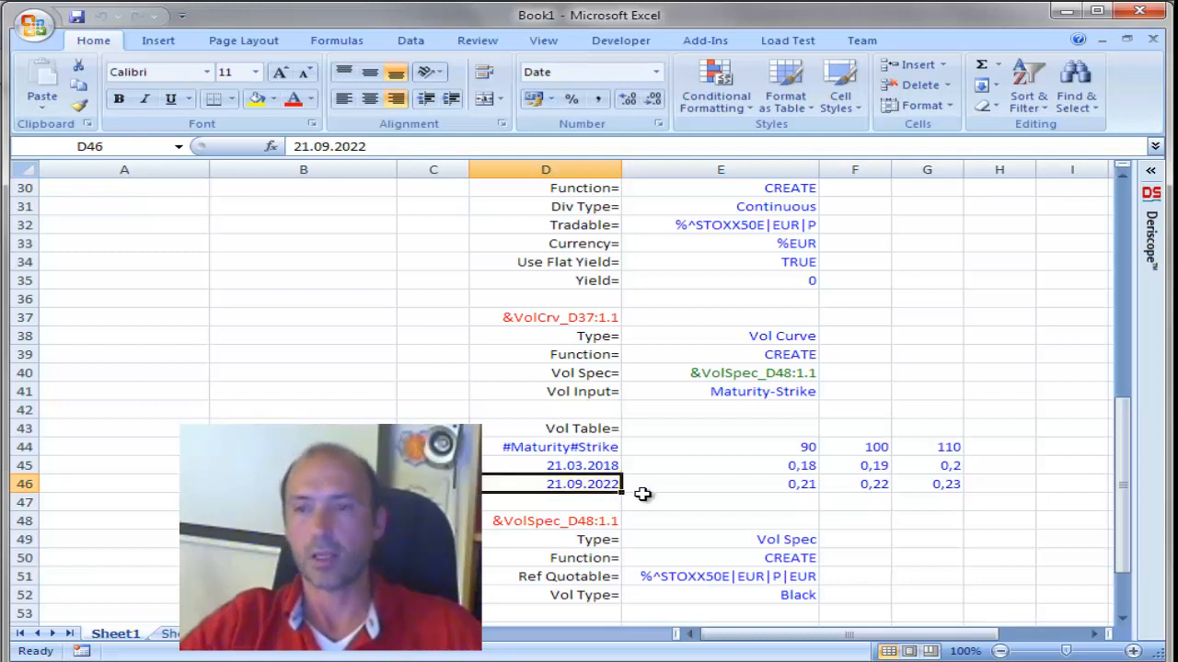
{"action": "mouse_move", "coordinate": [610, 463]}
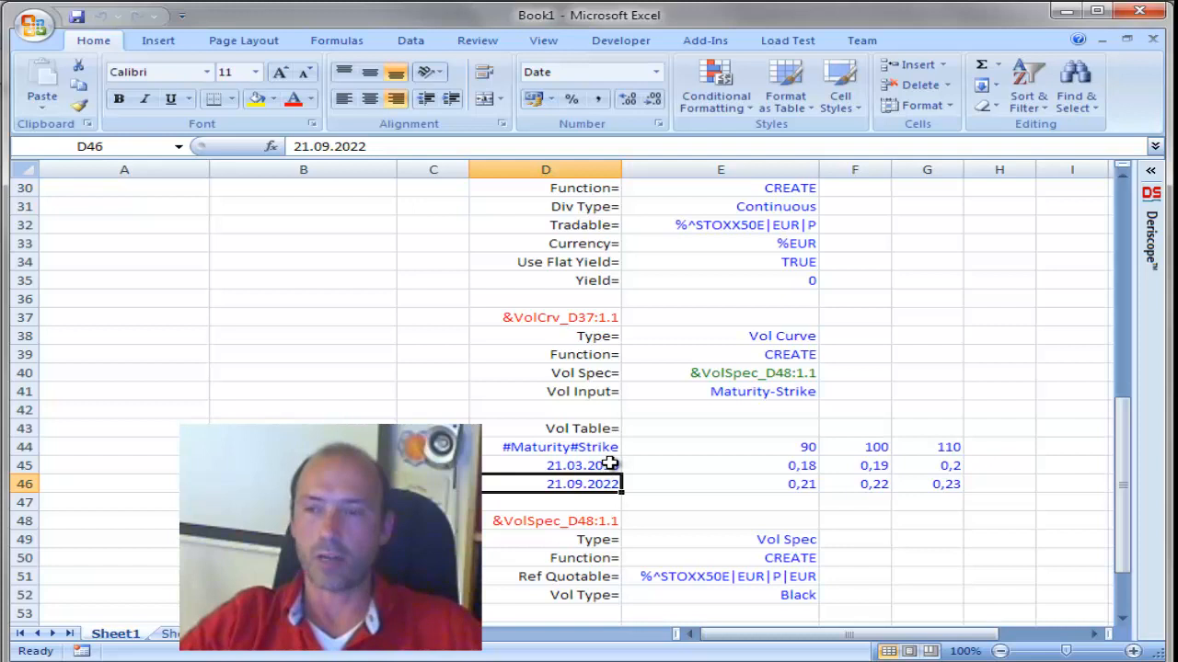
{"action": "left_click", "coordinate": [580, 465]}
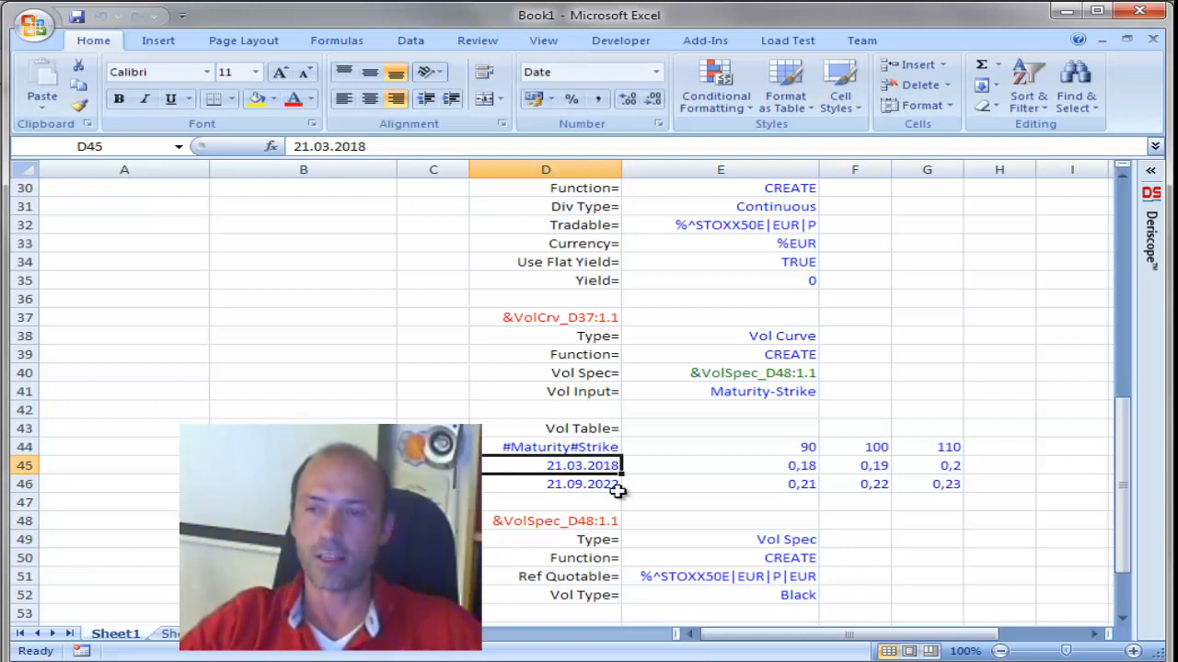
{"action": "left_click", "coordinate": [582, 484]}
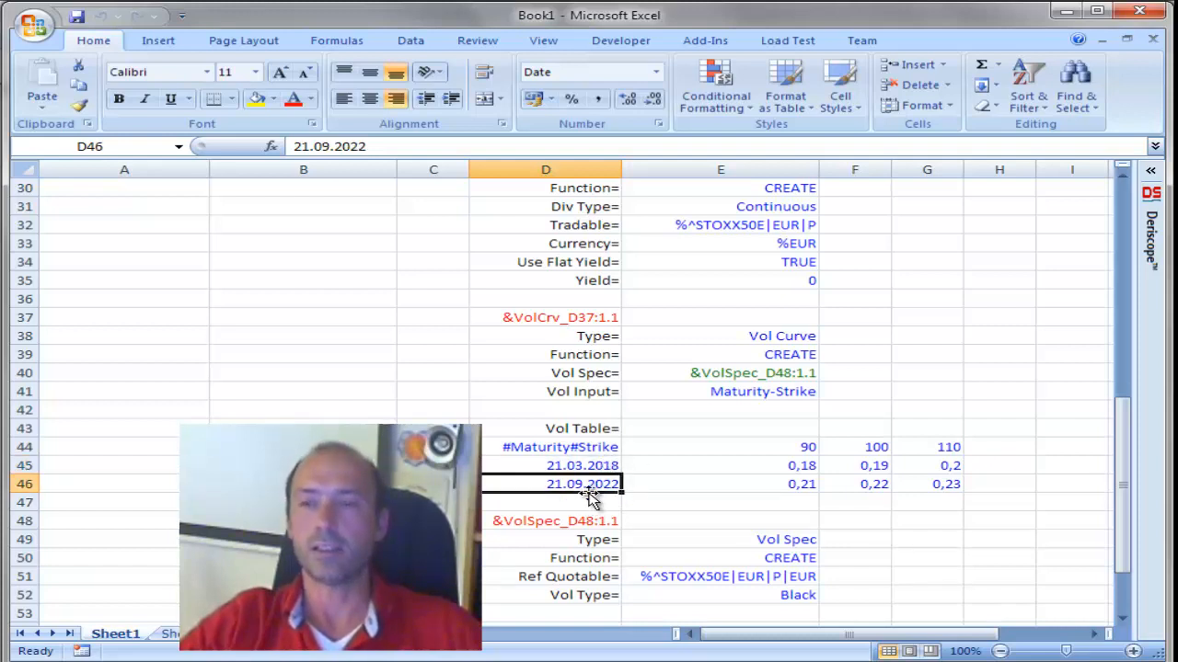
{"action": "mouse_move", "coordinate": [650, 508]}
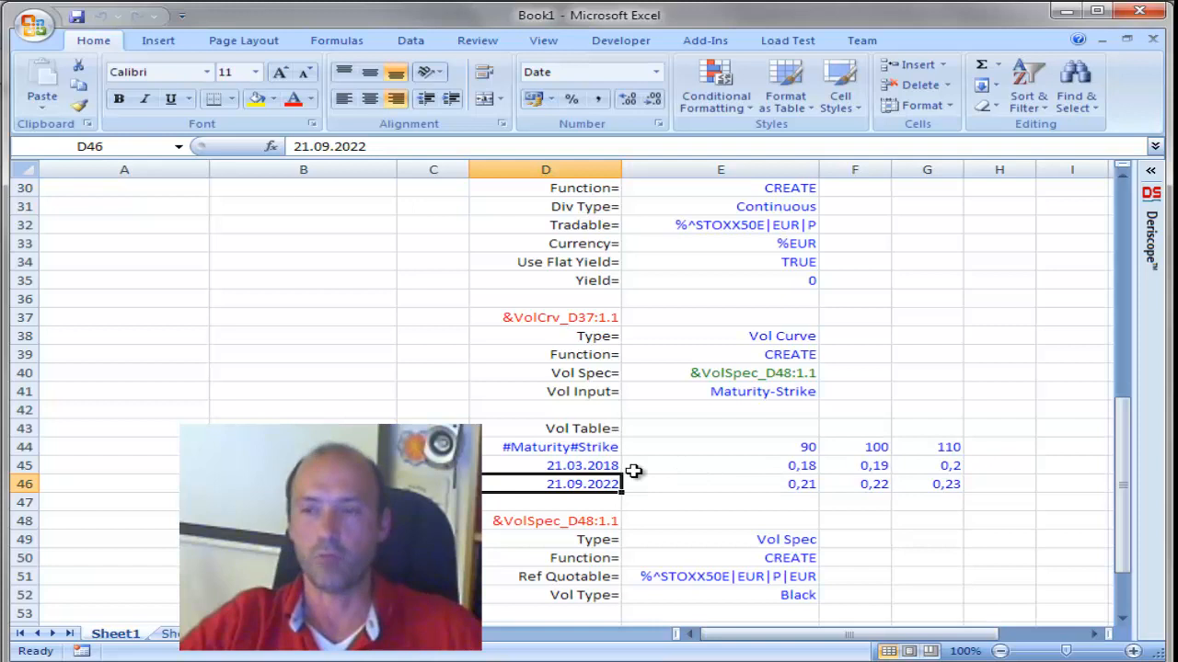
{"action": "mouse_move", "coordinate": [914, 507]}
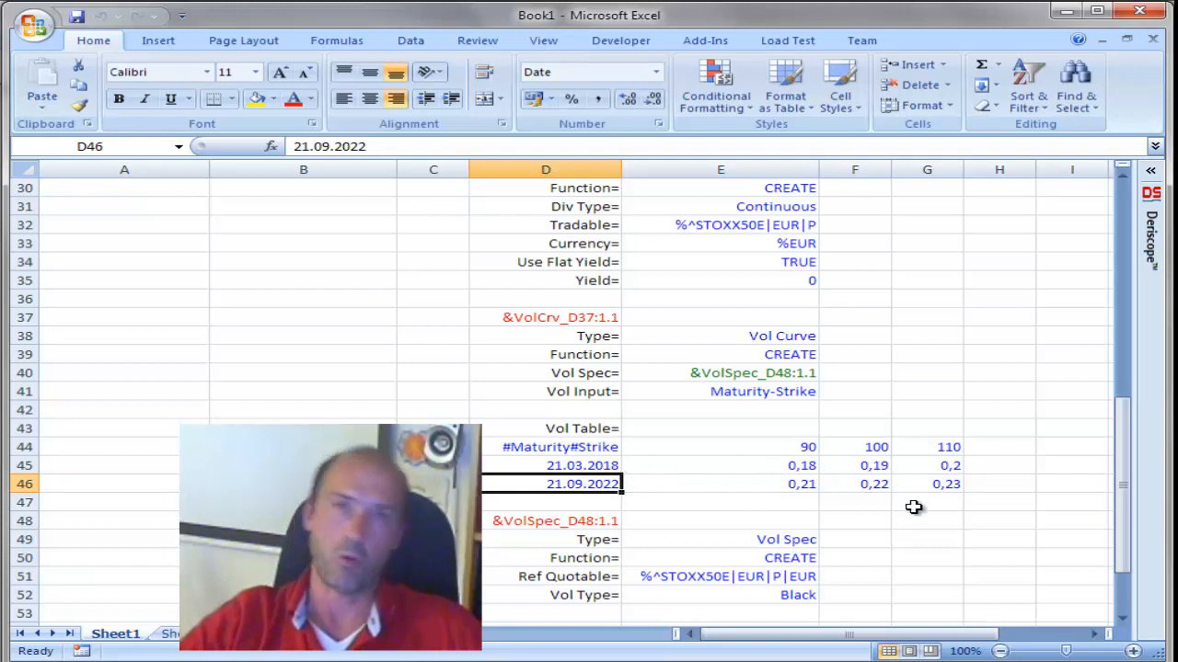
{"action": "mouse_move", "coordinate": [810, 447]}
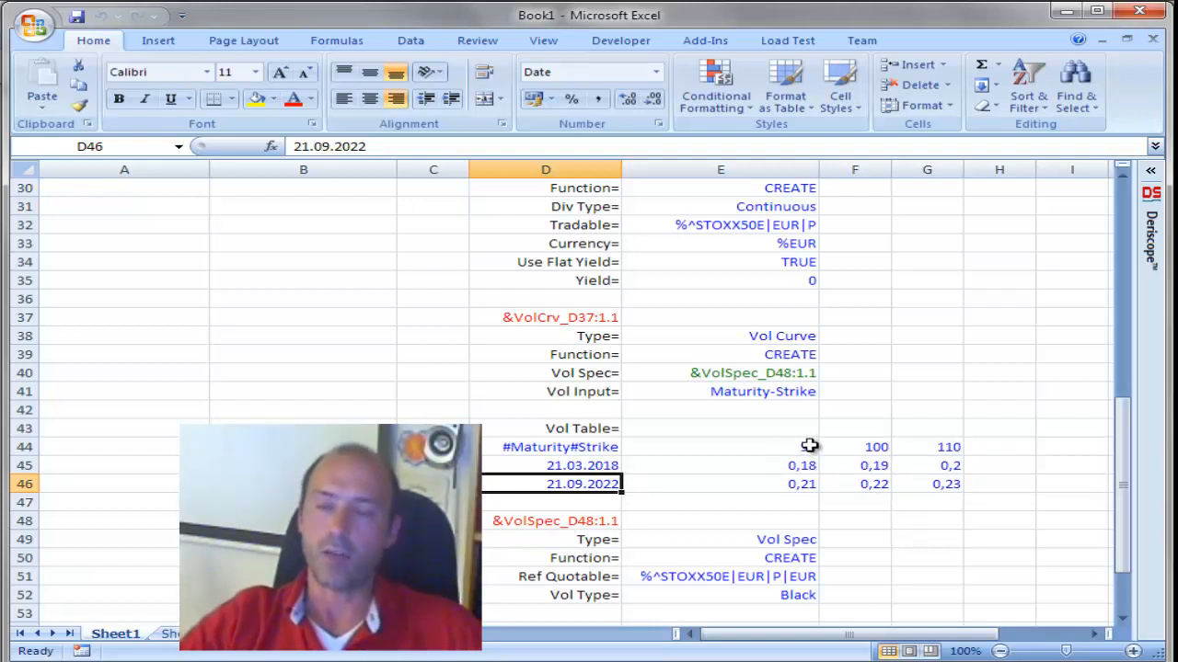
{"action": "left_click", "coordinate": [854, 446]}
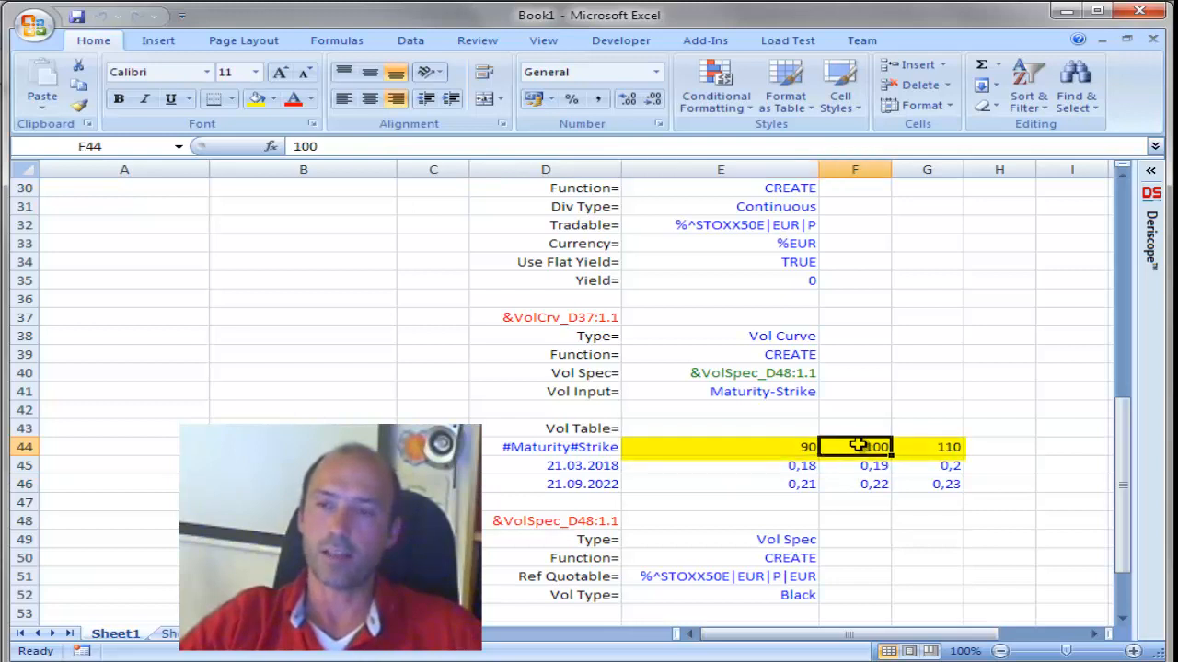
{"action": "left_click", "coordinate": [926, 446]}
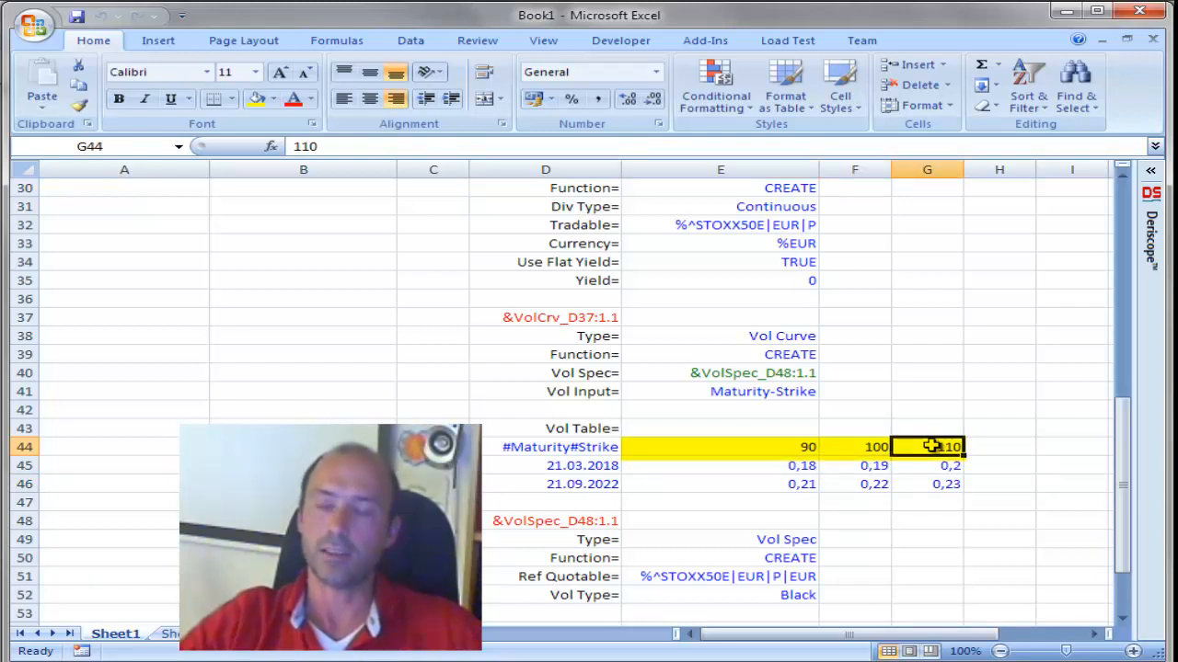
{"action": "mouse_move", "coordinate": [1058, 427]}
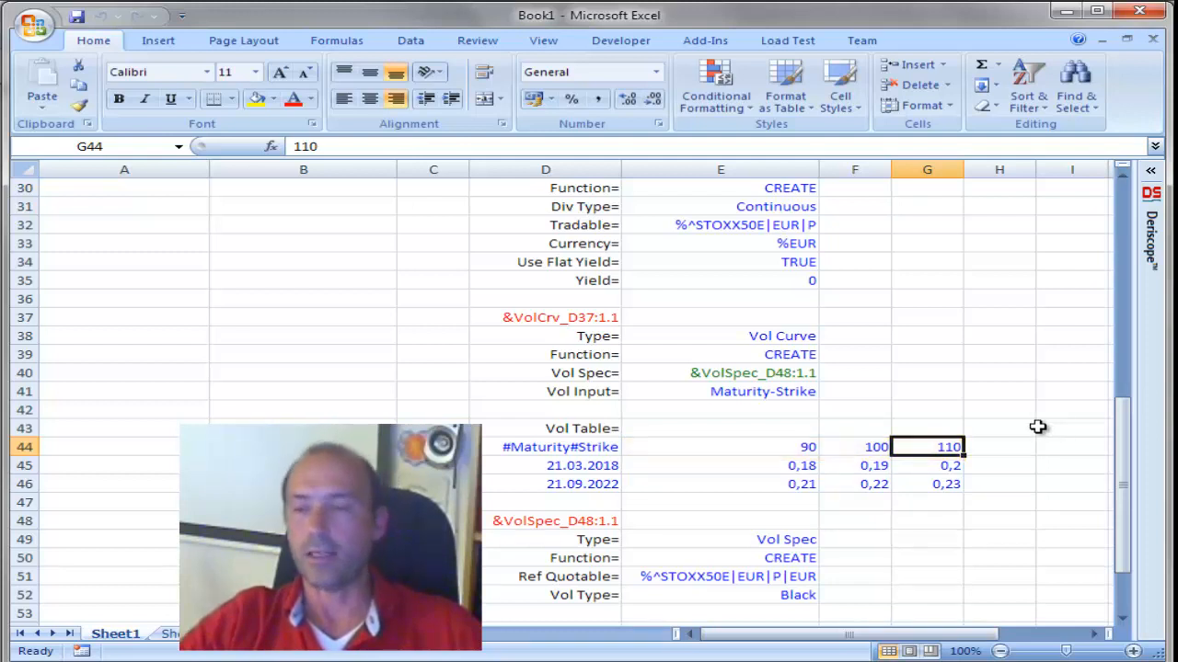
{"action": "mouse_move", "coordinate": [911, 458]}
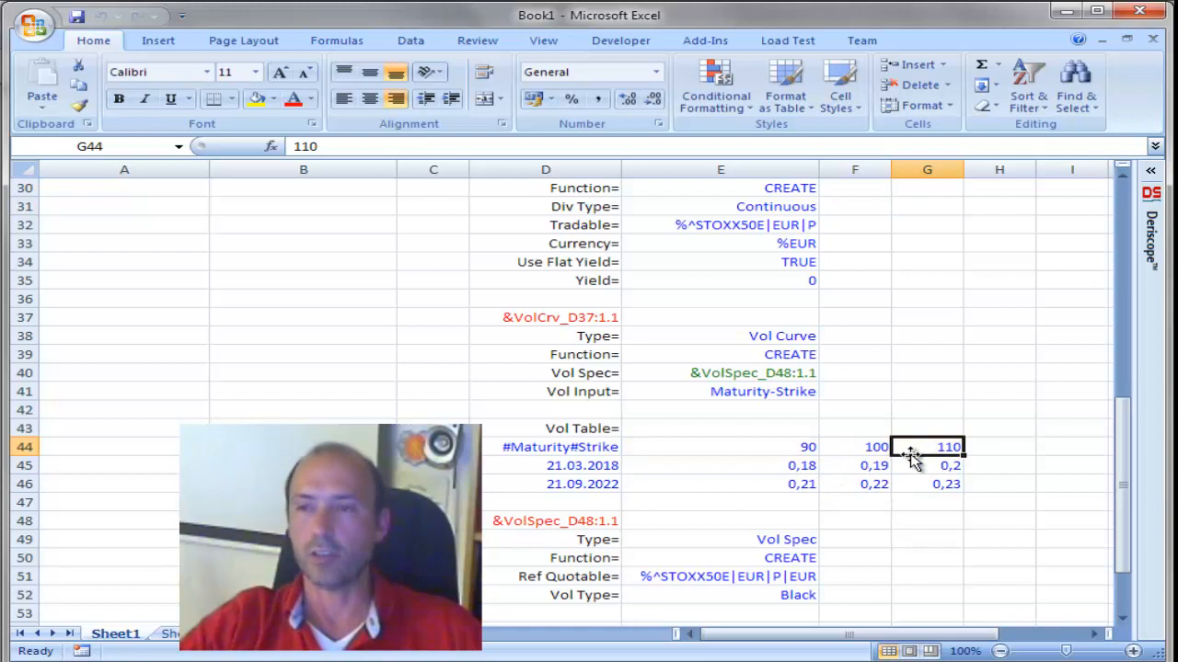
{"action": "left_click", "coordinate": [853, 447]}
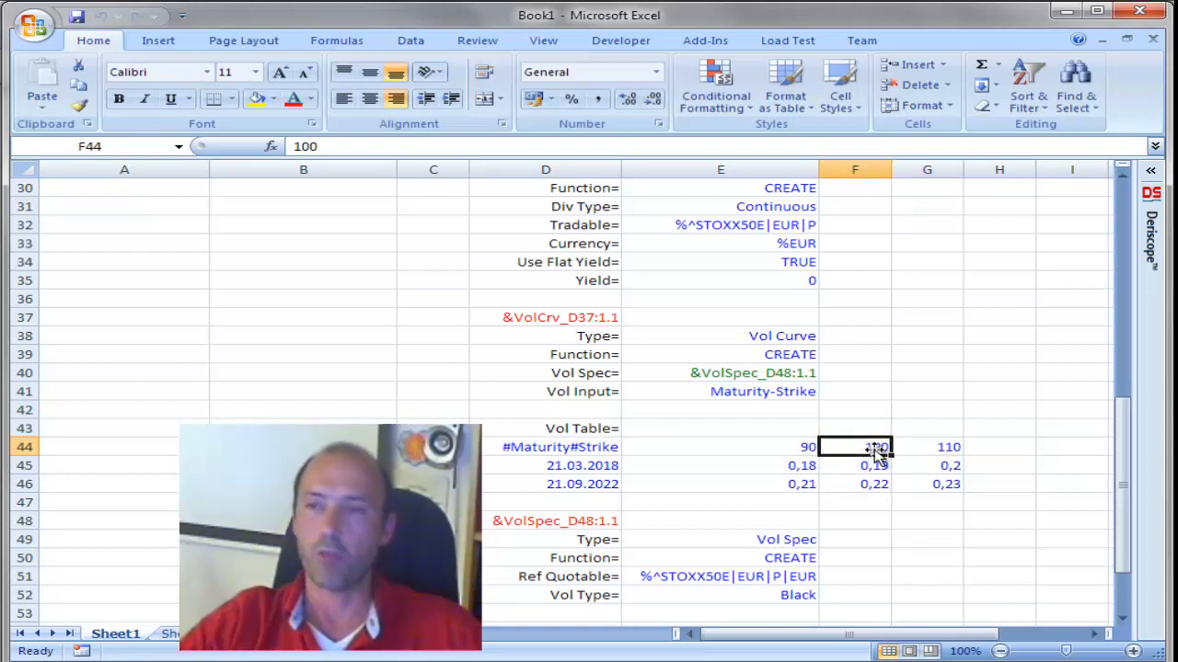
{"action": "left_click", "coordinate": [926, 446]}
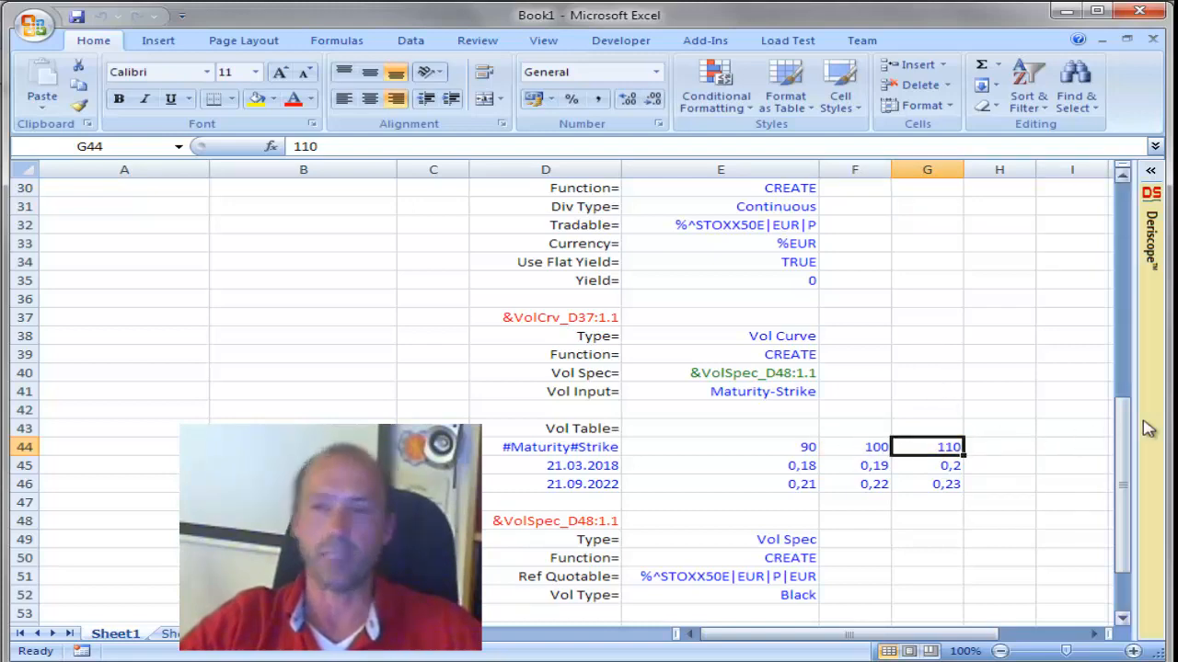
{"action": "scroll", "scroll_direction": "up", "scroll_amount": 3}
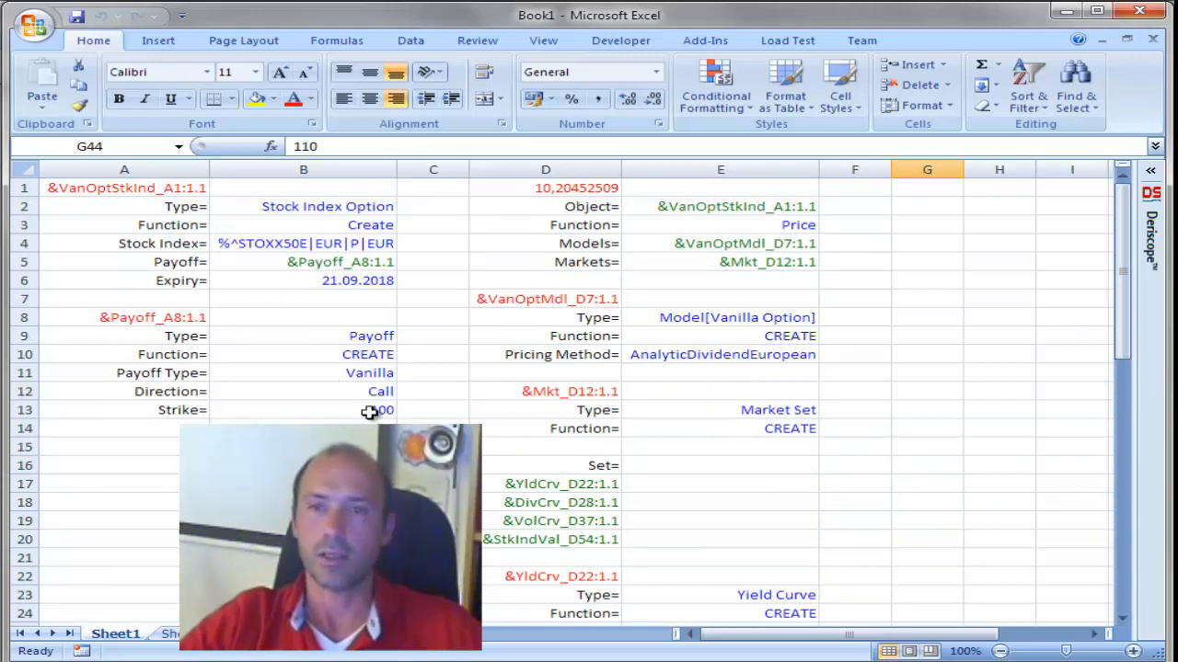
{"action": "double_click", "coordinate": [303, 409]}
{"action": "type", "text": "105"}
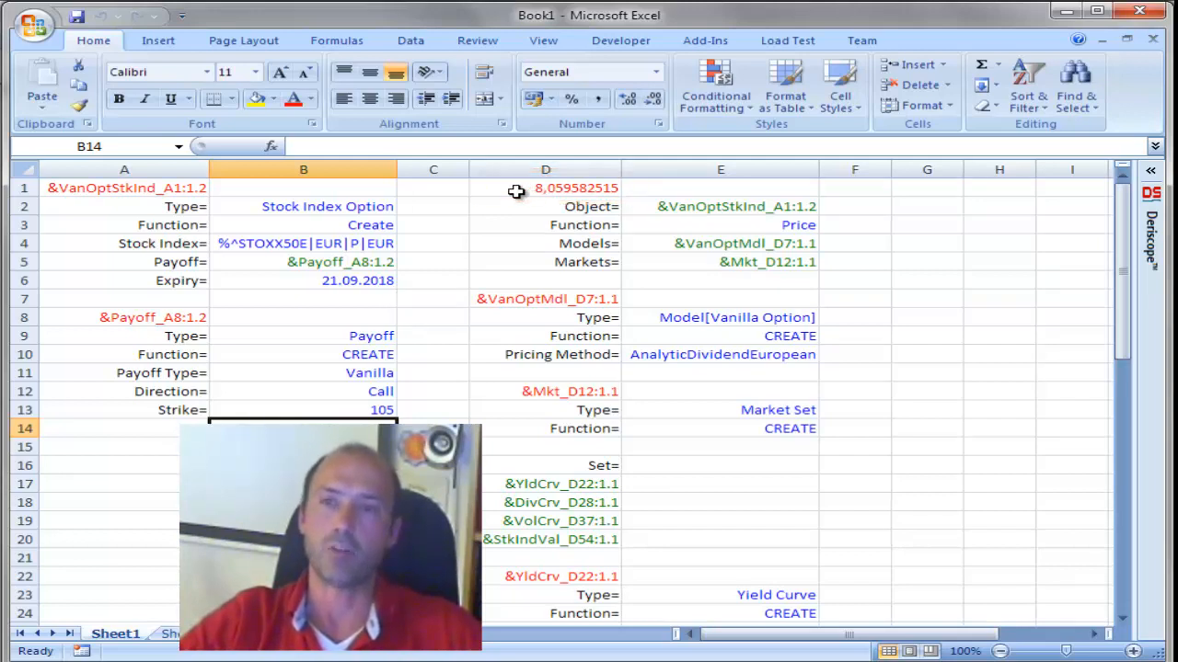
{"action": "mouse_move", "coordinate": [466, 316]}
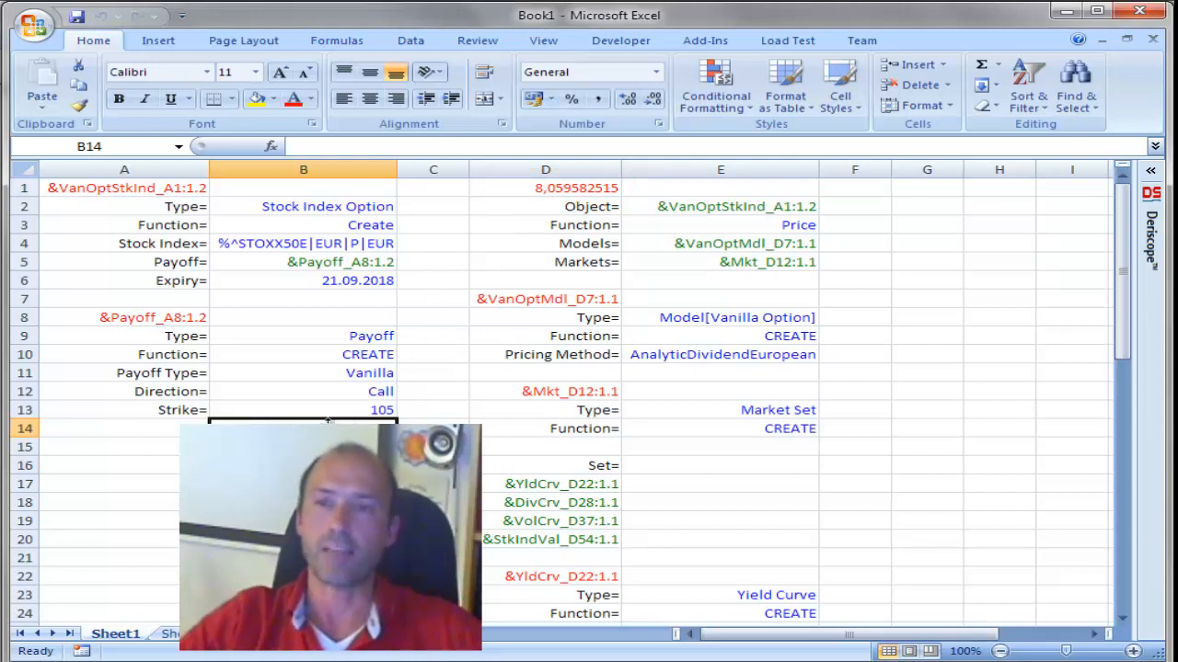
{"action": "mouse_move", "coordinate": [405, 411]}
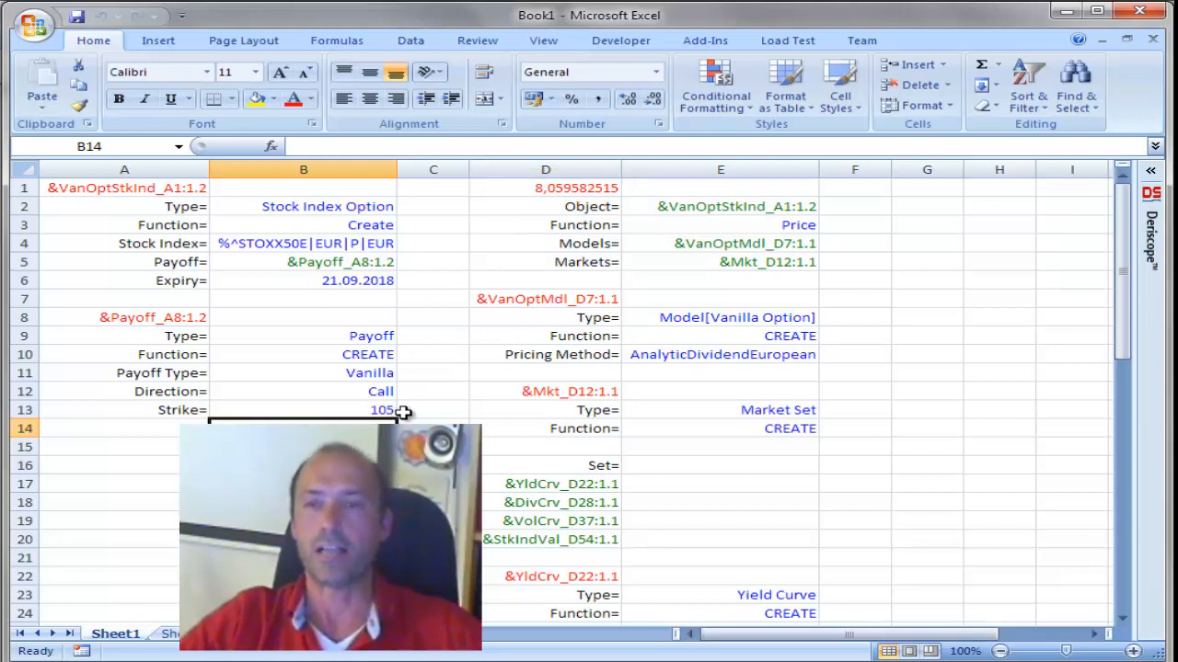
{"action": "mouse_move", "coordinate": [533, 188]}
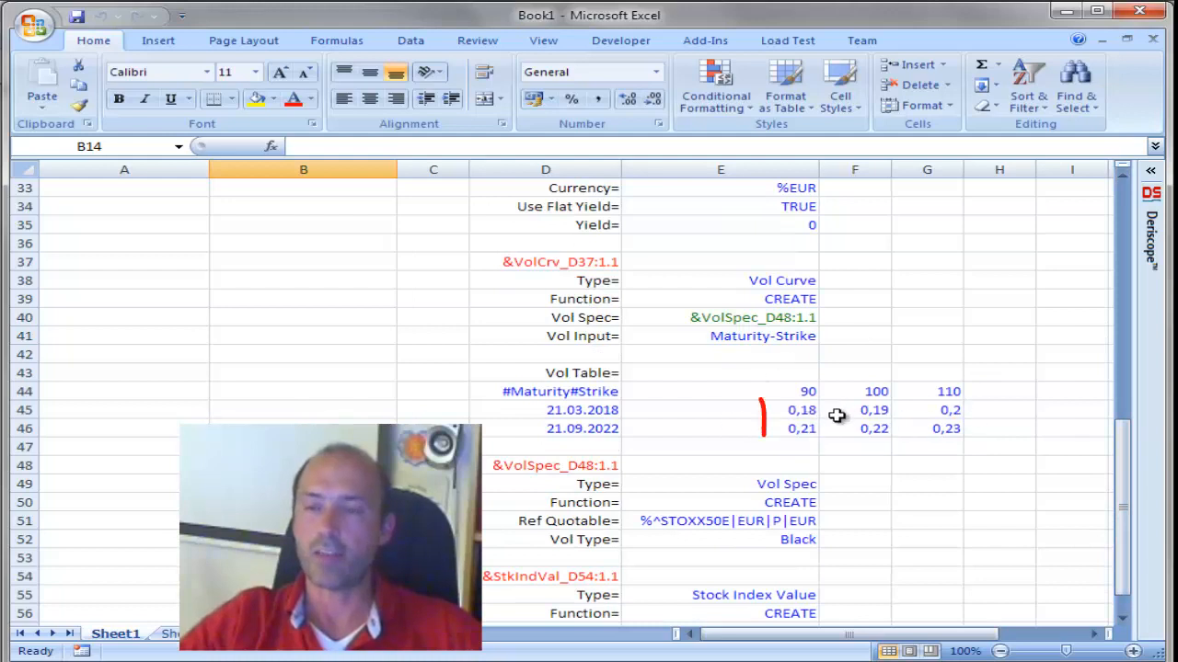
Cut the Vol Table block of maturities, strikes and vols and insert it at D7
{"action": "left_click_drag", "start_coordinate": [754, 404], "coordinate": [975, 442]}
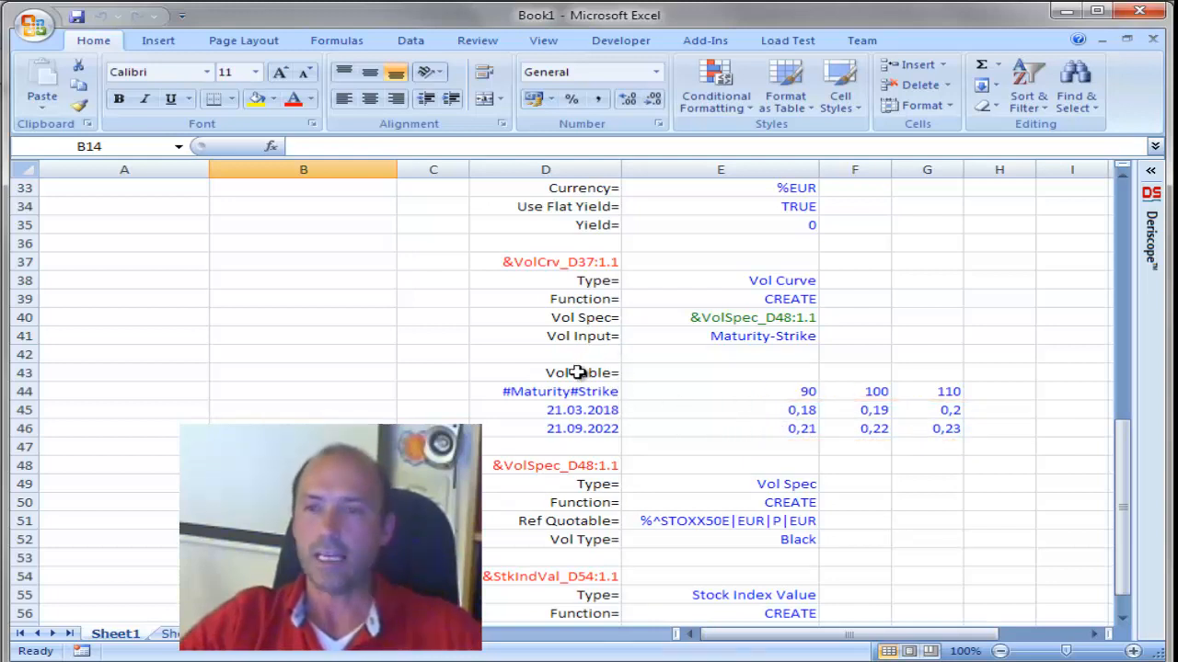
{"action": "left_click_drag", "start_coordinate": [545, 373], "coordinate": [902, 428]}
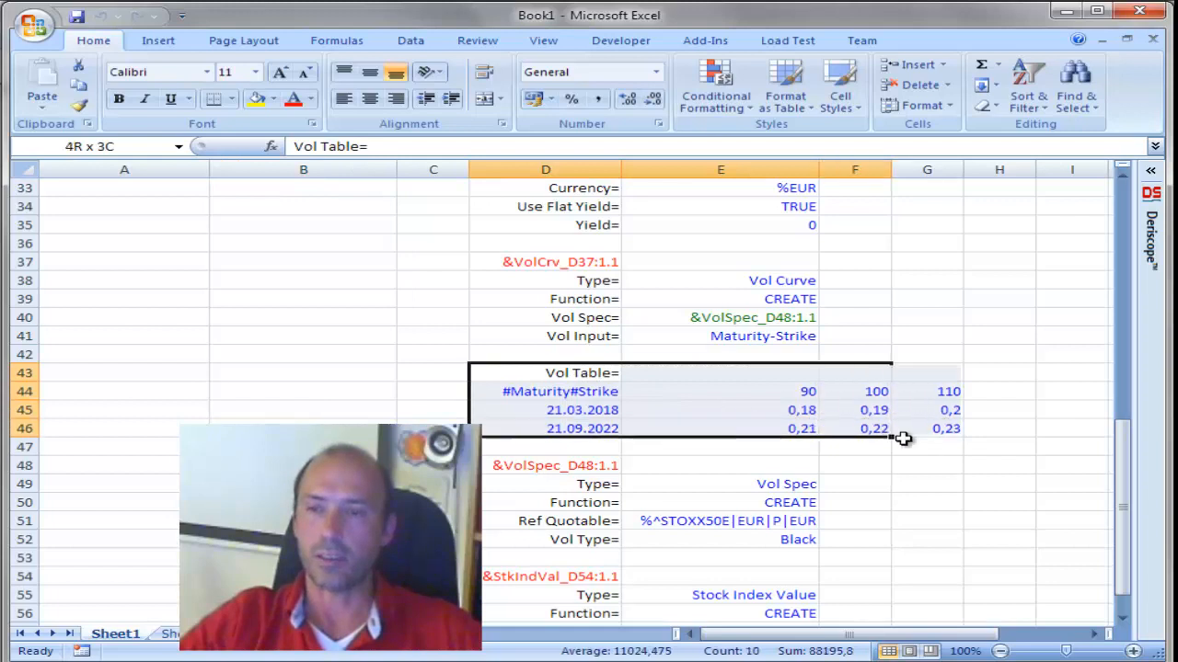
{"action": "right_click", "coordinate": [902, 439]}
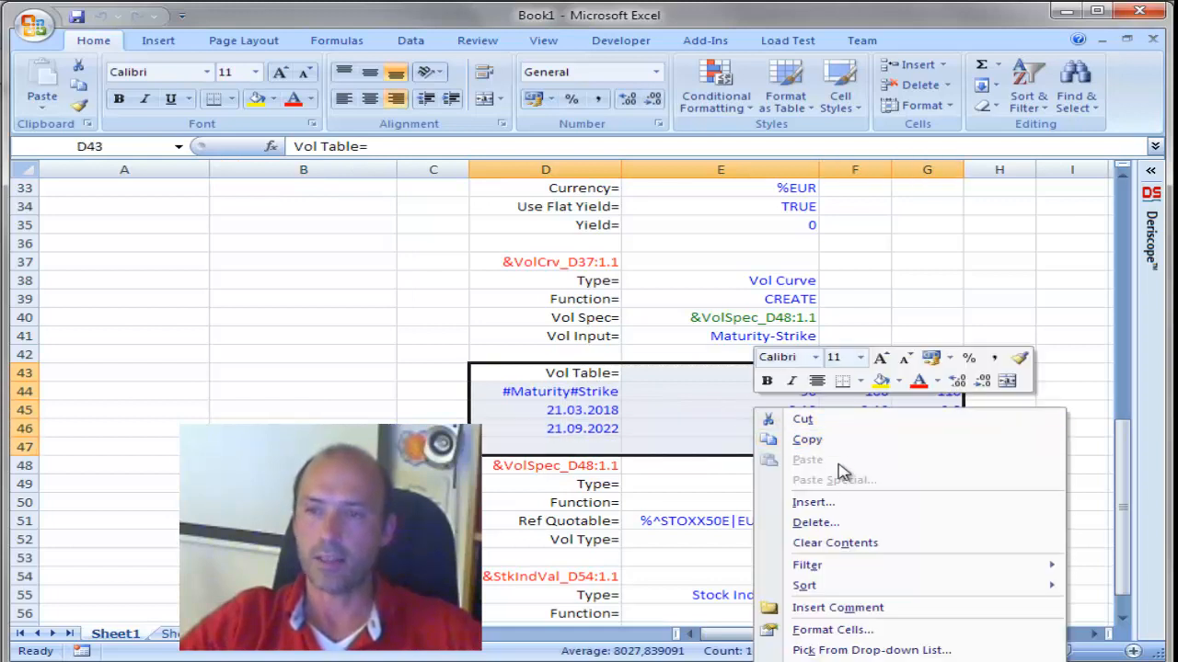
{"action": "mouse_move", "coordinate": [831, 418]}
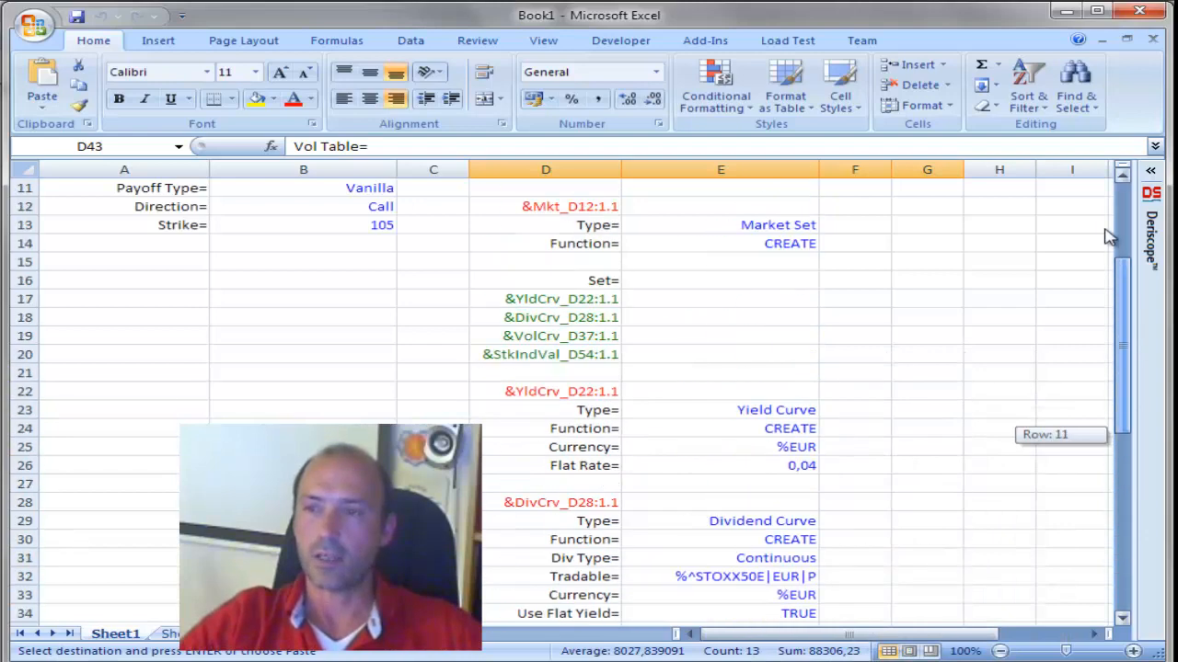
{"action": "scroll", "scroll_direction": "up", "scroll_amount": 3}
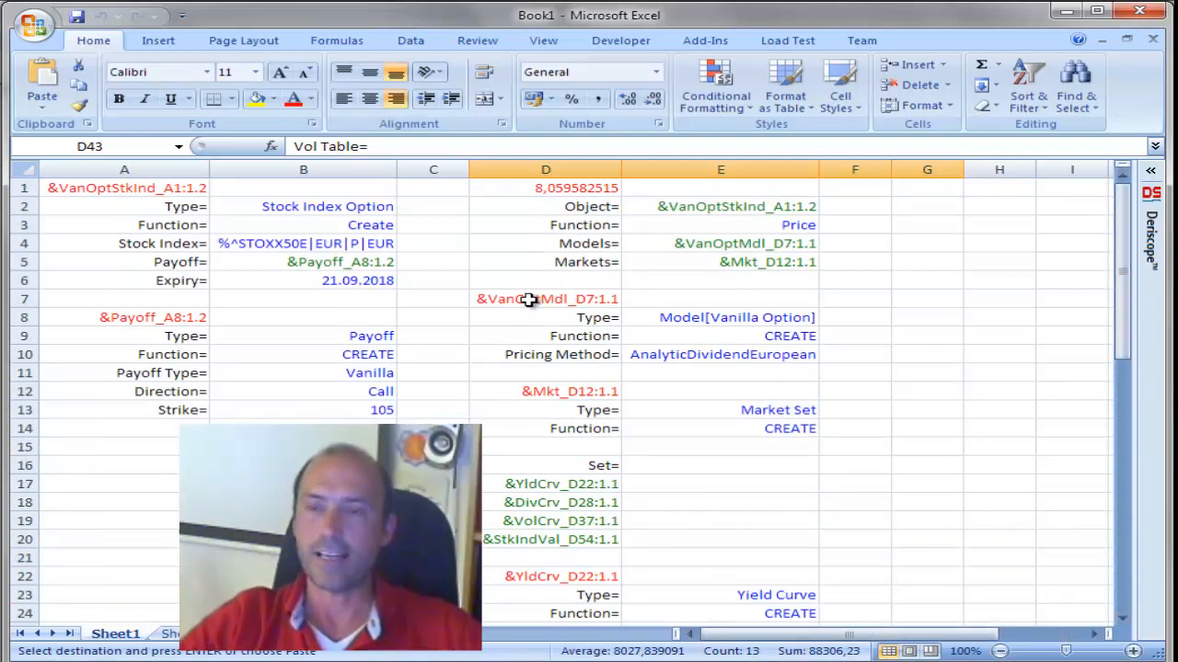
{"action": "right_click", "coordinate": [545, 298]}
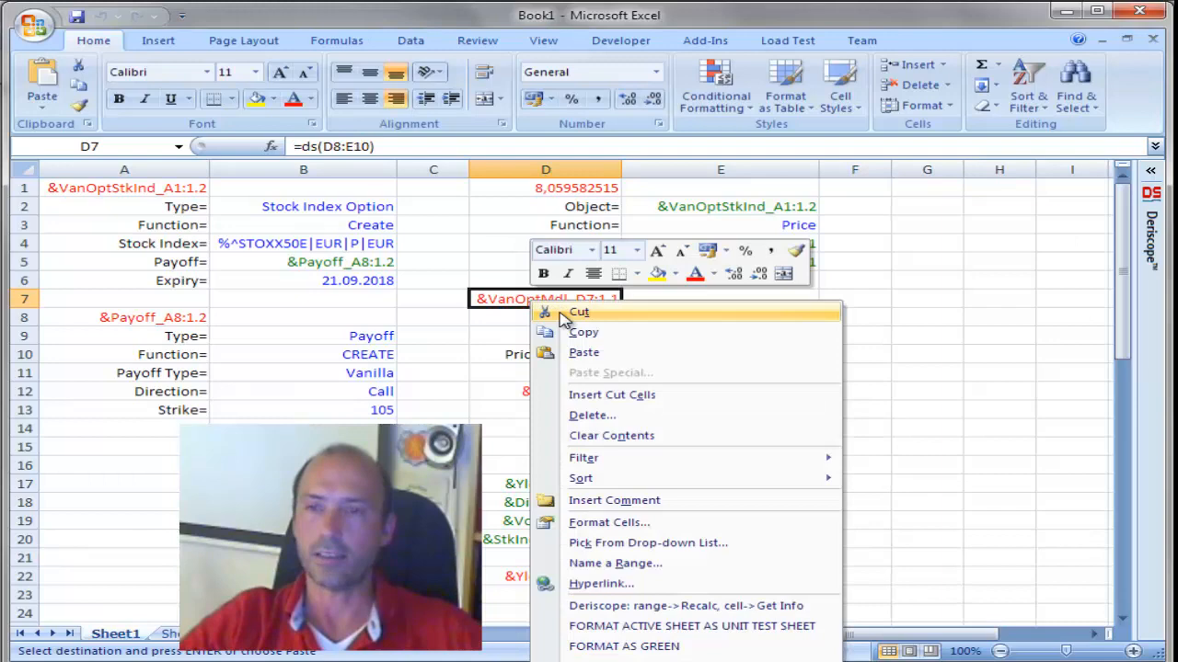
{"action": "mouse_move", "coordinate": [693, 404]}
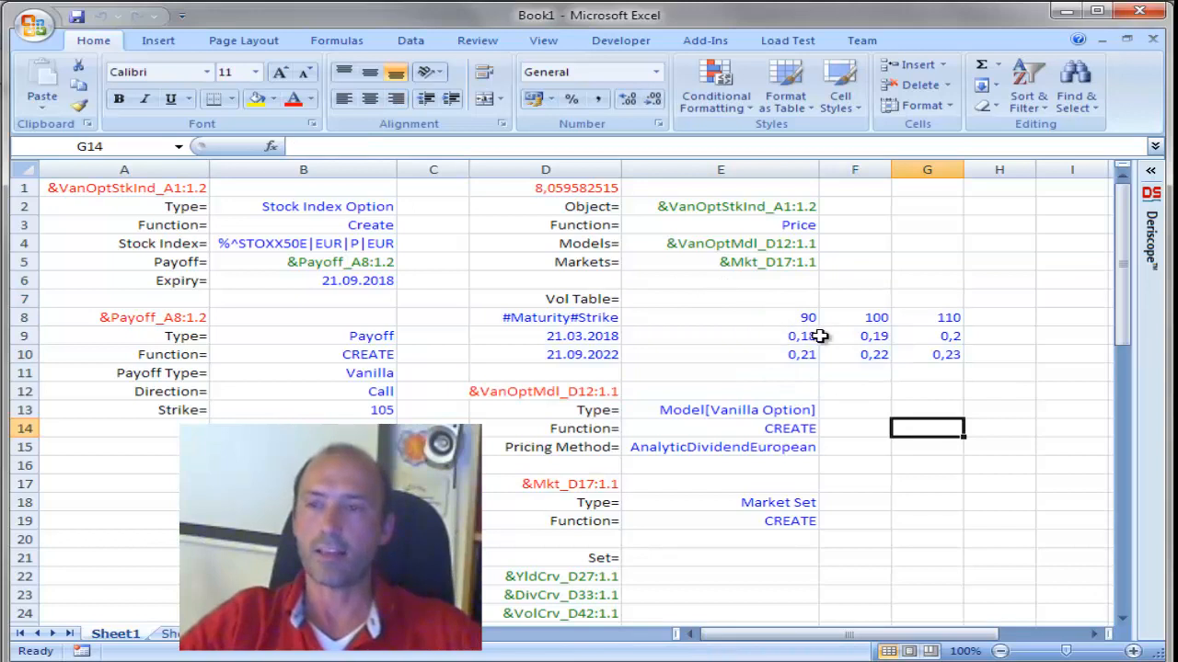
{"action": "mouse_move", "coordinate": [862, 340]}
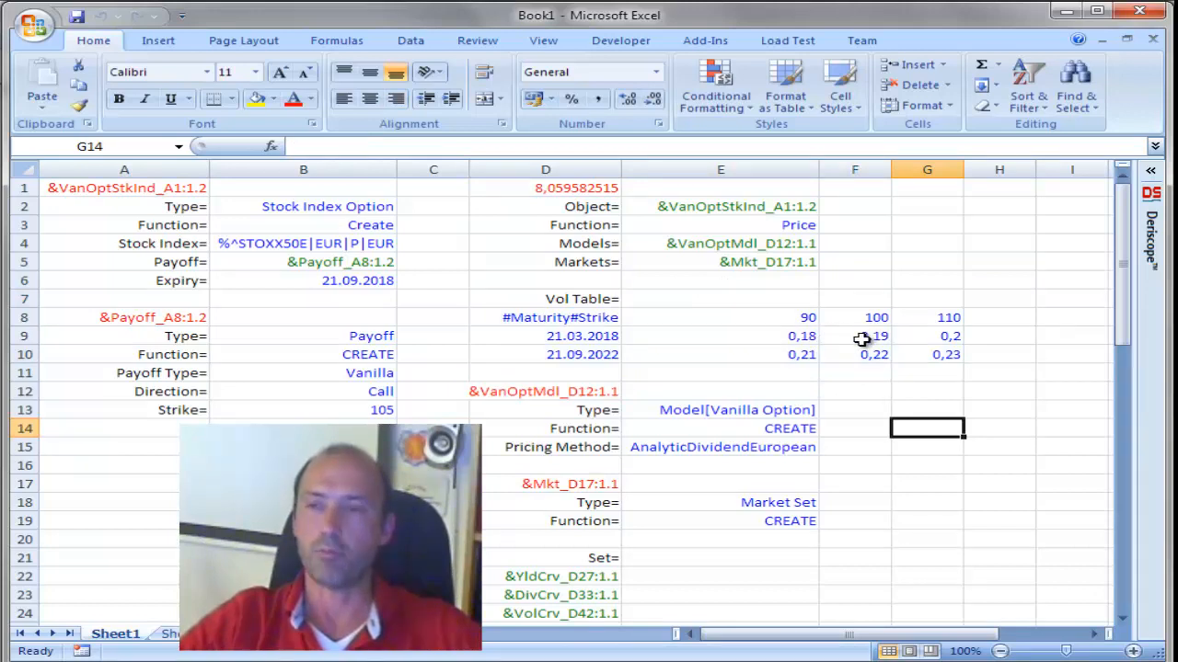
{"action": "mouse_move", "coordinate": [797, 334]}
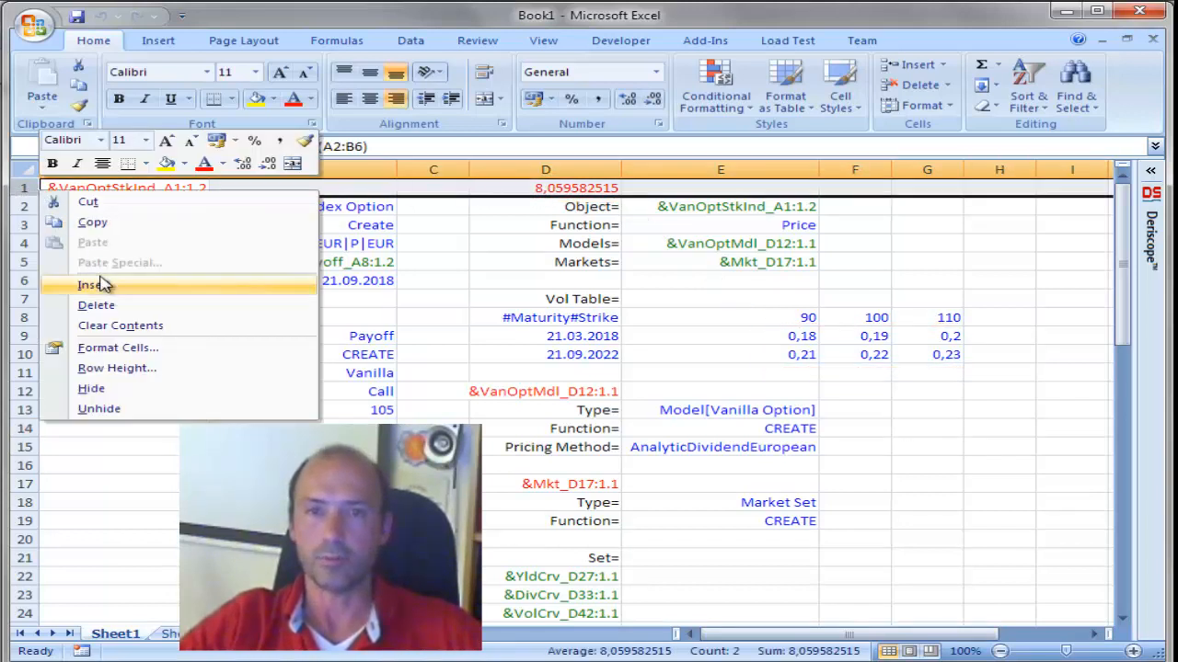
Insert a blank top row and paste the price 8.059582515 into D1 as a plain value
{"action": "left_click", "coordinate": [92, 285]}
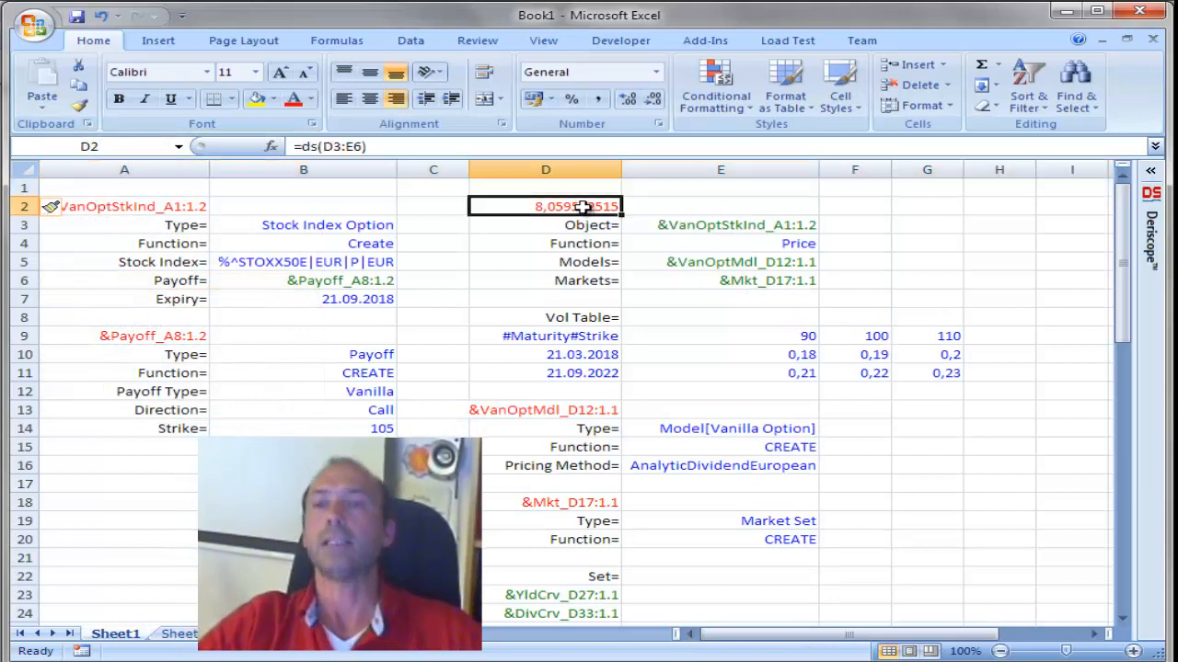
{"action": "mouse_move", "coordinate": [649, 211]}
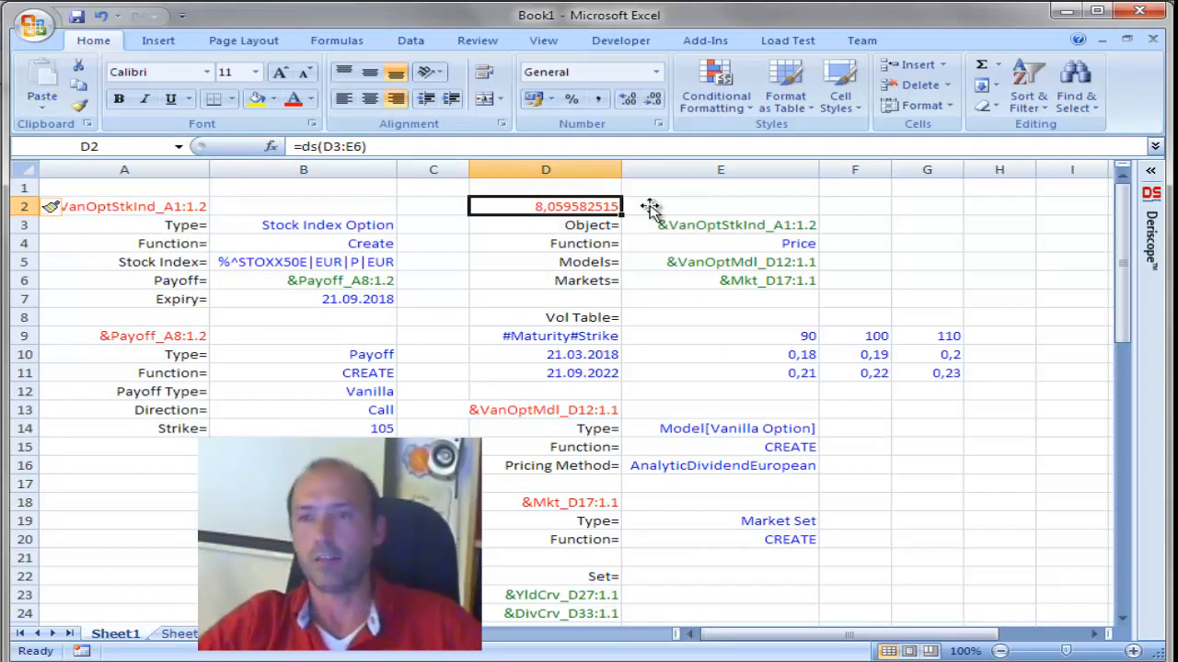
{"action": "mouse_move", "coordinate": [678, 199]}
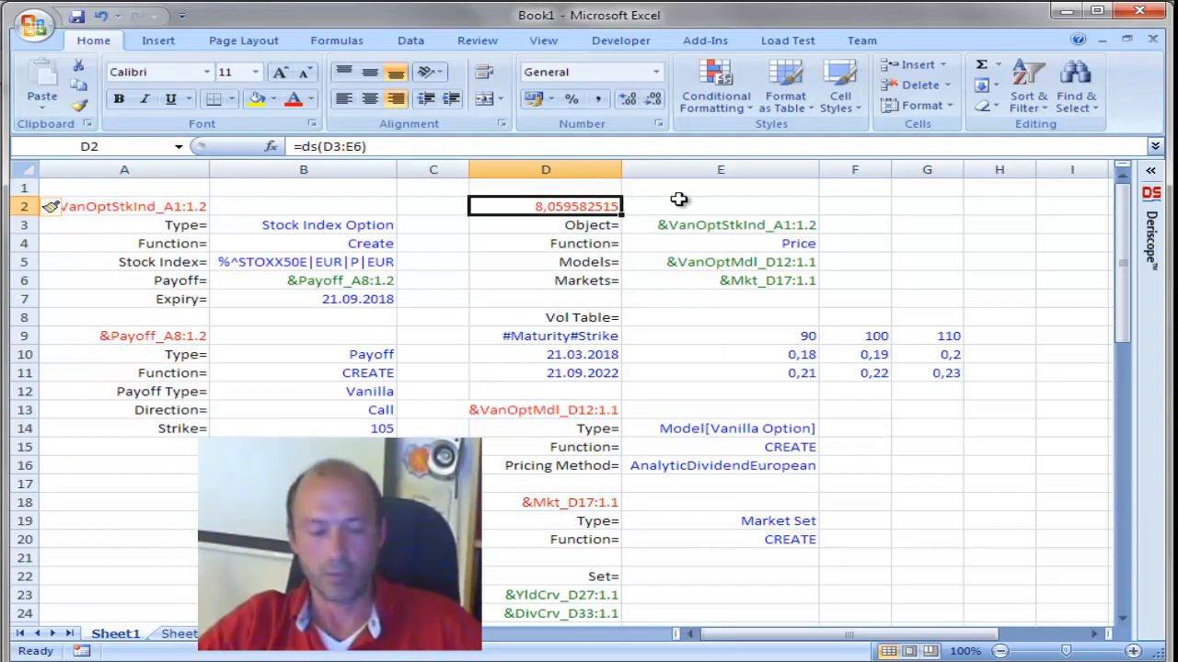
{"action": "right_click", "coordinate": [545, 206]}
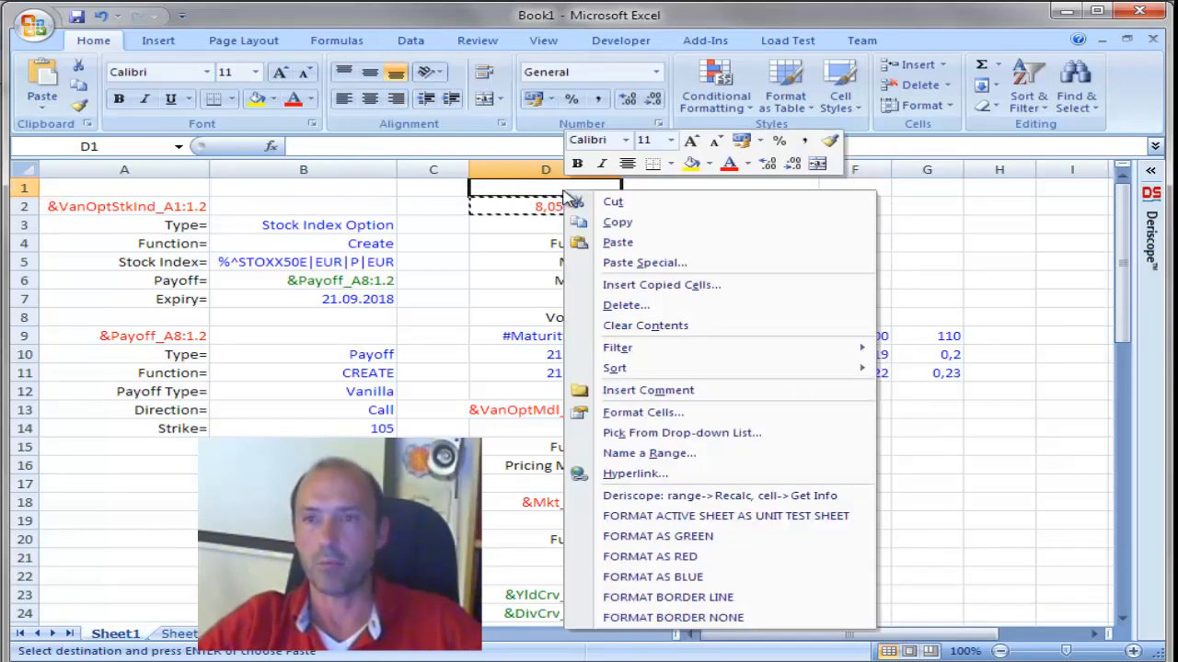
{"action": "left_click", "coordinate": [644, 262]}
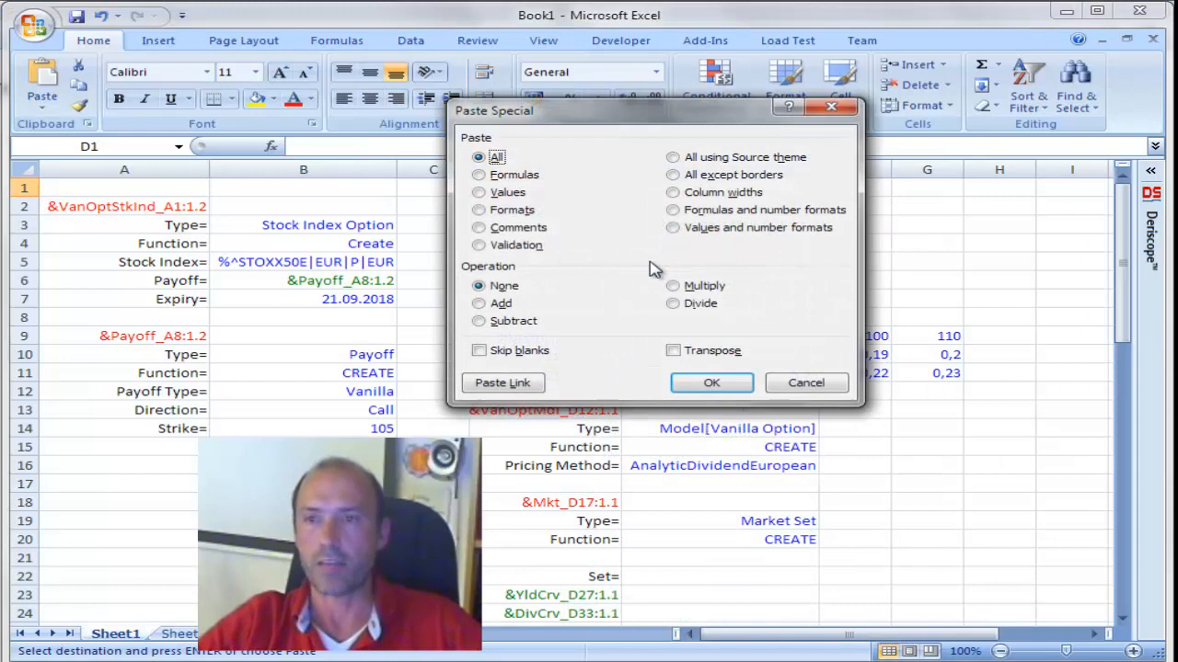
{"action": "left_click", "coordinate": [478, 191]}
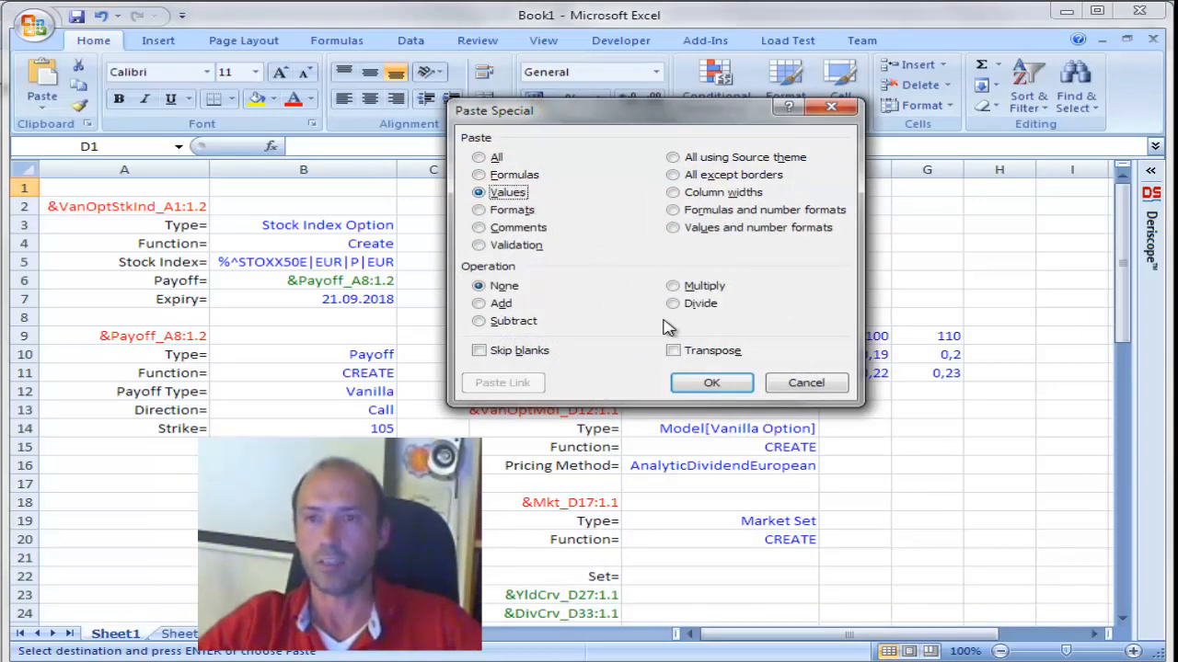
{"action": "left_click", "coordinate": [710, 383]}
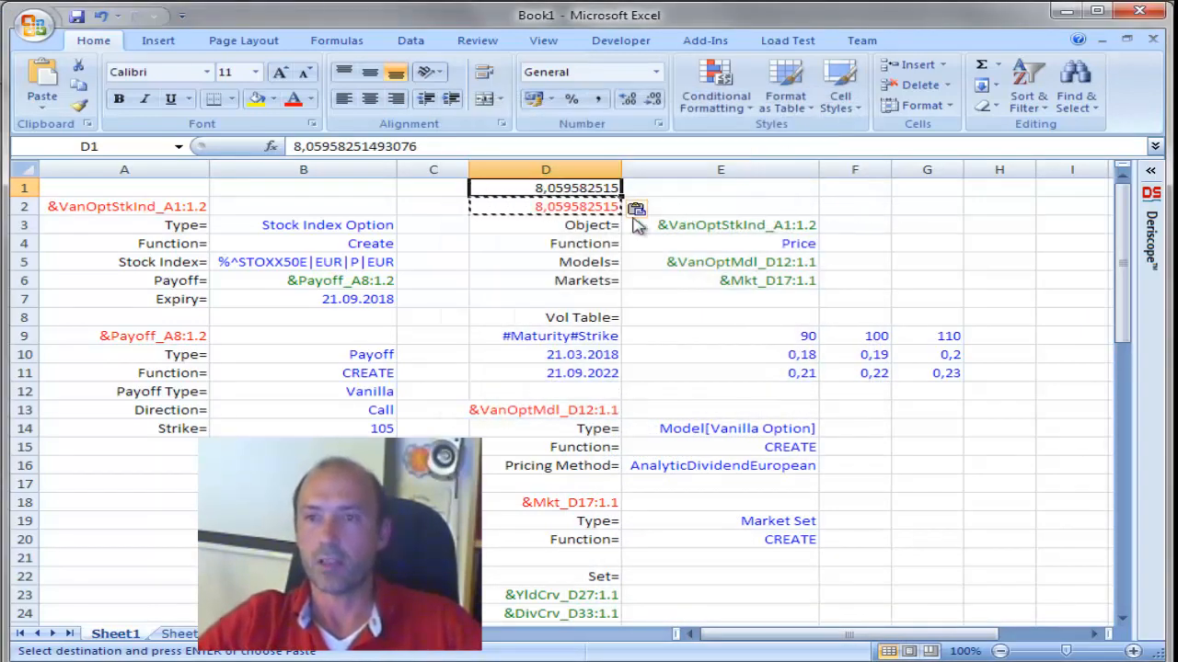
{"action": "left_click", "coordinate": [854, 206]}
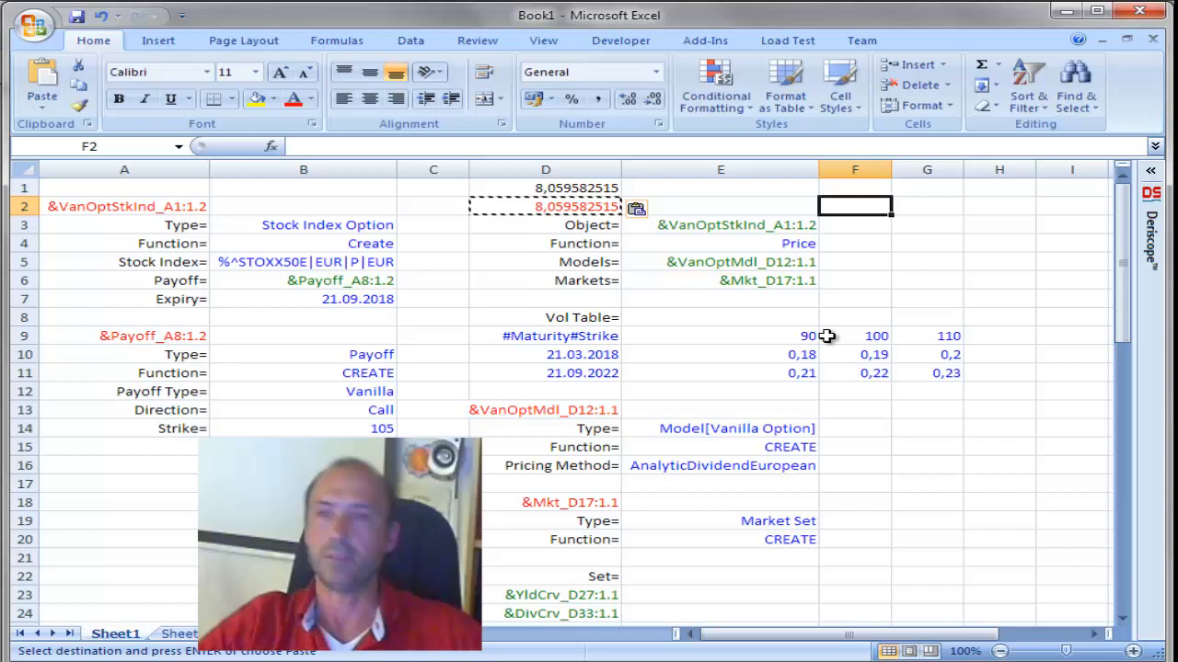
Change the first-maturity strike-90 vol in E10 from 0.18 to 0.17, checking price in D2
{"action": "left_click", "coordinate": [808, 354]}
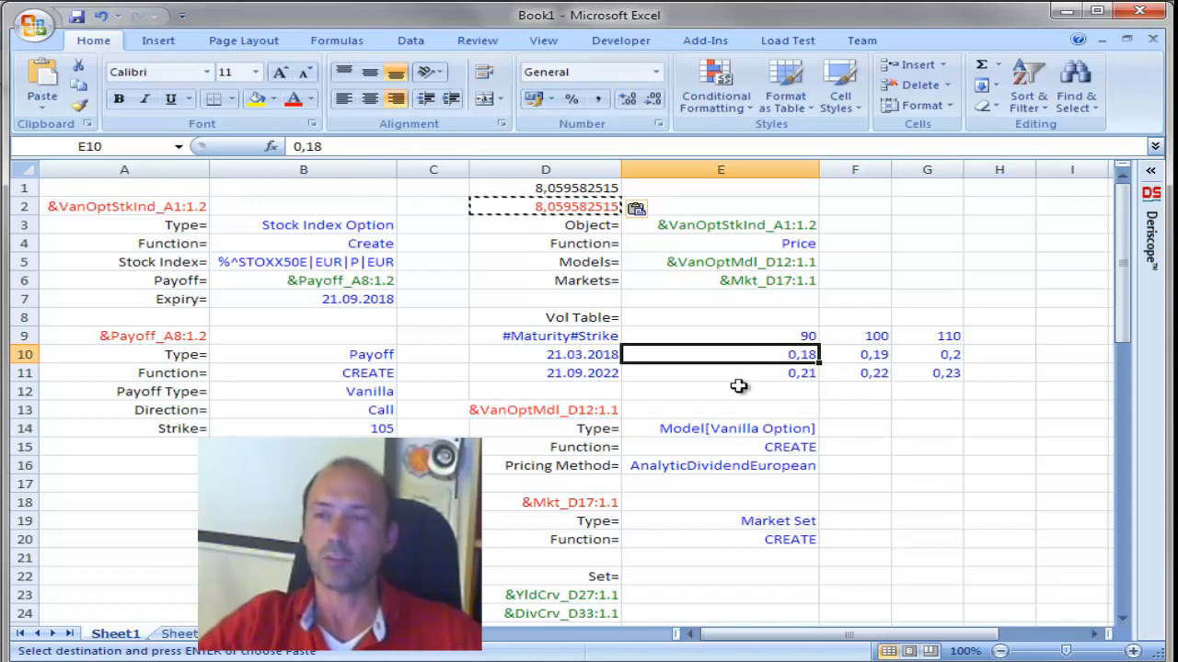
{"action": "mouse_move", "coordinate": [738, 396]}
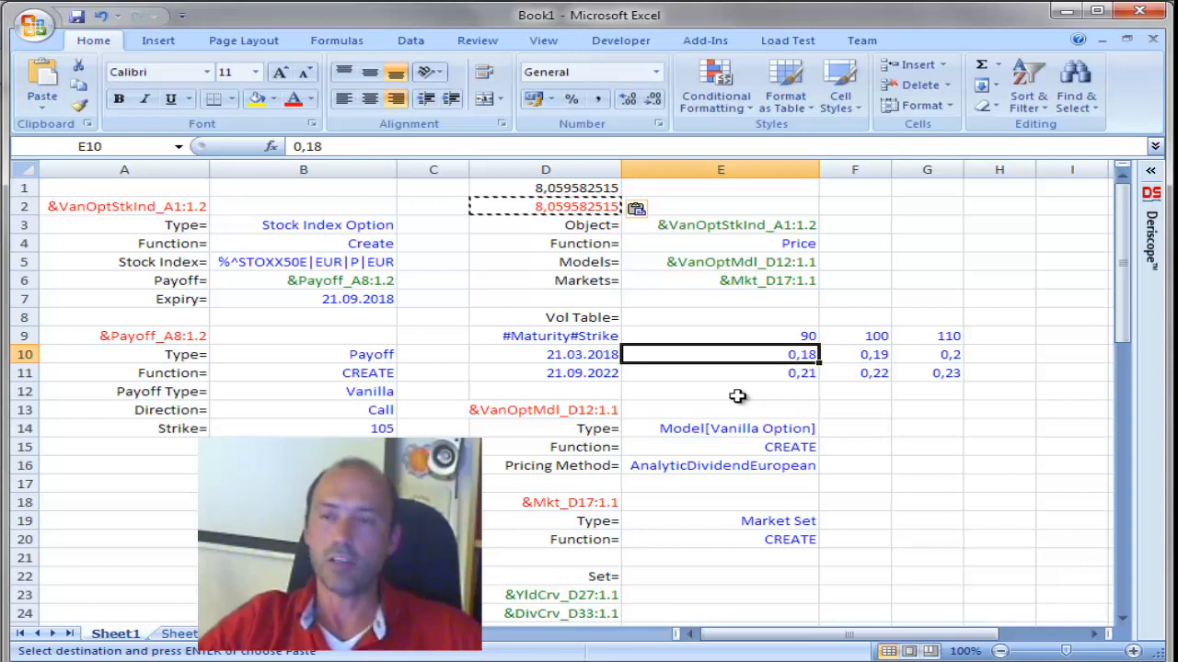
{"action": "mouse_move", "coordinate": [789, 357]}
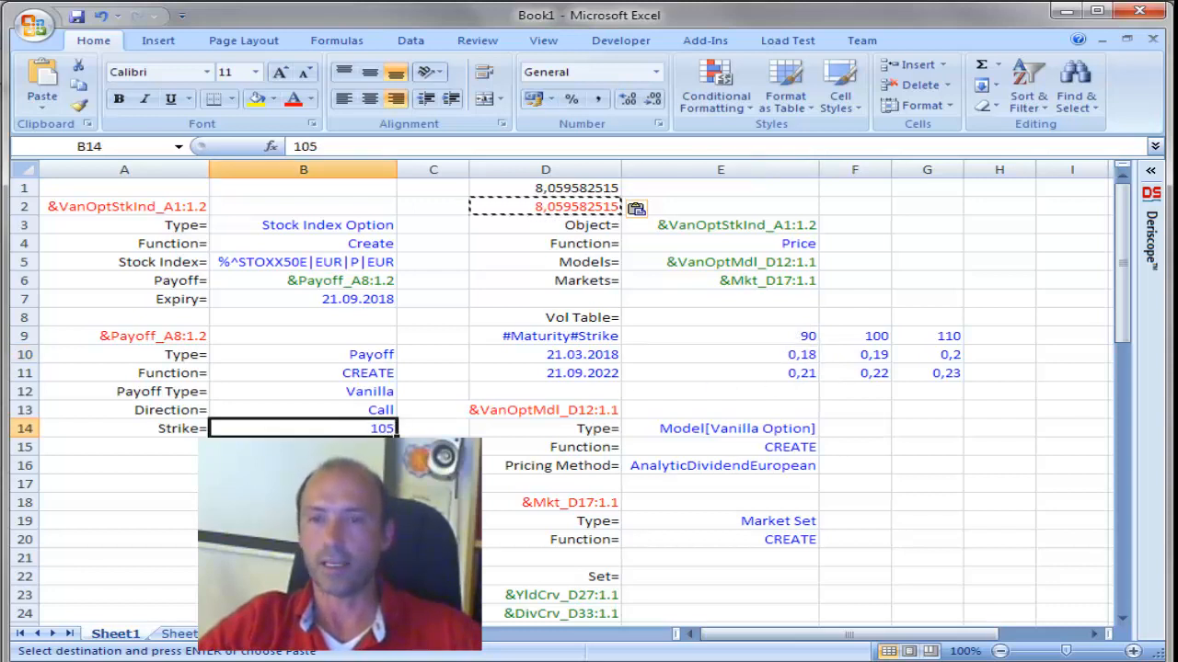
{"action": "mouse_move", "coordinate": [855, 385]}
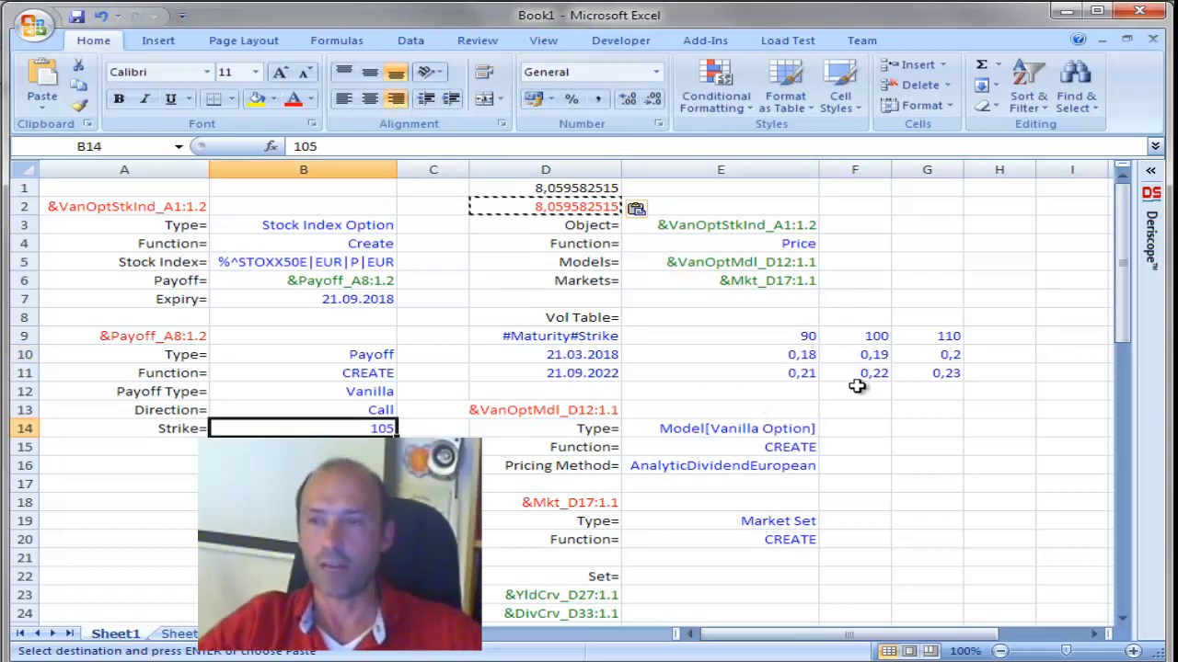
{"action": "mouse_move", "coordinate": [877, 403]}
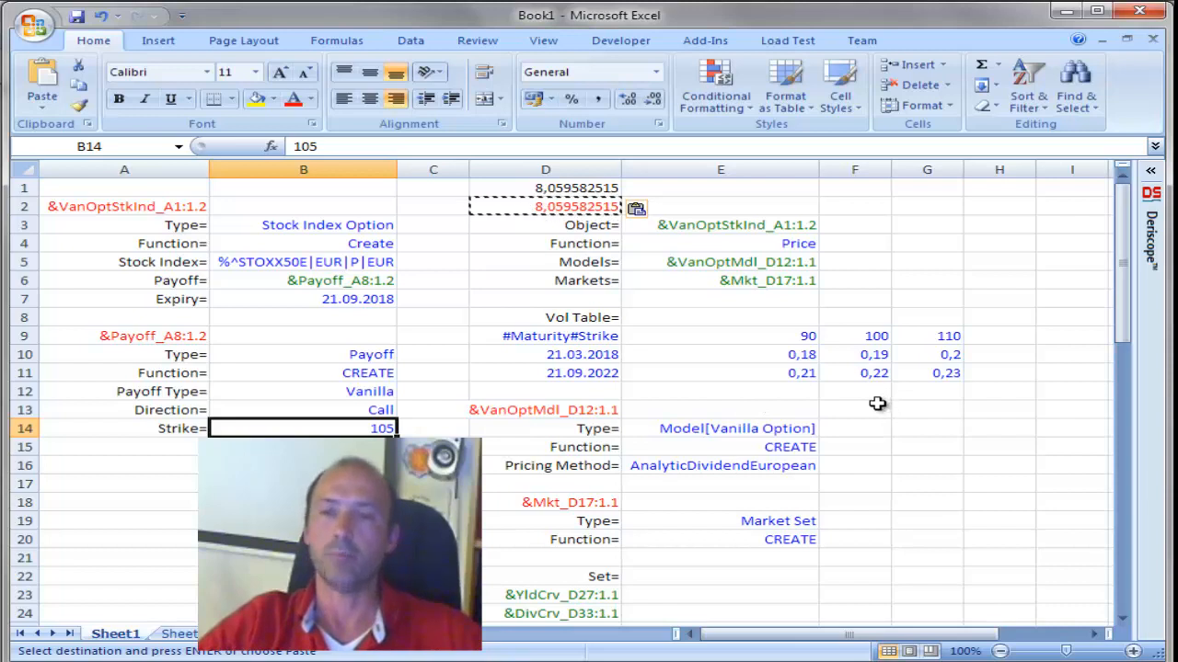
{"action": "mouse_move", "coordinate": [873, 380]}
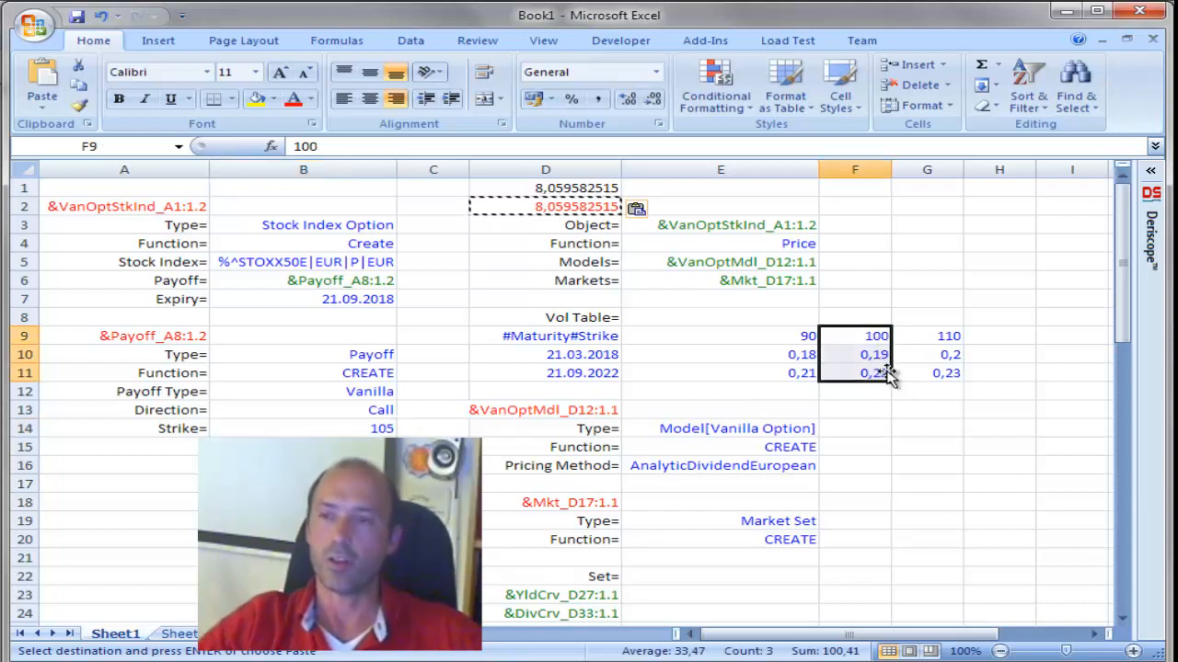
{"action": "left_click", "coordinate": [926, 336]}
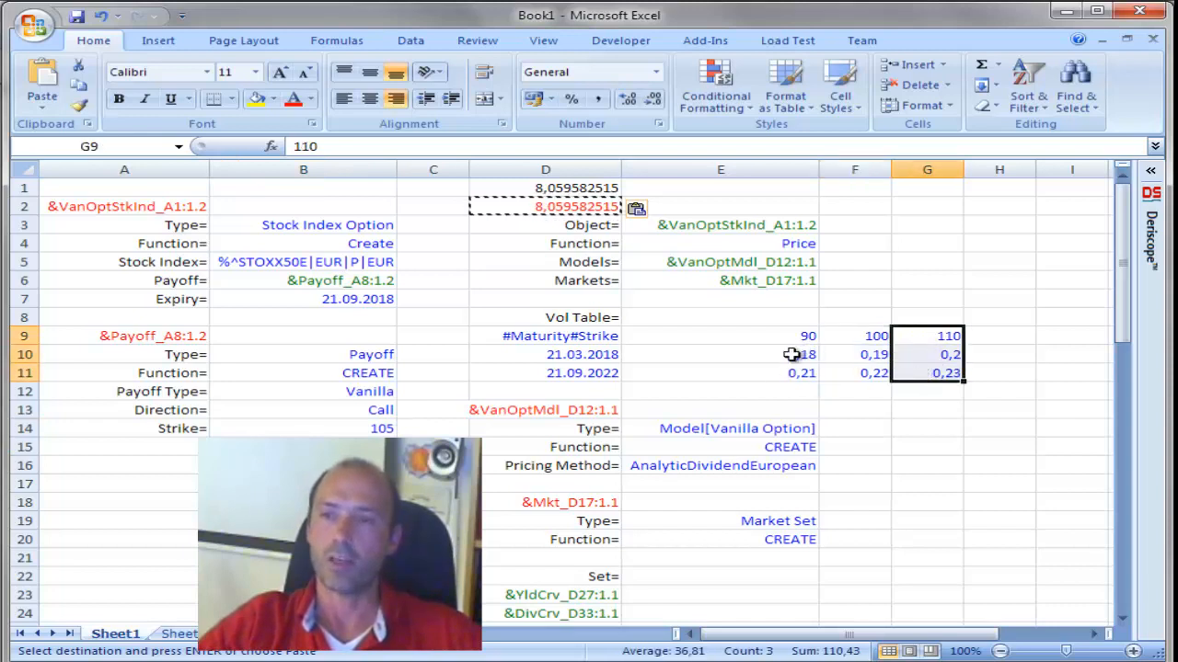
{"action": "left_click", "coordinate": [721, 354]}
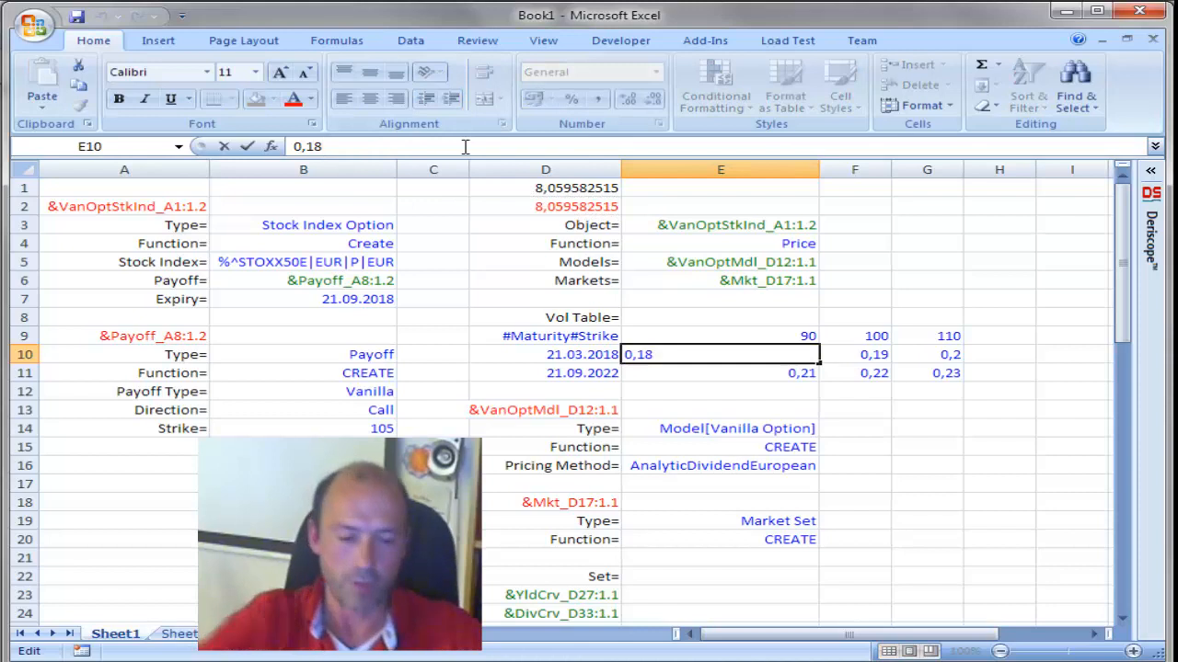
{"action": "type", "text": "0,17"}
{"action": "key", "text": "Return"}
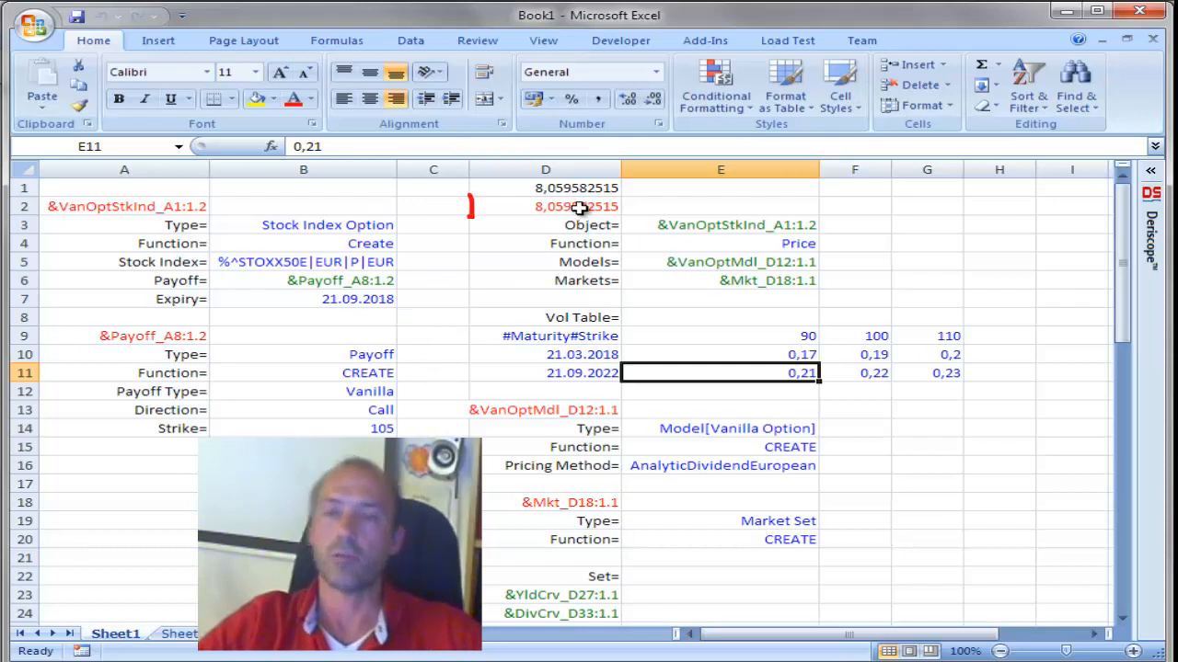
{"action": "left_click", "coordinate": [545, 206]}
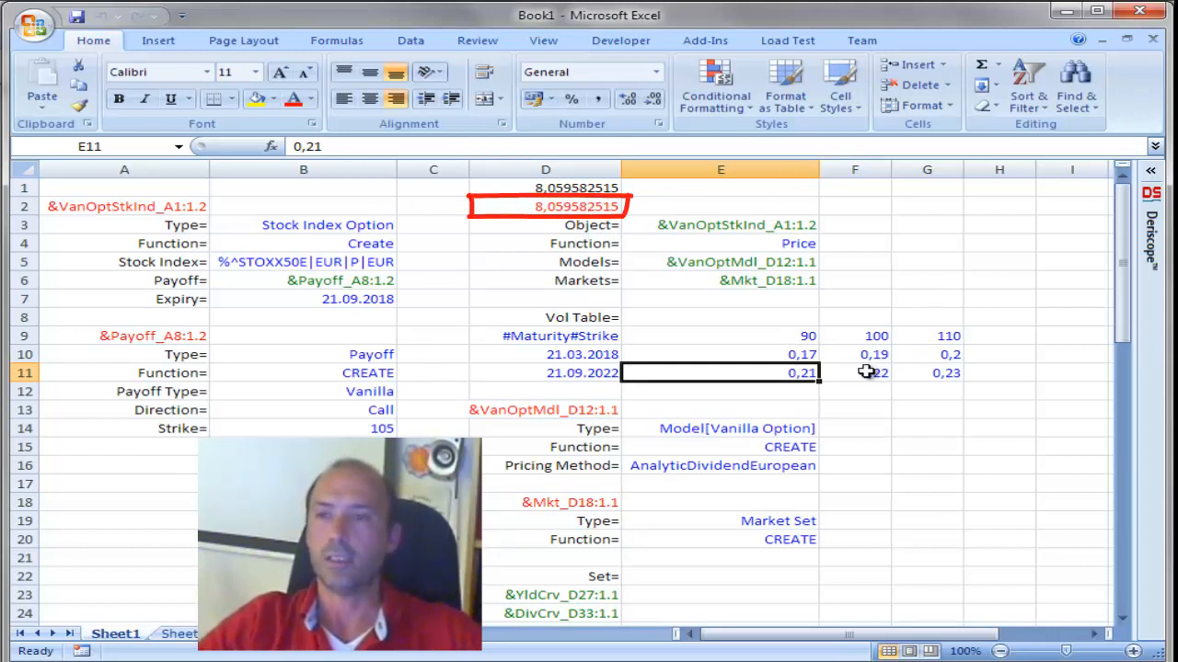
Set vol F10 to 0,18 and G11 to 0,24, moving the price to 8,106350718
{"action": "left_click", "coordinate": [853, 354]}
{"action": "type", "text": "0,18"}
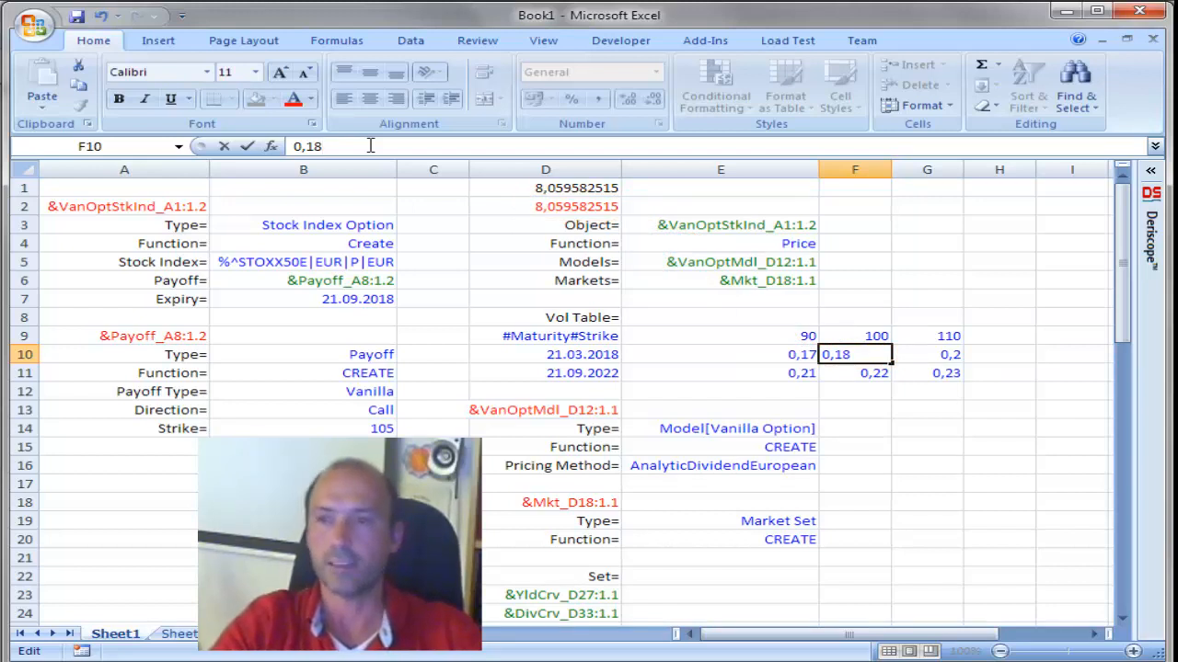
{"action": "key", "text": "Return"}
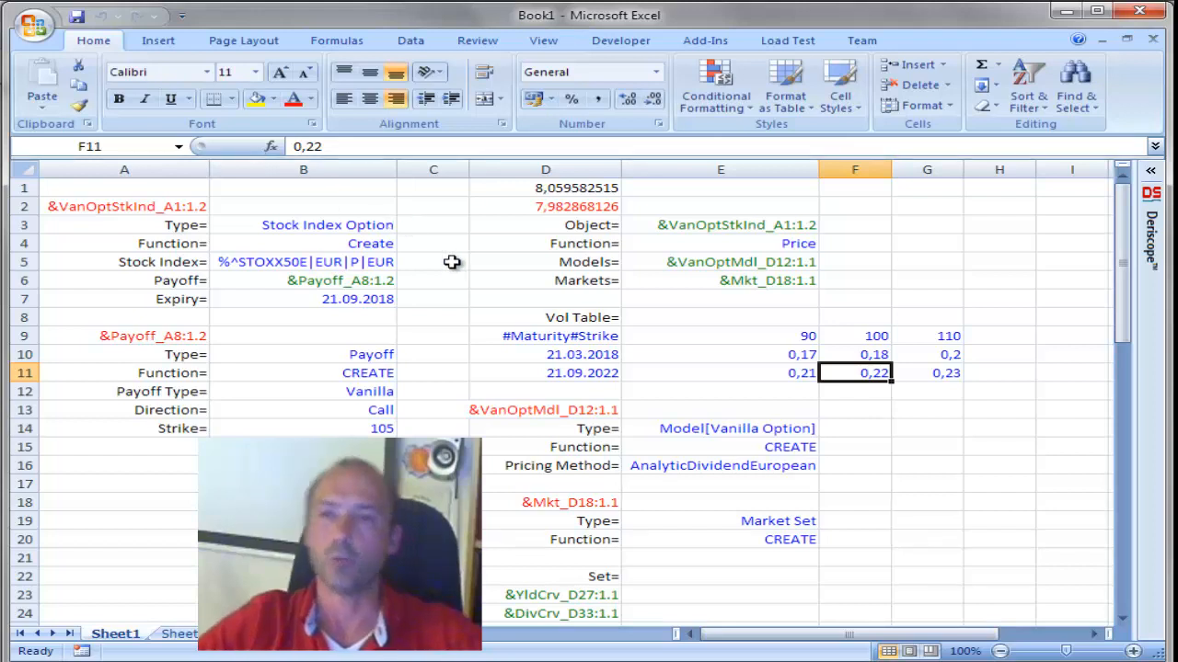
{"action": "mouse_move", "coordinate": [805, 450]}
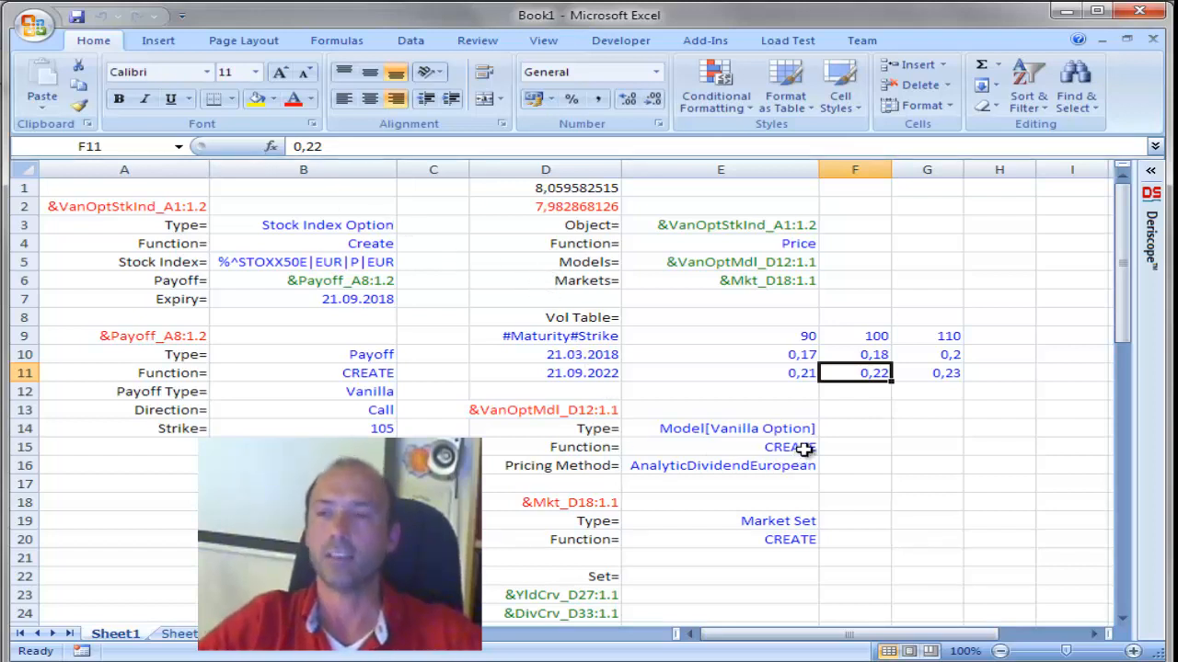
{"action": "mouse_move", "coordinate": [930, 412]}
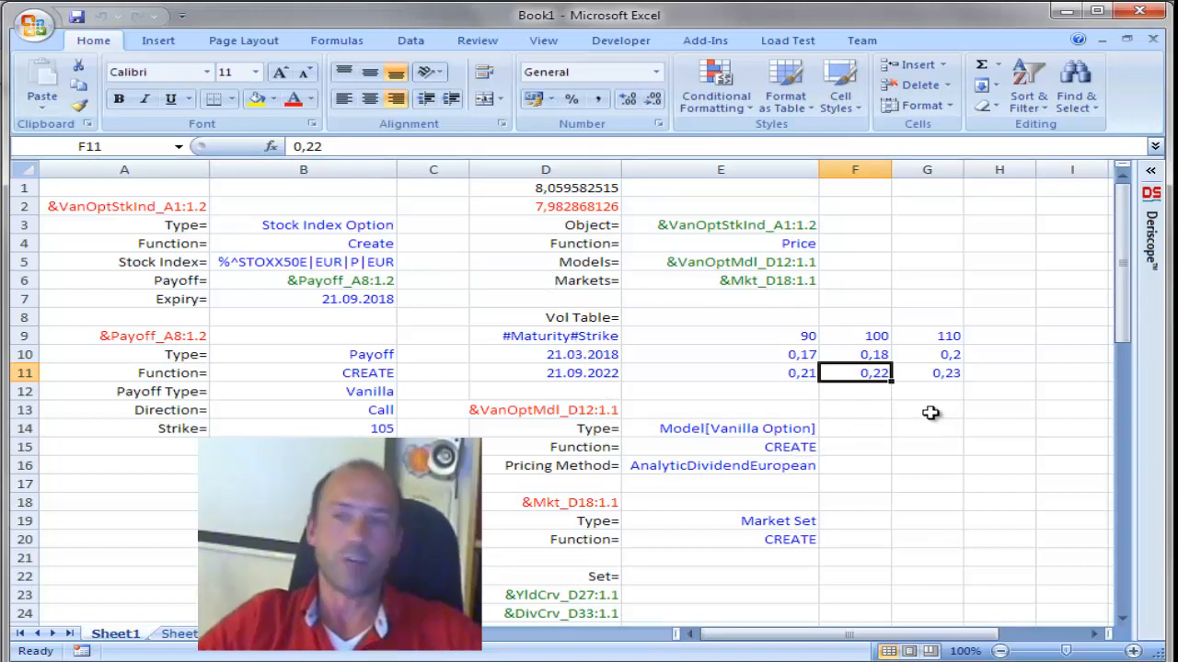
{"action": "left_click", "coordinate": [927, 372]}
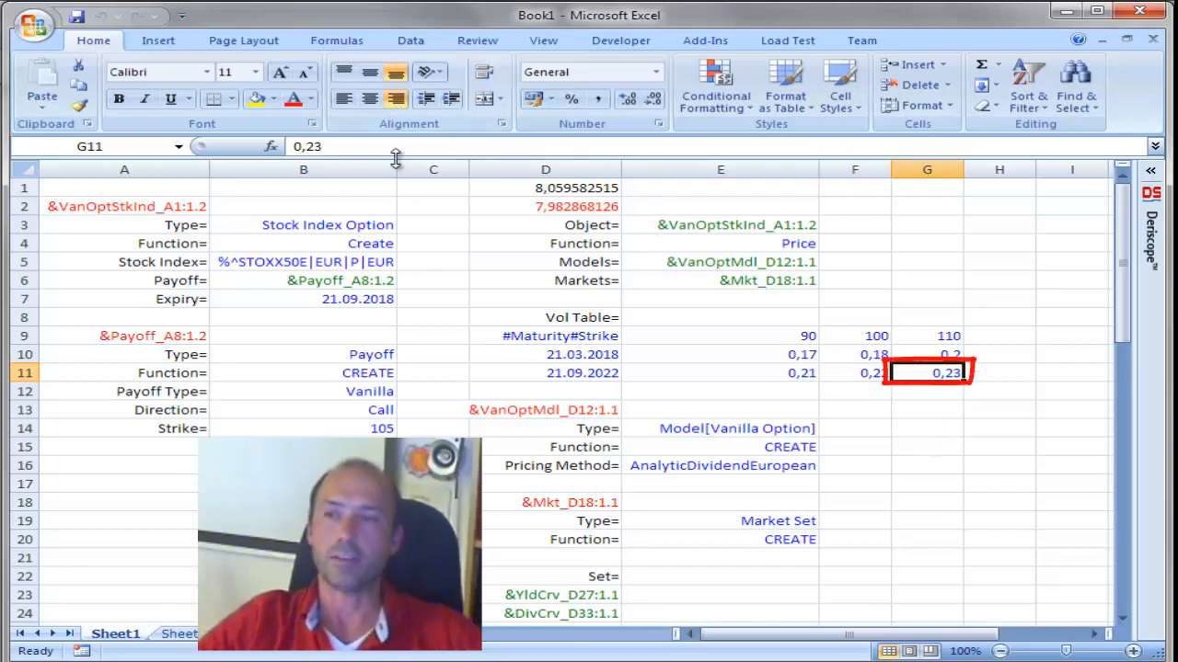
{"action": "double_click", "coordinate": [926, 373]}
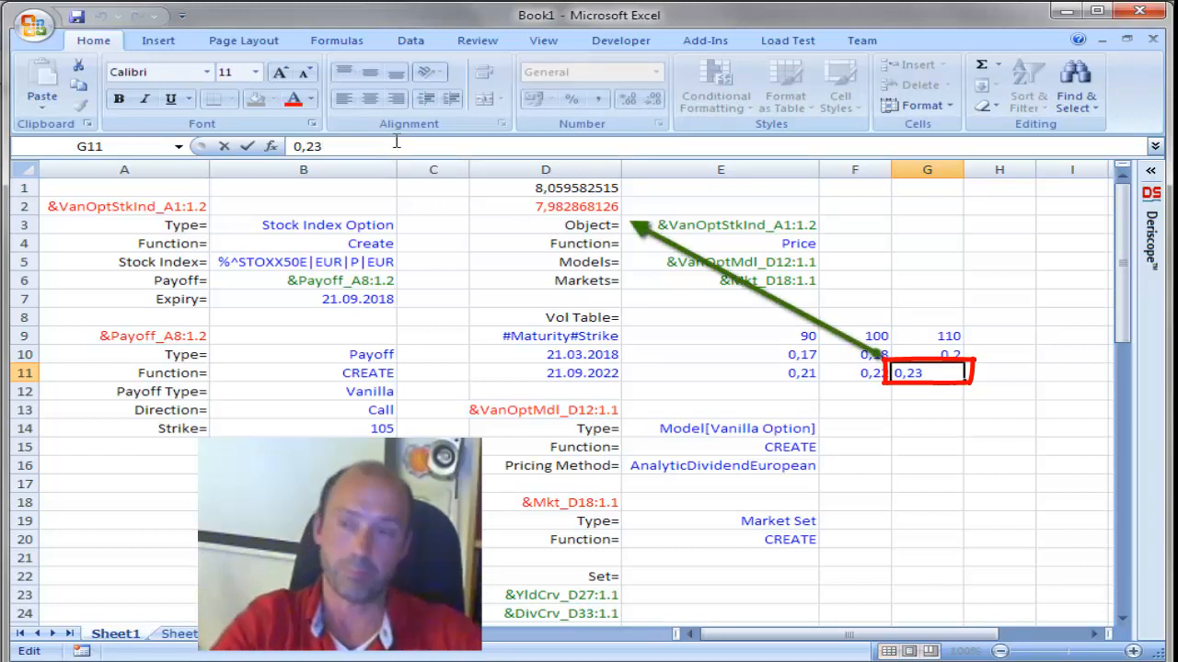
{"action": "key", "text": "Return"}
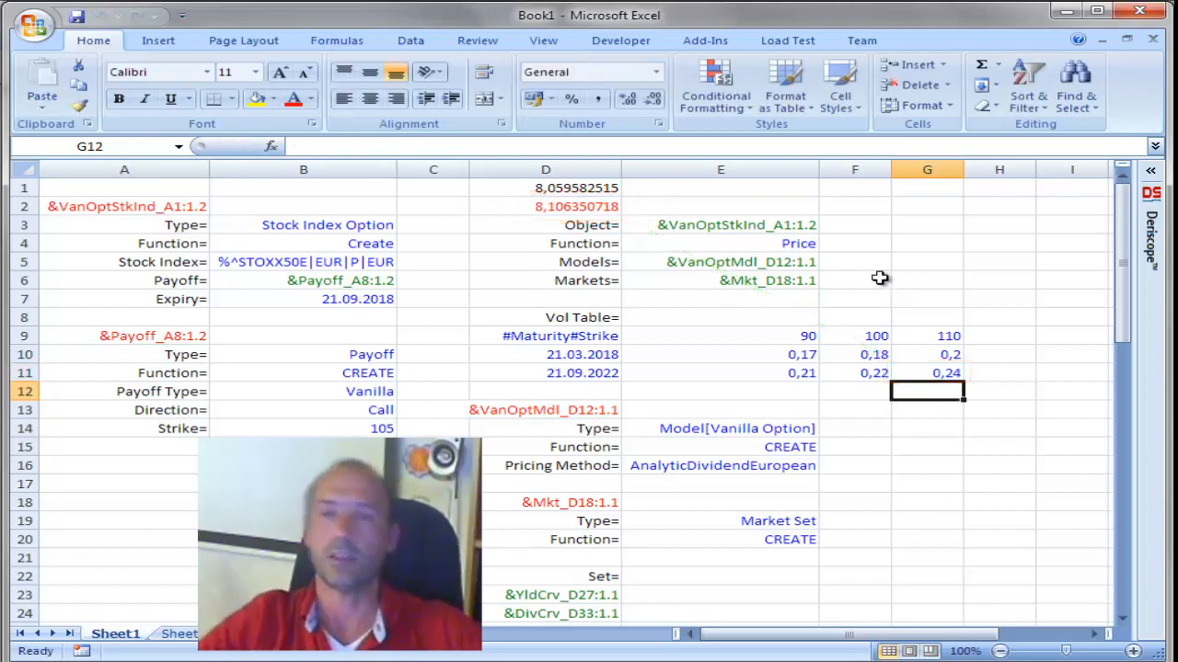
{"action": "mouse_move", "coordinate": [520, 226]}
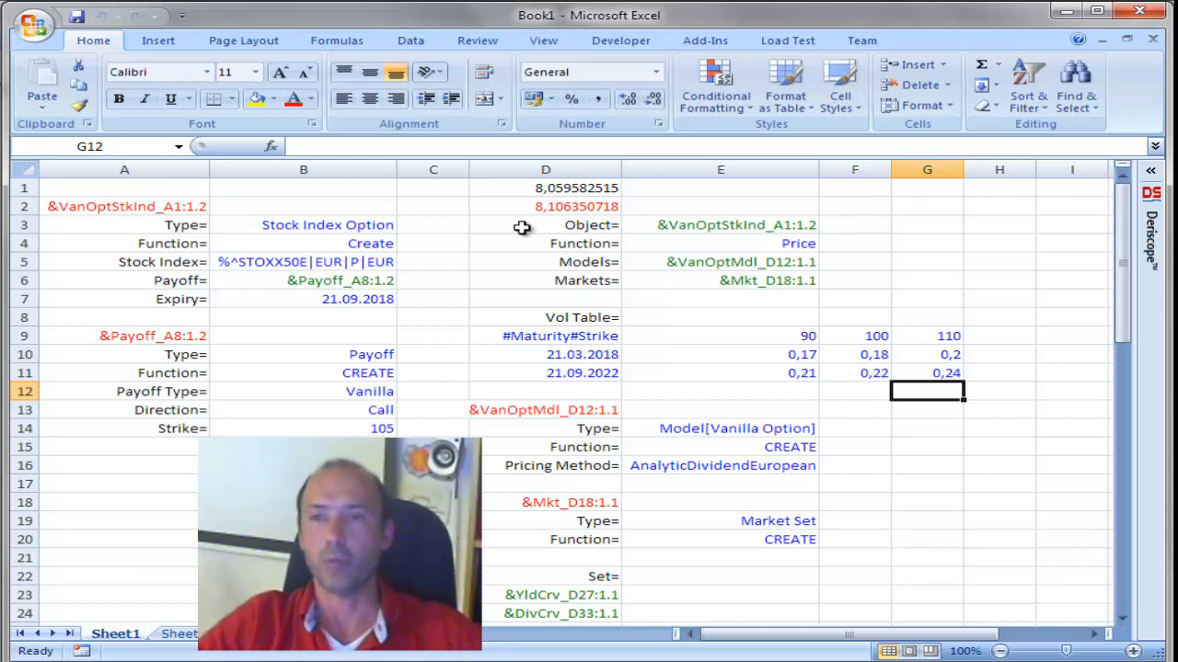
{"action": "mouse_move", "coordinate": [907, 249]}
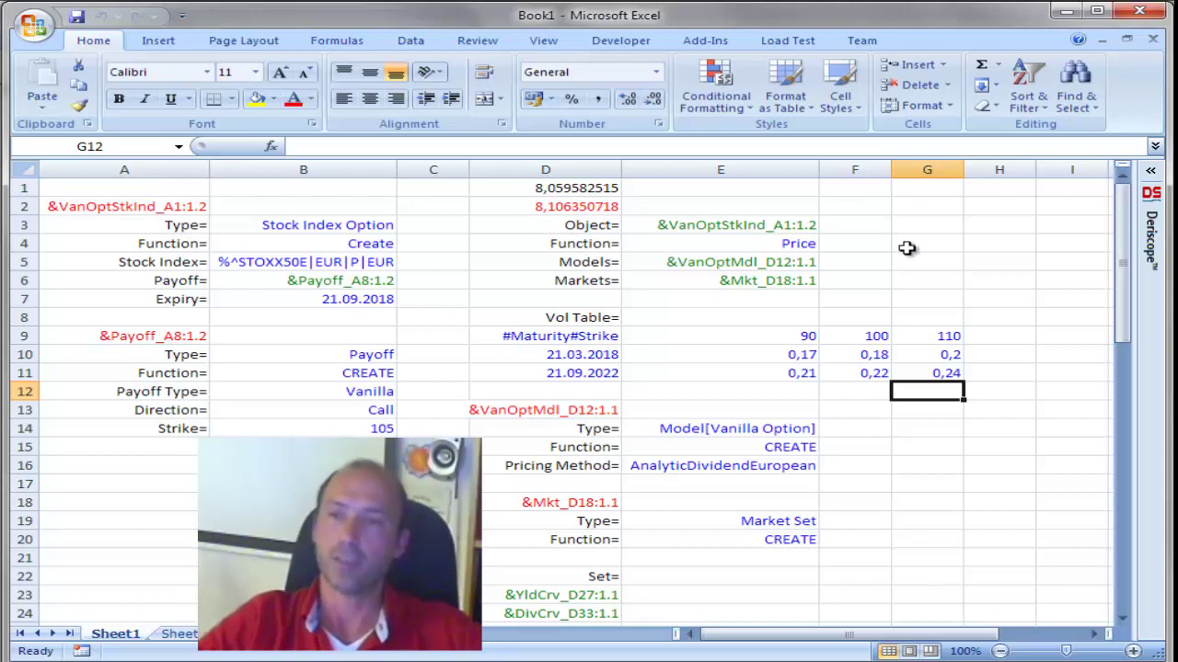
{"action": "mouse_move", "coordinate": [924, 264]}
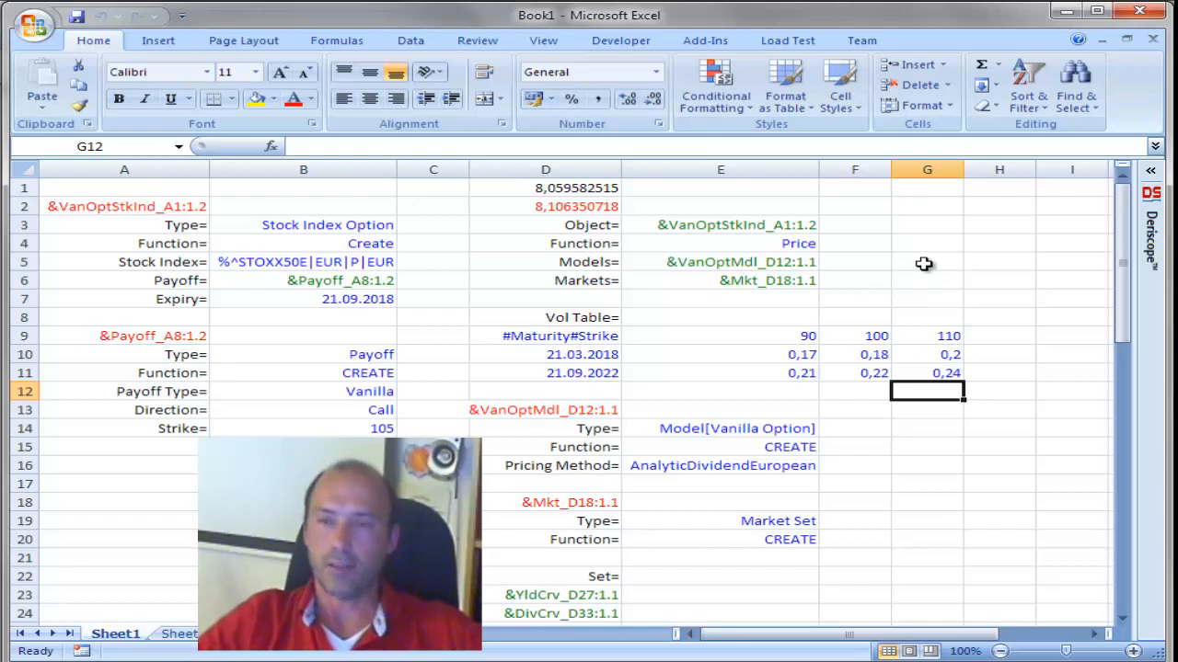
{"action": "mouse_move", "coordinate": [894, 450]}
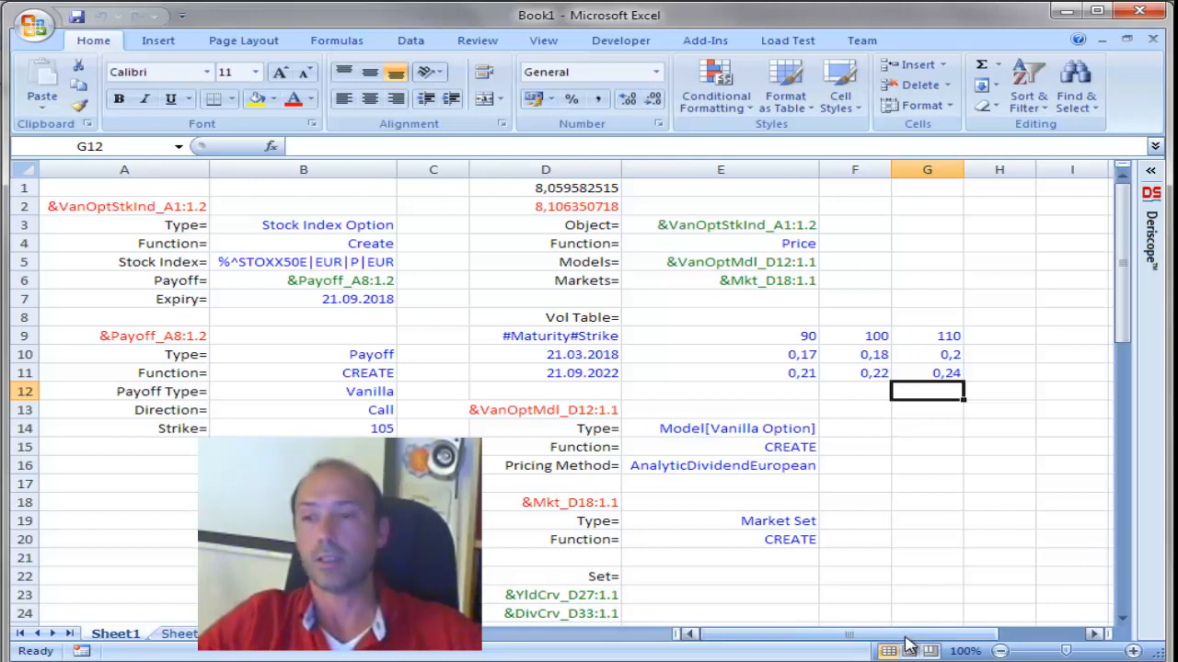
{"action": "mouse_move", "coordinate": [898, 442]}
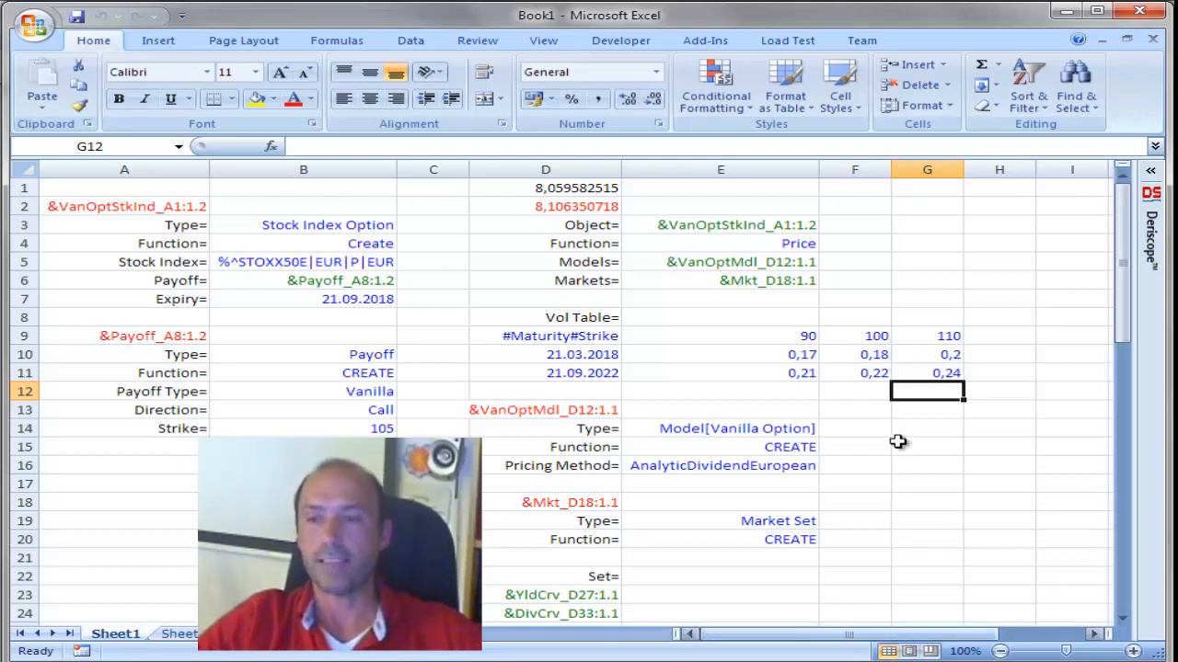
{"action": "mouse_move", "coordinate": [881, 428]}
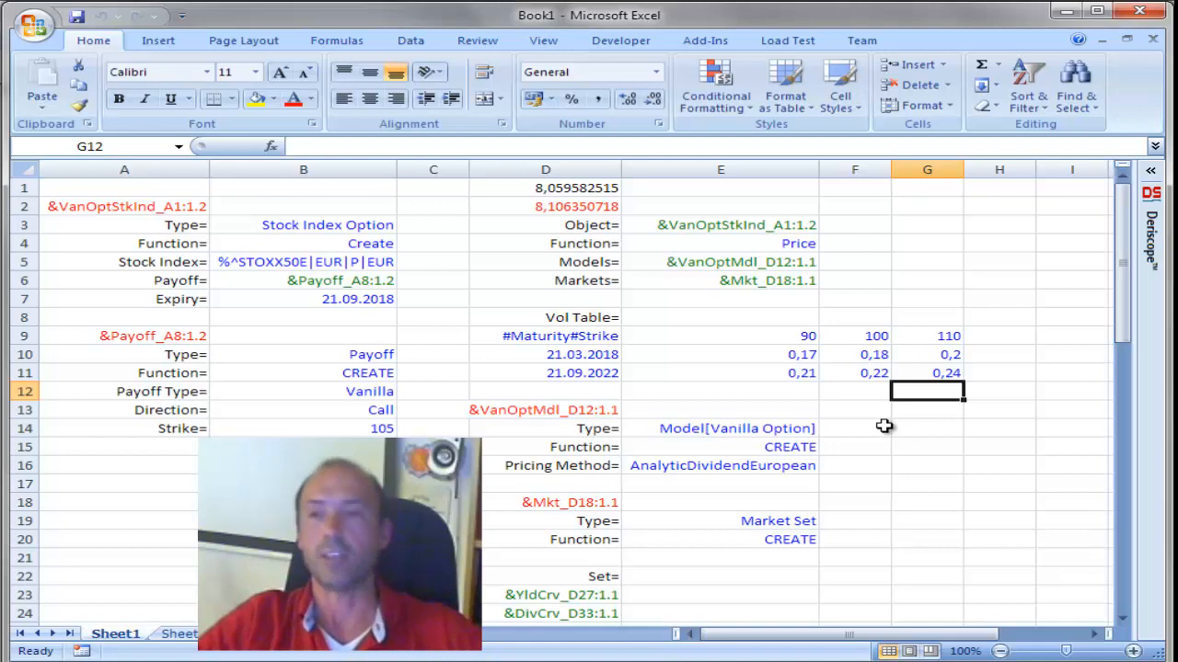
{"action": "mouse_move", "coordinate": [838, 635]}
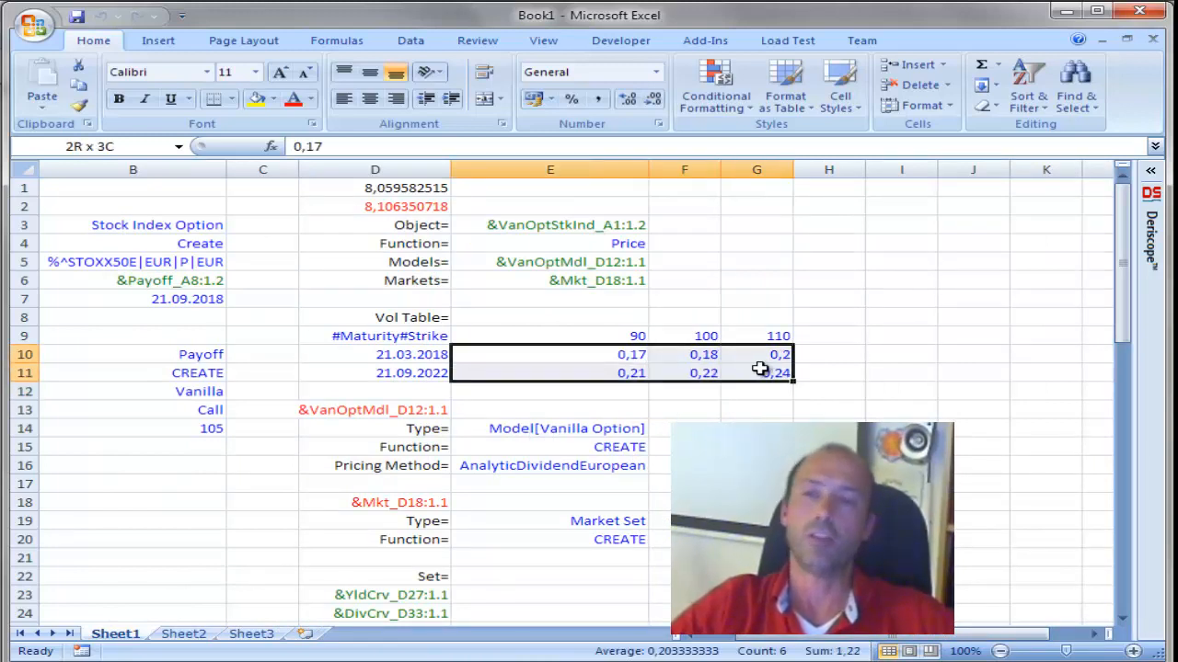
{"action": "mouse_move", "coordinate": [871, 370]}
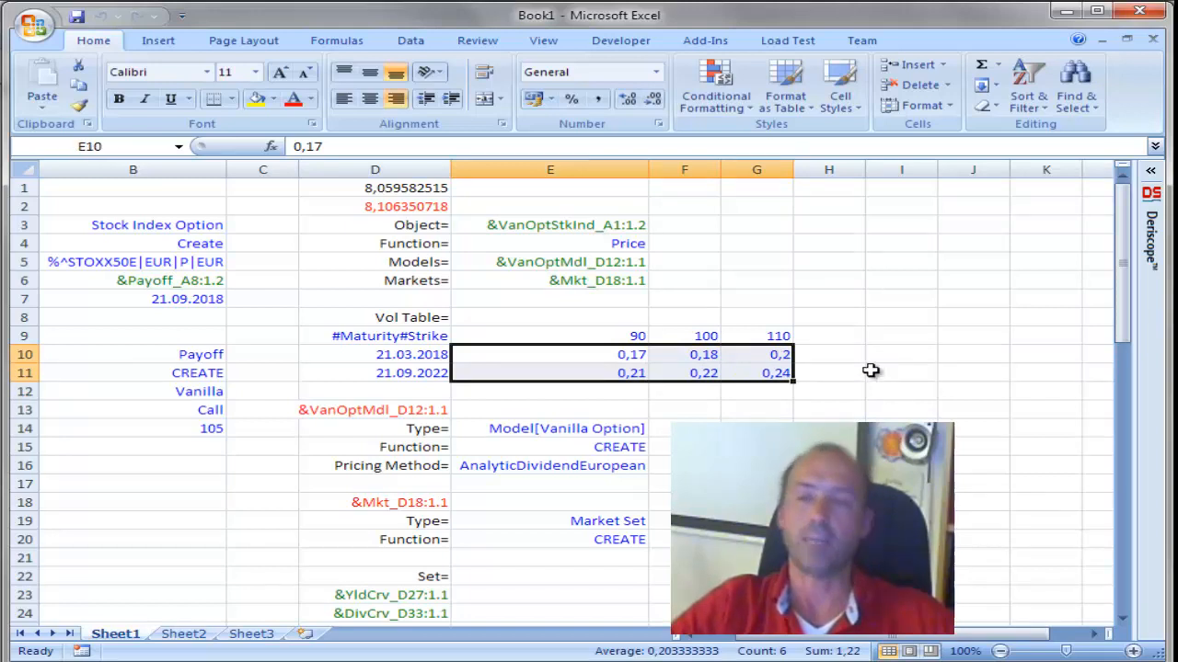
{"action": "mouse_move", "coordinate": [732, 417]}
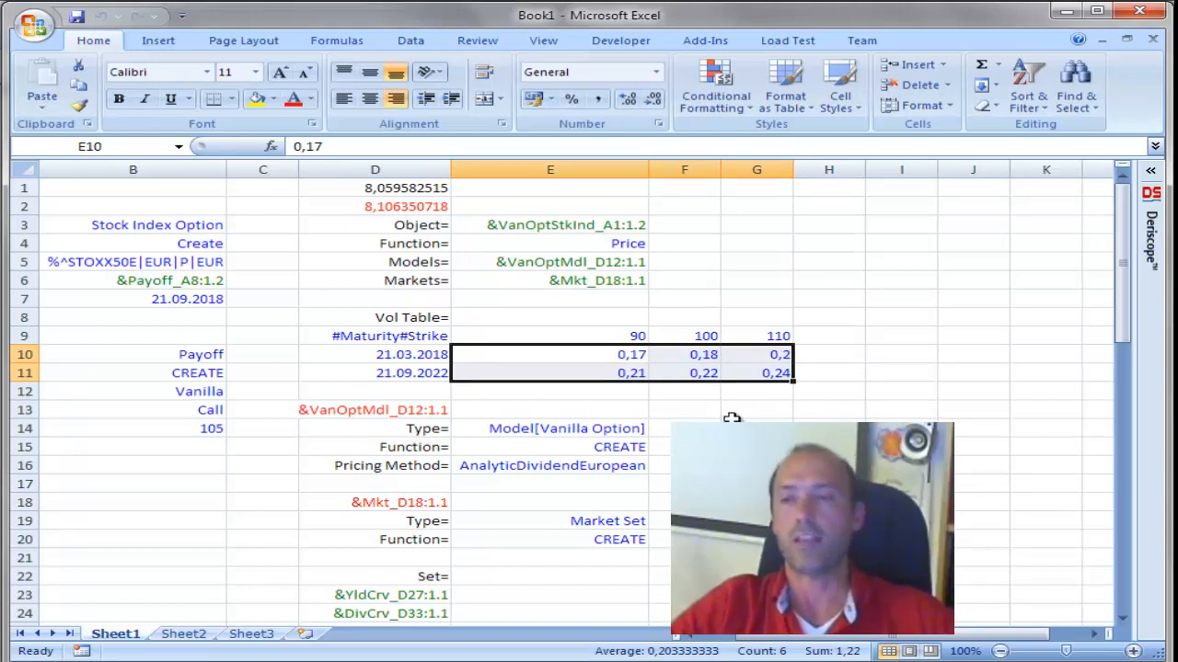
{"action": "mouse_move", "coordinate": [746, 410]}
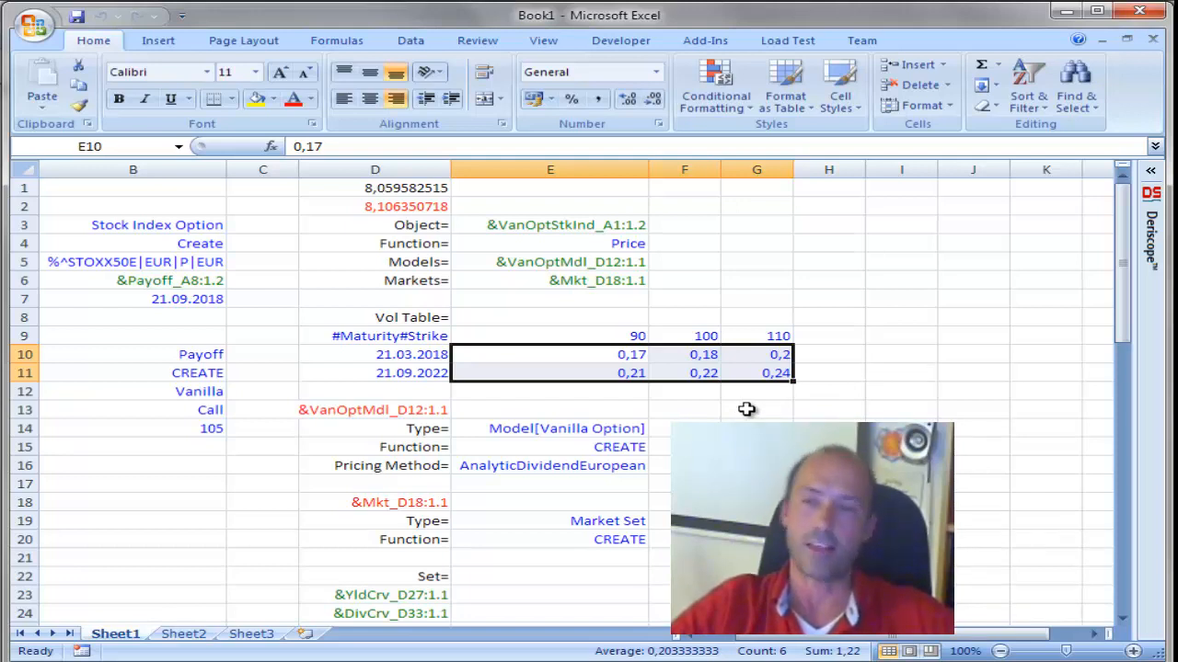
{"action": "mouse_move", "coordinate": [738, 408]}
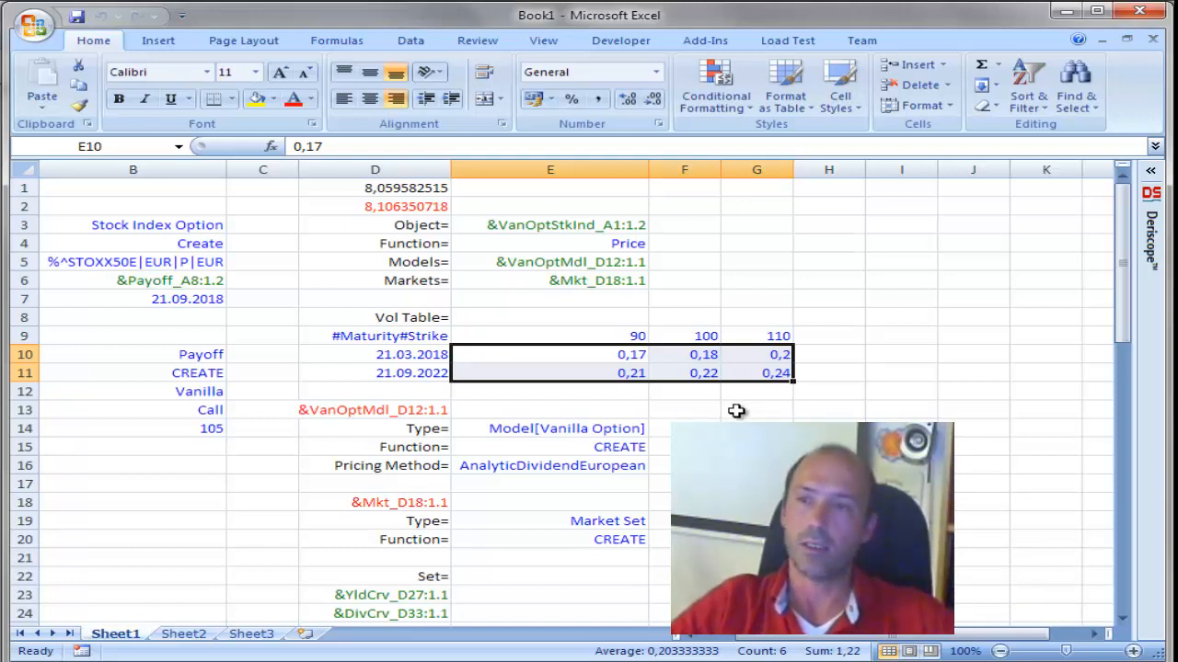
Open the Deriscope pane, navigate Type > Market > Vol Curve and list its functions
{"action": "left_click", "coordinate": [756, 409]}
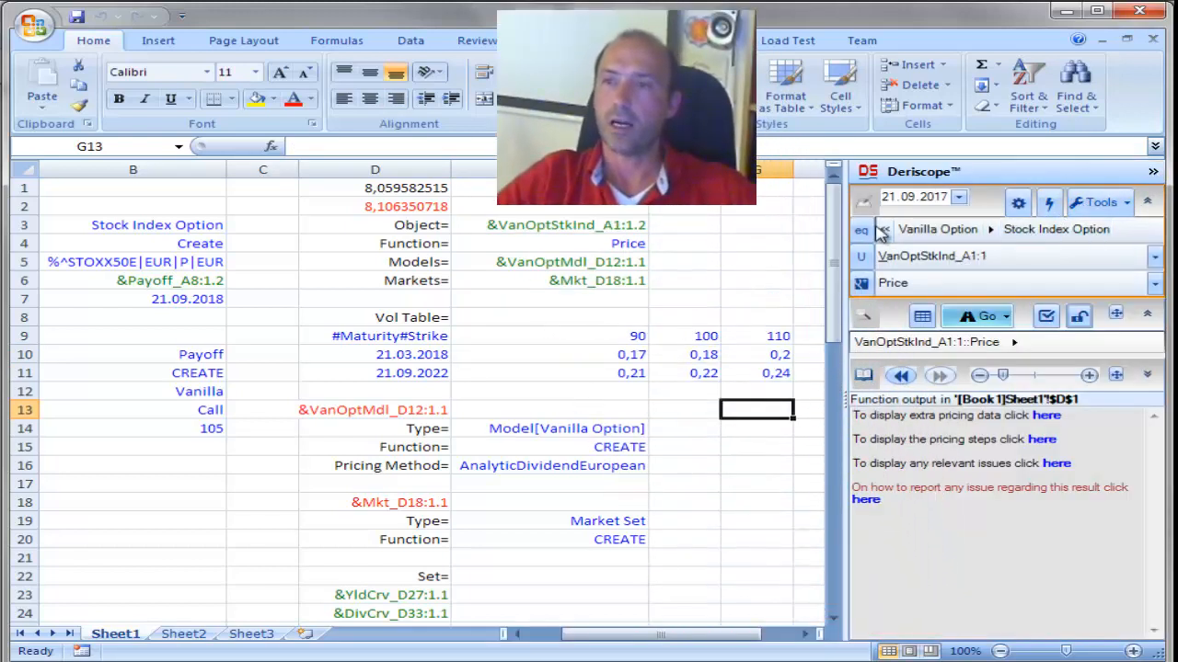
{"action": "left_click", "coordinate": [883, 229]}
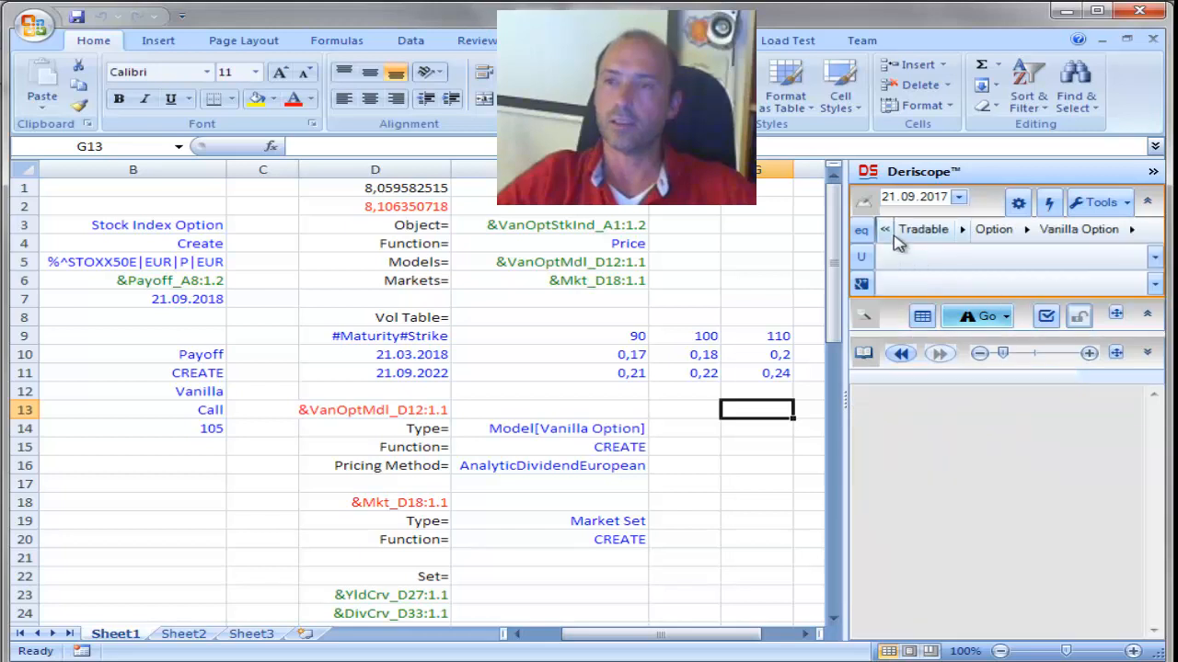
{"action": "mouse_move", "coordinate": [888, 243]}
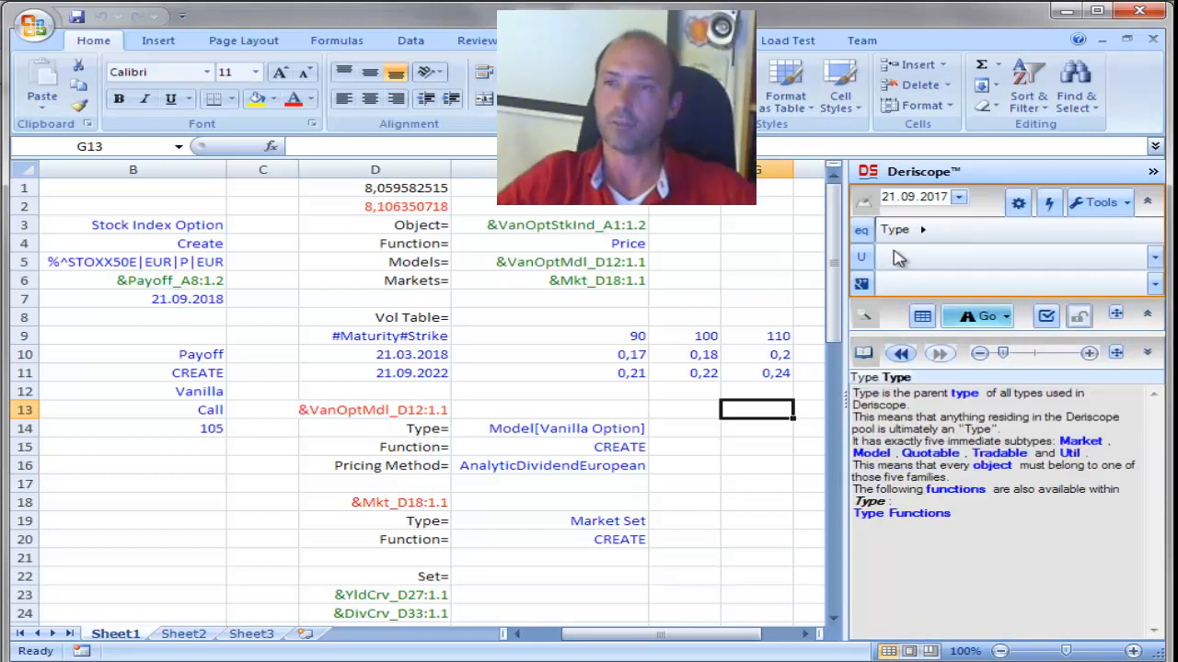
{"action": "left_click", "coordinate": [923, 229]}
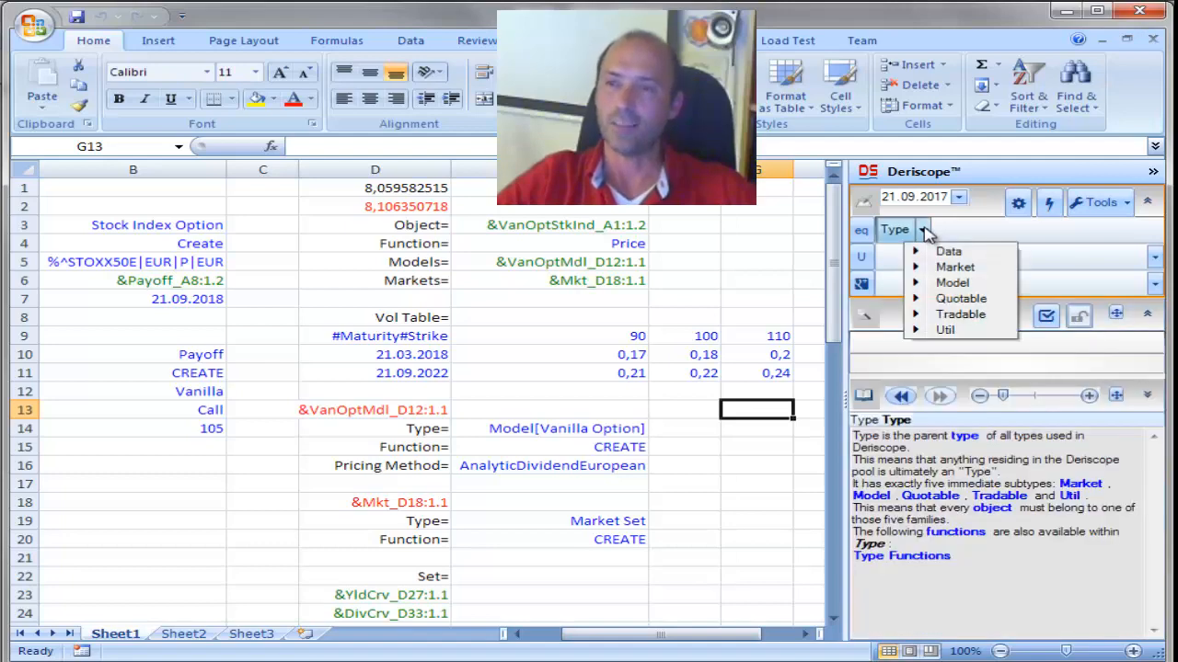
{"action": "left_click", "coordinate": [954, 267]}
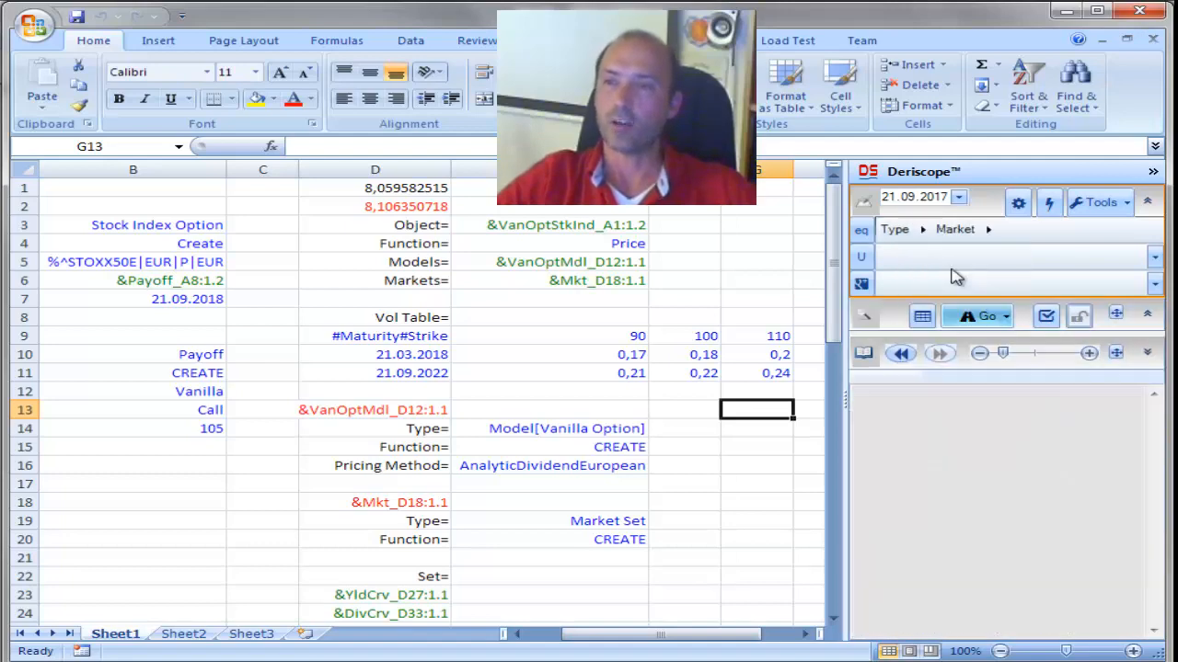
{"action": "left_click", "coordinate": [987, 229]}
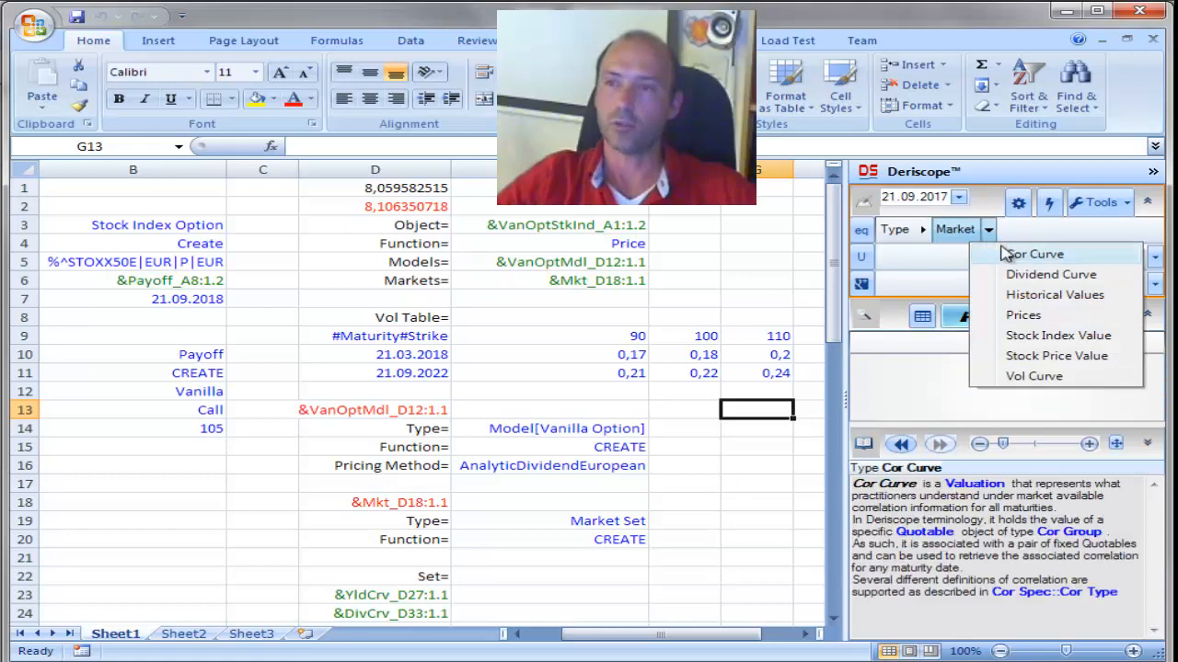
{"action": "left_click", "coordinate": [1033, 375]}
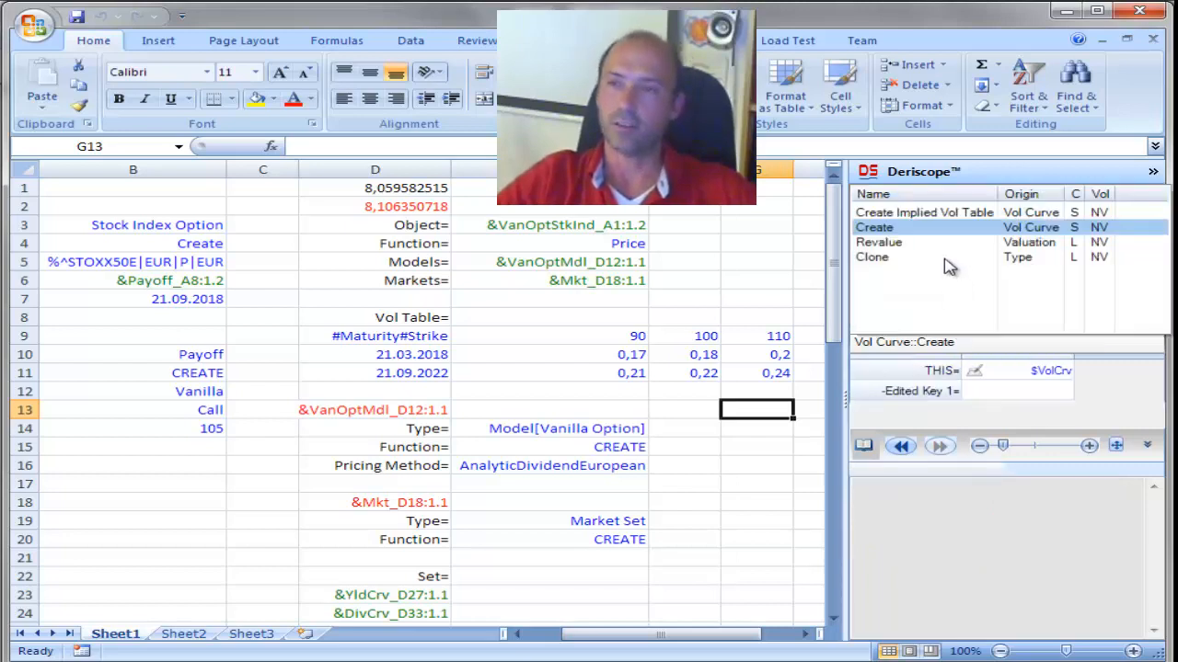
{"action": "left_click", "coordinate": [923, 212]}
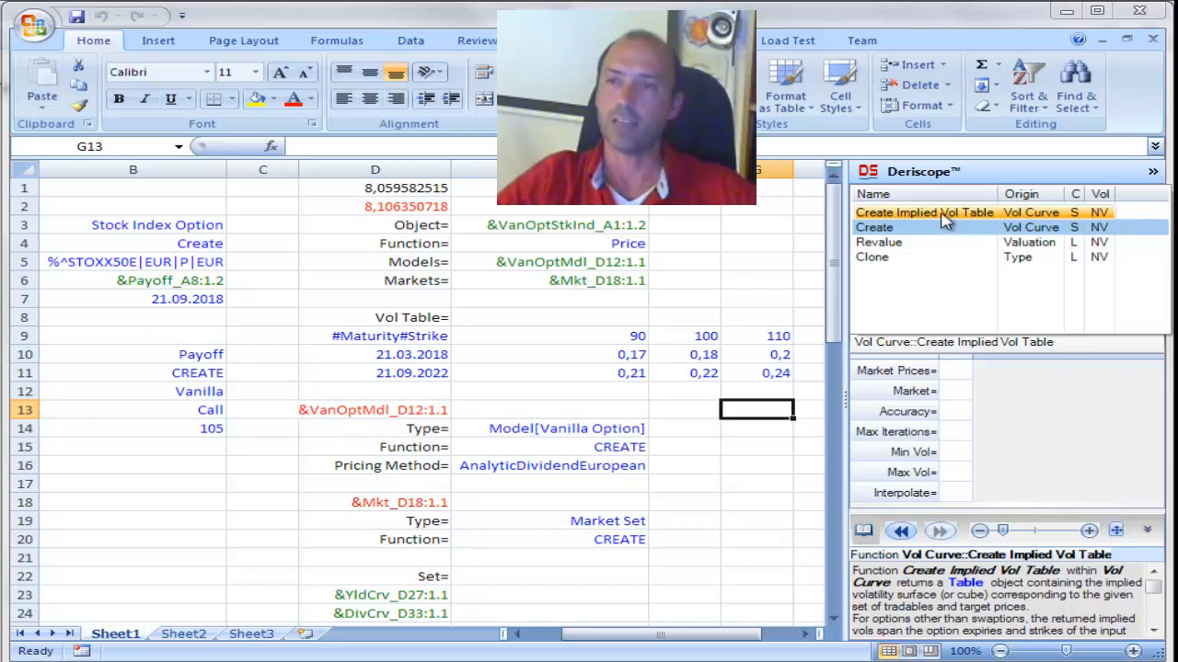
Make Market Prices use a Stock Index Option representative with #Strike as Varying Parameter 2
{"action": "left_click", "coordinate": [922, 212]}
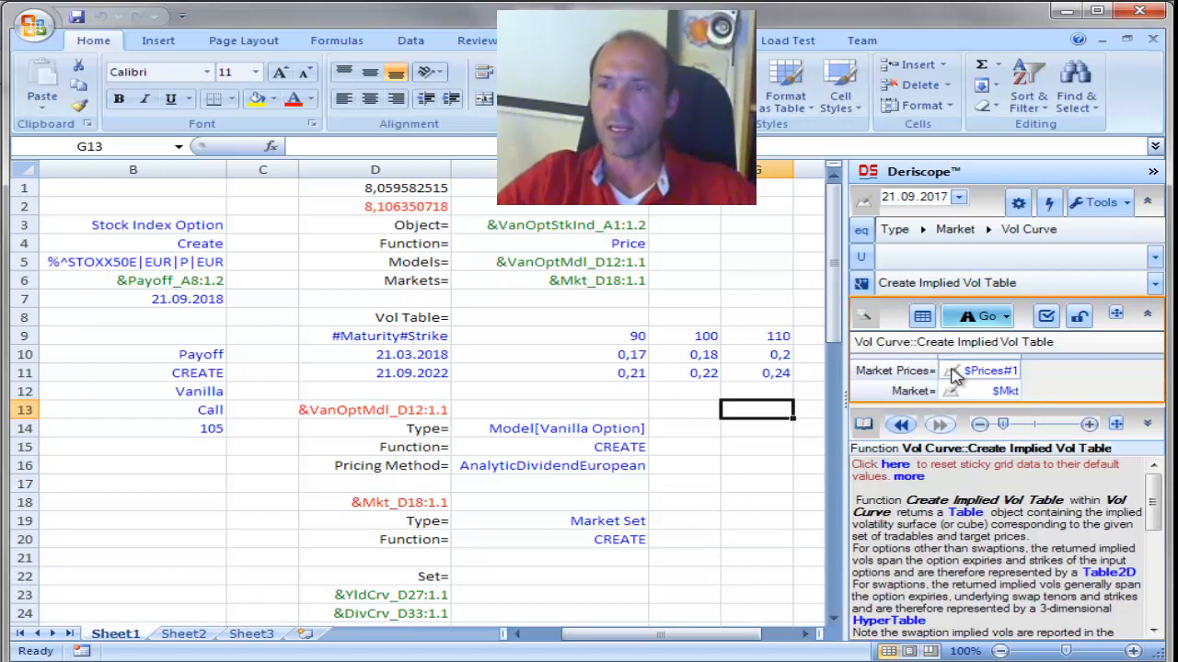
{"action": "mouse_move", "coordinate": [953, 372]}
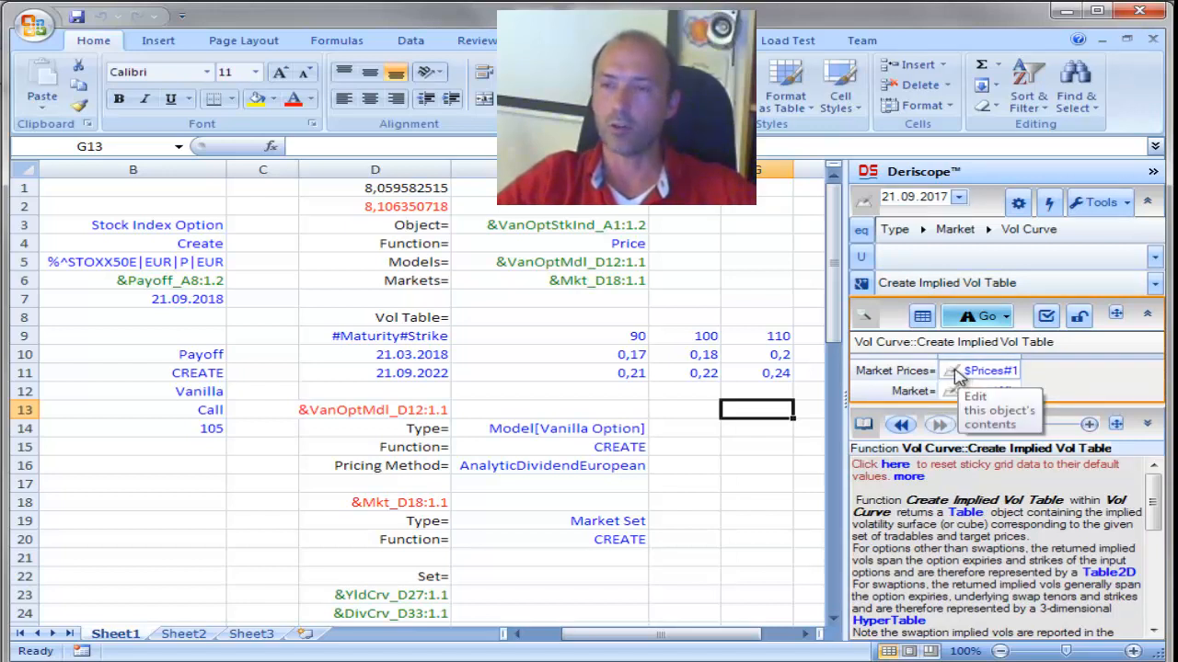
{"action": "left_click", "coordinate": [979, 370]}
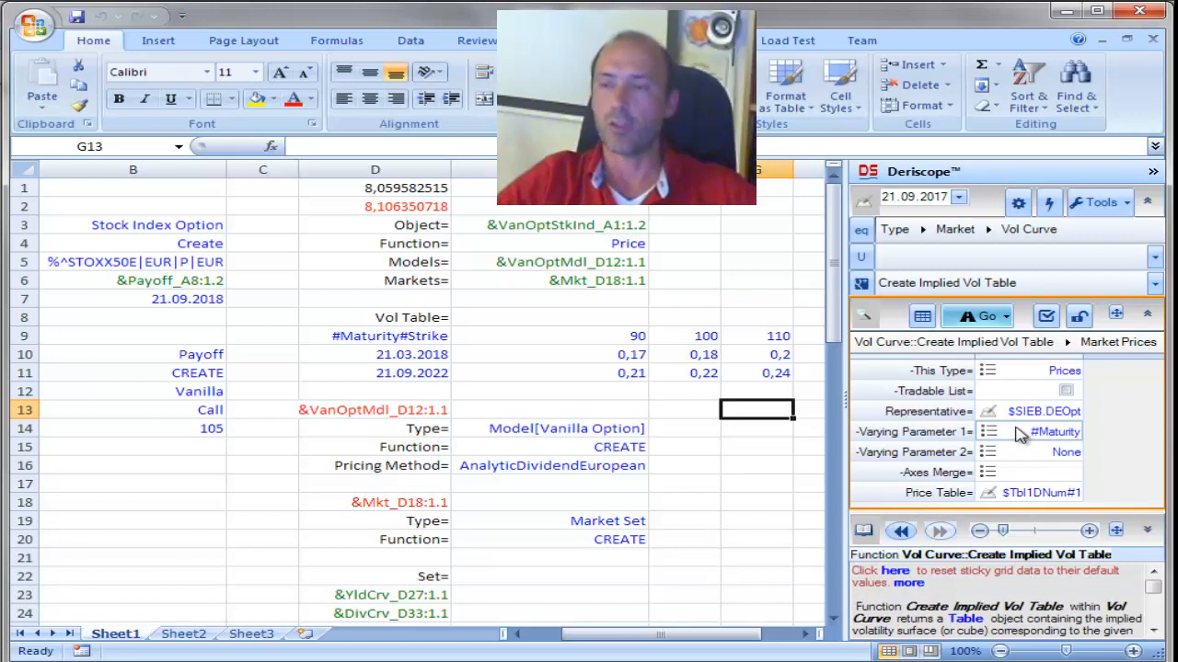
{"action": "mouse_move", "coordinate": [929, 411]}
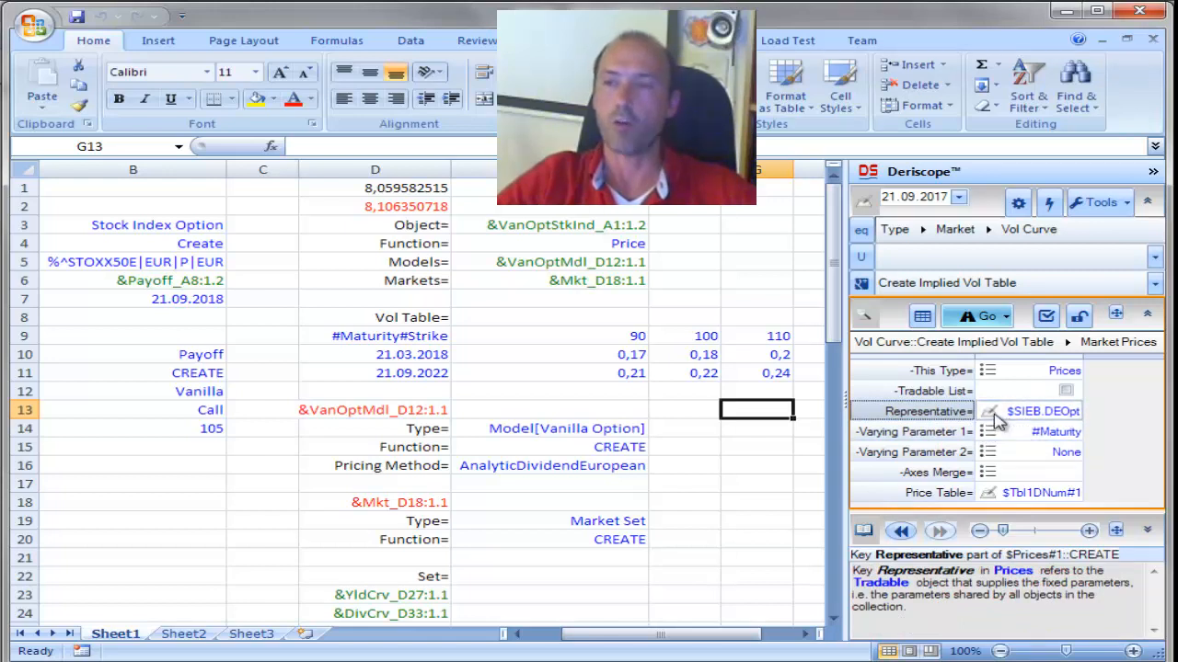
{"action": "left_click", "coordinate": [1042, 412]}
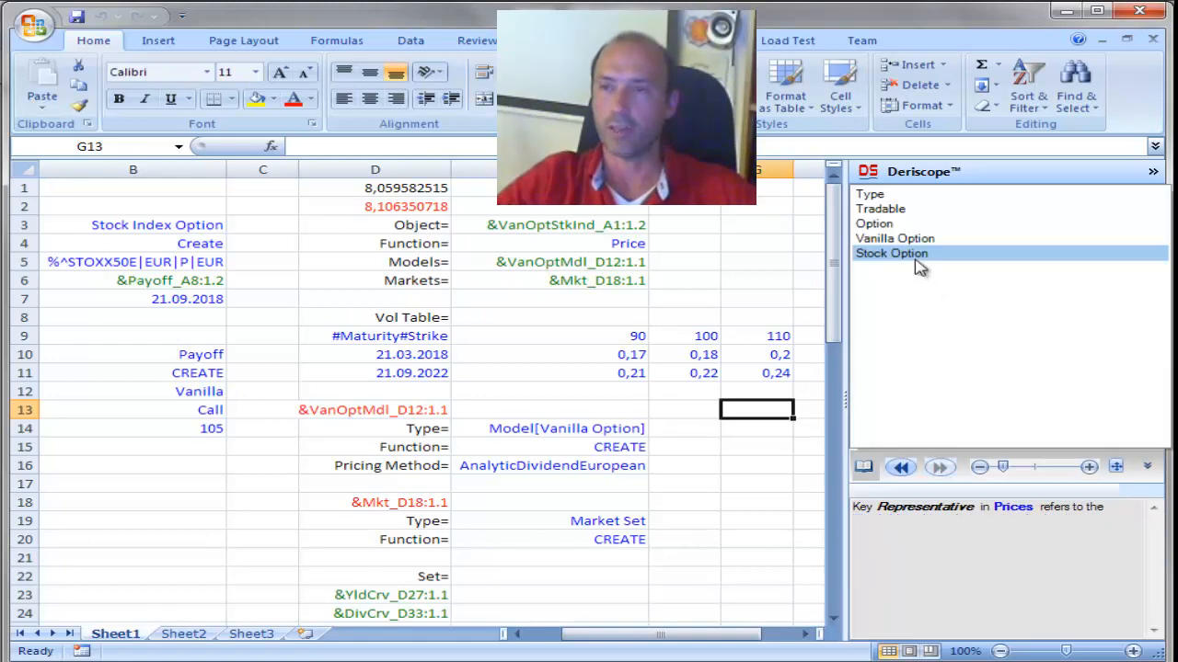
{"action": "left_click", "coordinate": [891, 253]}
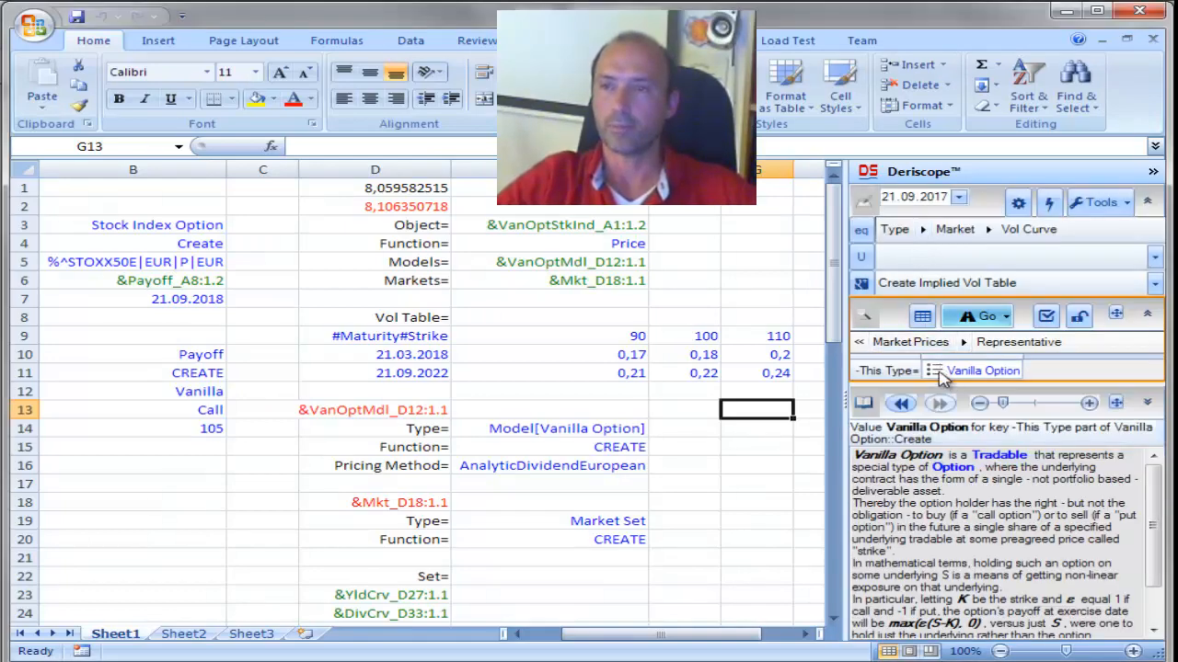
{"action": "left_click", "coordinate": [983, 316]}
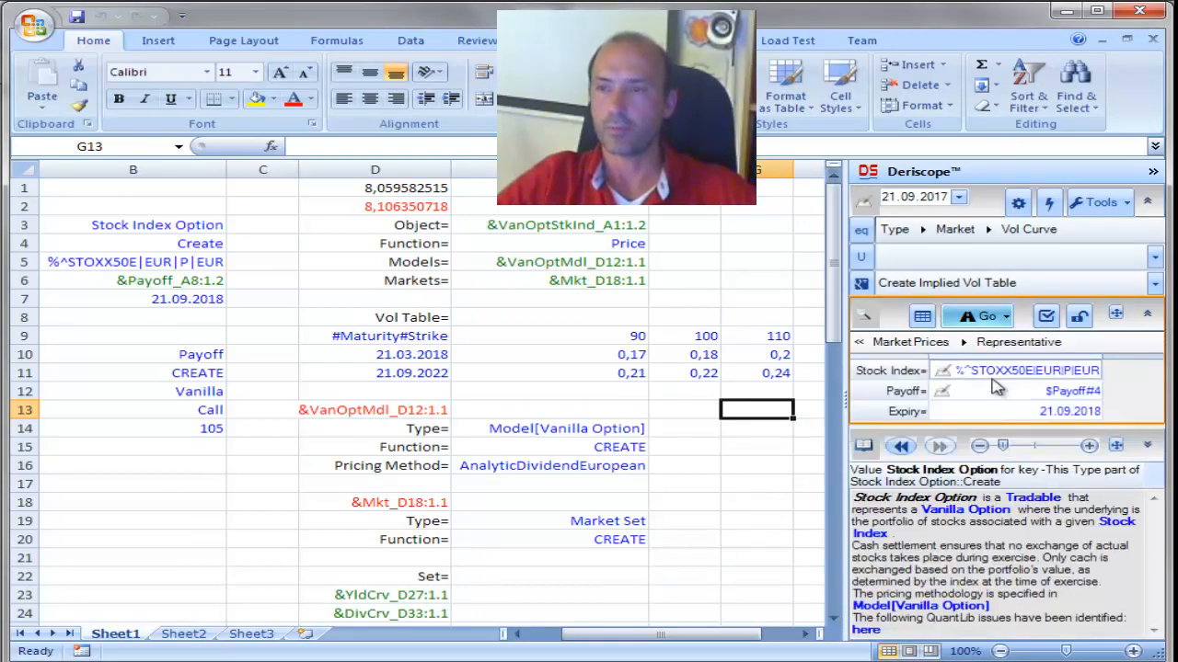
{"action": "left_click", "coordinate": [909, 341]}
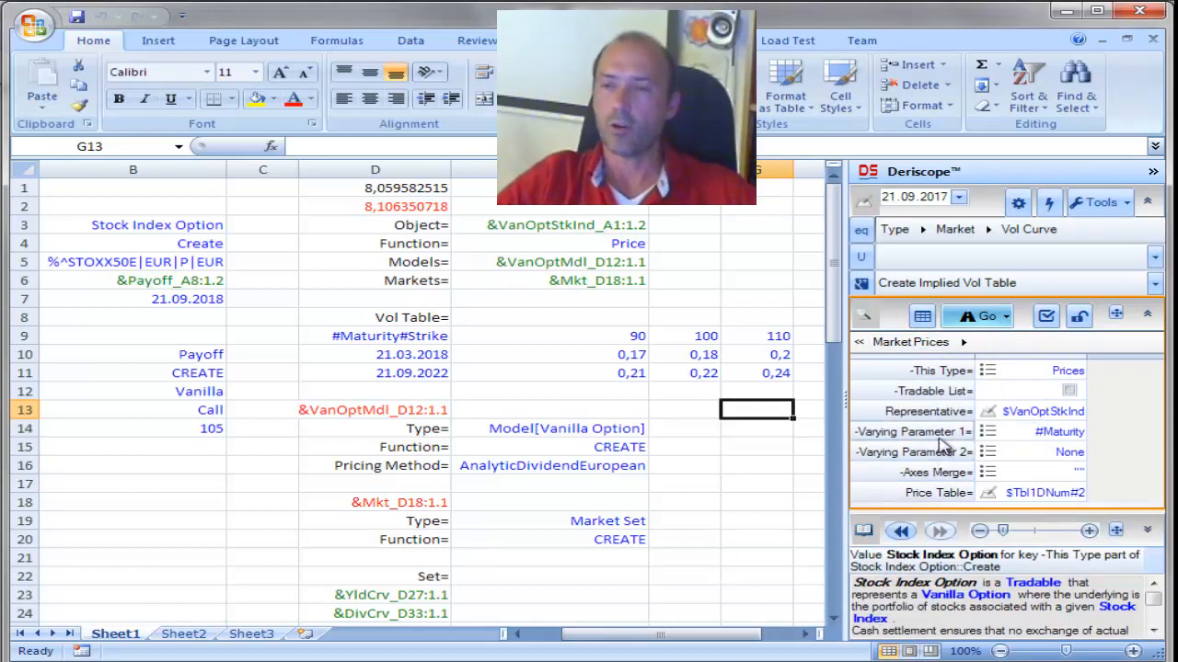
{"action": "mouse_move", "coordinate": [934, 460]}
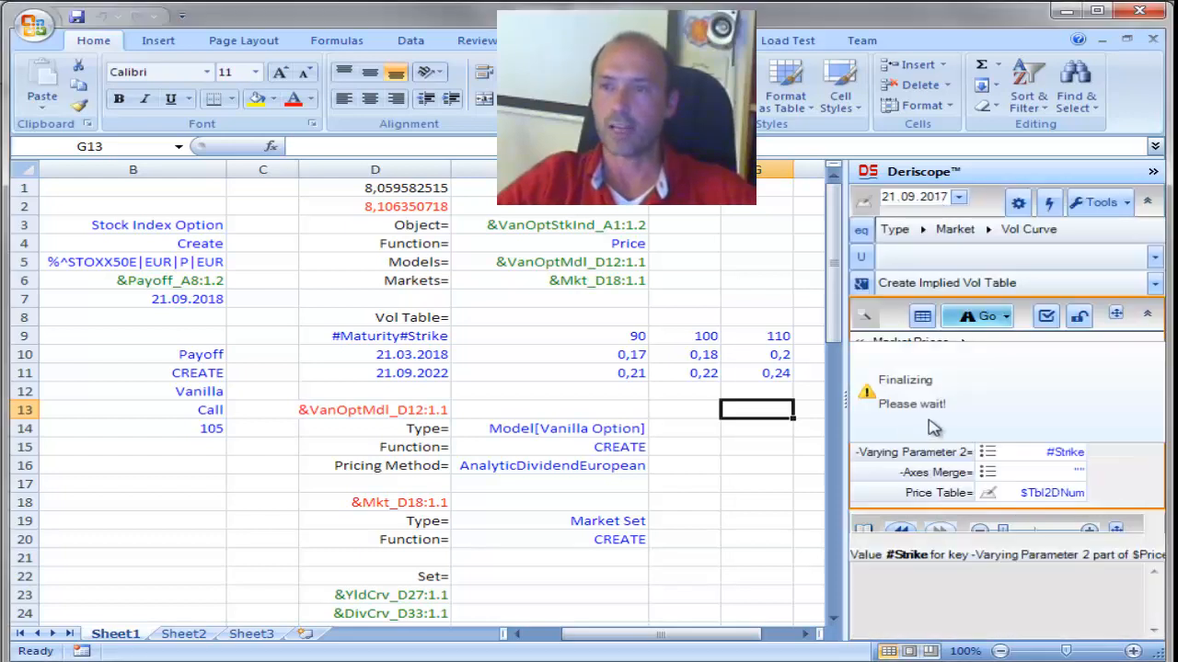
{"action": "left_click", "coordinate": [980, 315]}
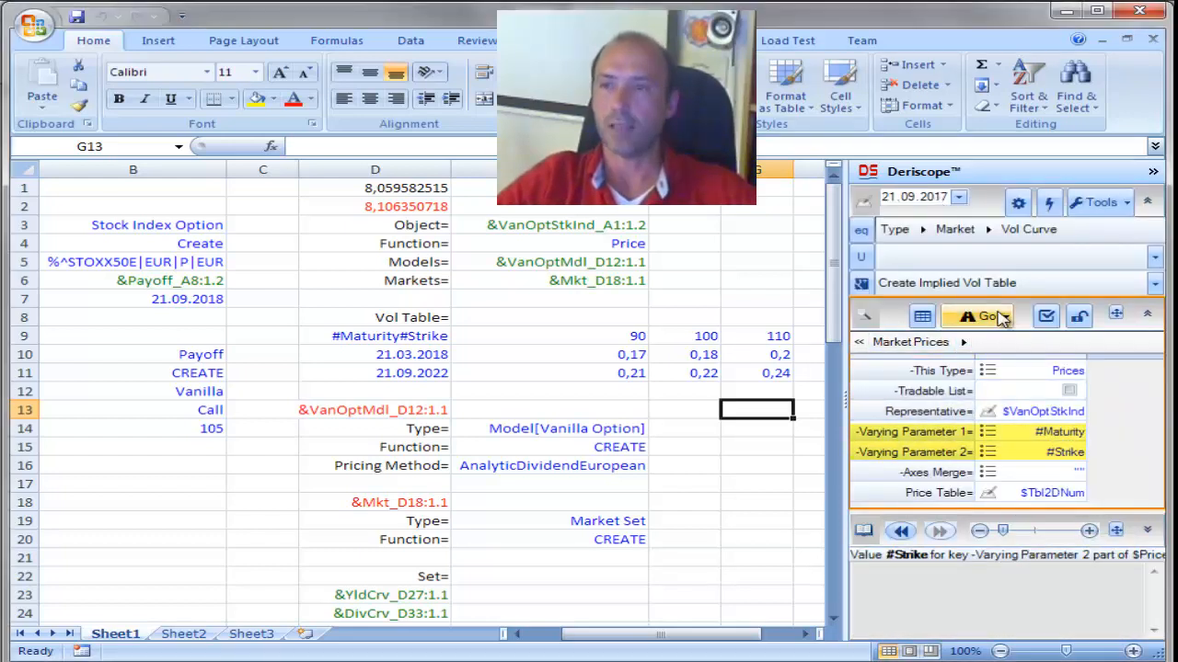
Paste the Create Implied Vol Table formulas at G13 and review its Market Prices and 1Y/2Y price table
{"action": "left_click", "coordinate": [981, 315]}
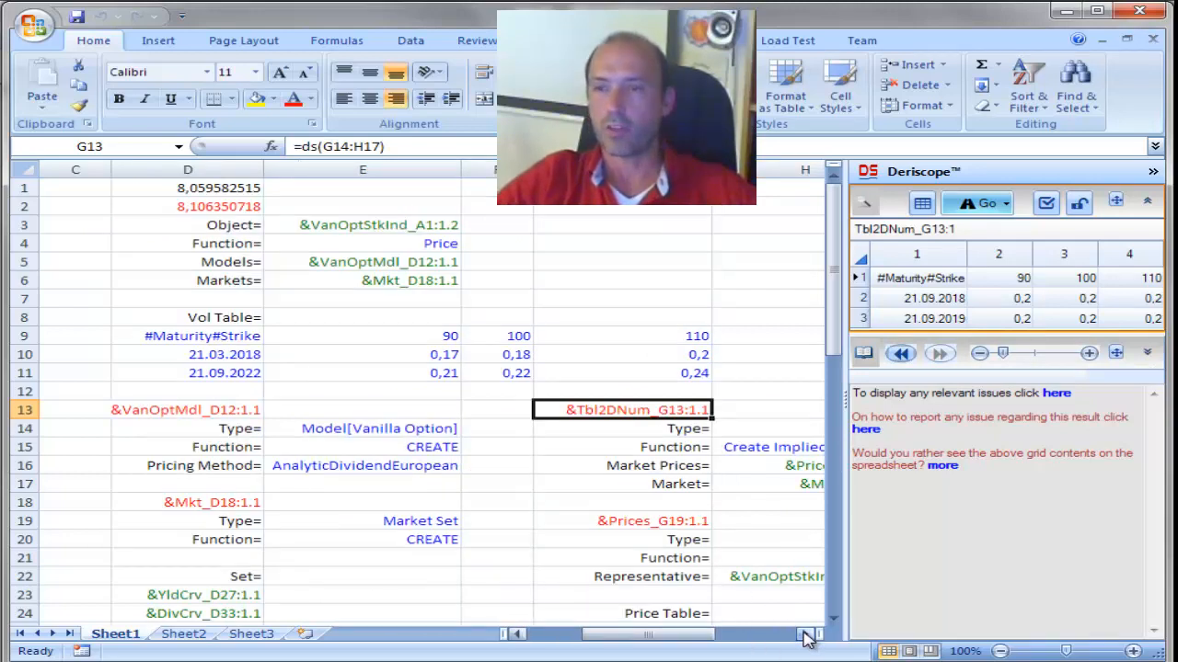
{"action": "scroll", "scroll_direction": "right", "scroll_amount": 3}
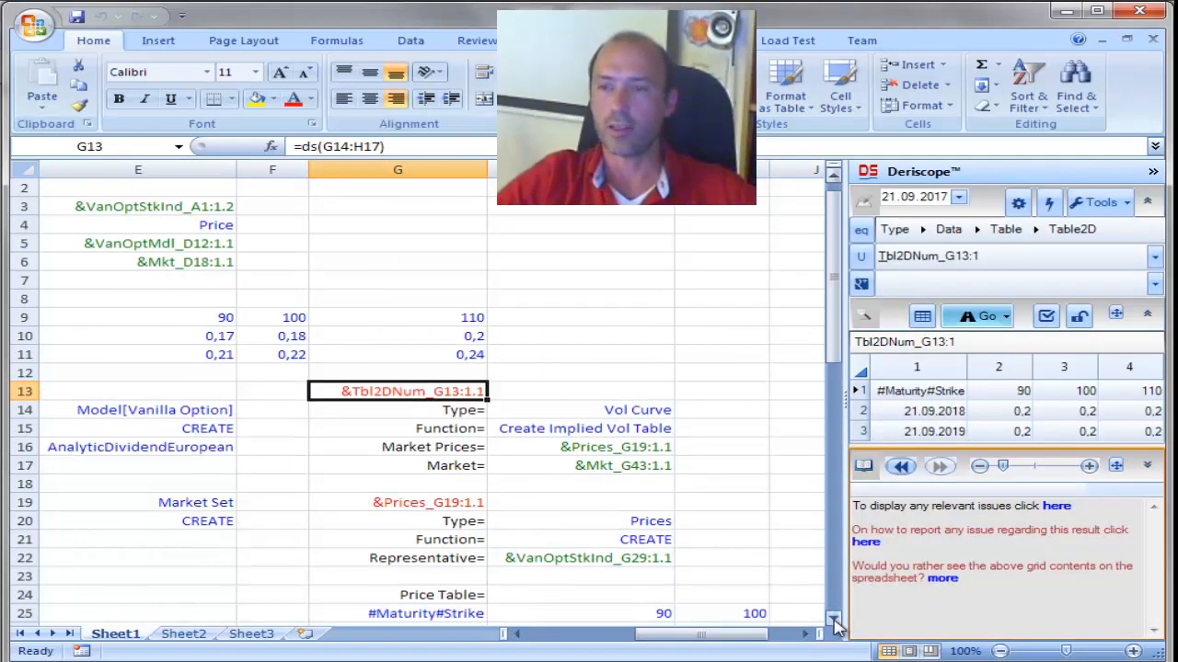
{"action": "scroll", "scroll_direction": "down", "scroll_amount": 3}
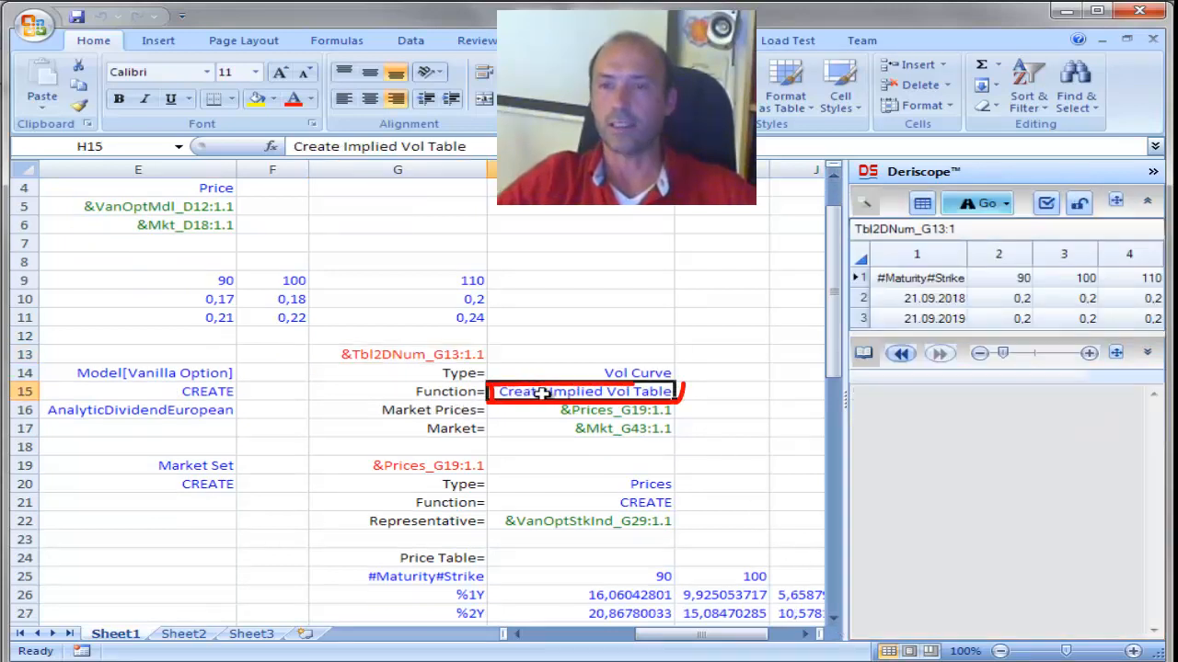
{"action": "left_click", "coordinate": [397, 355]}
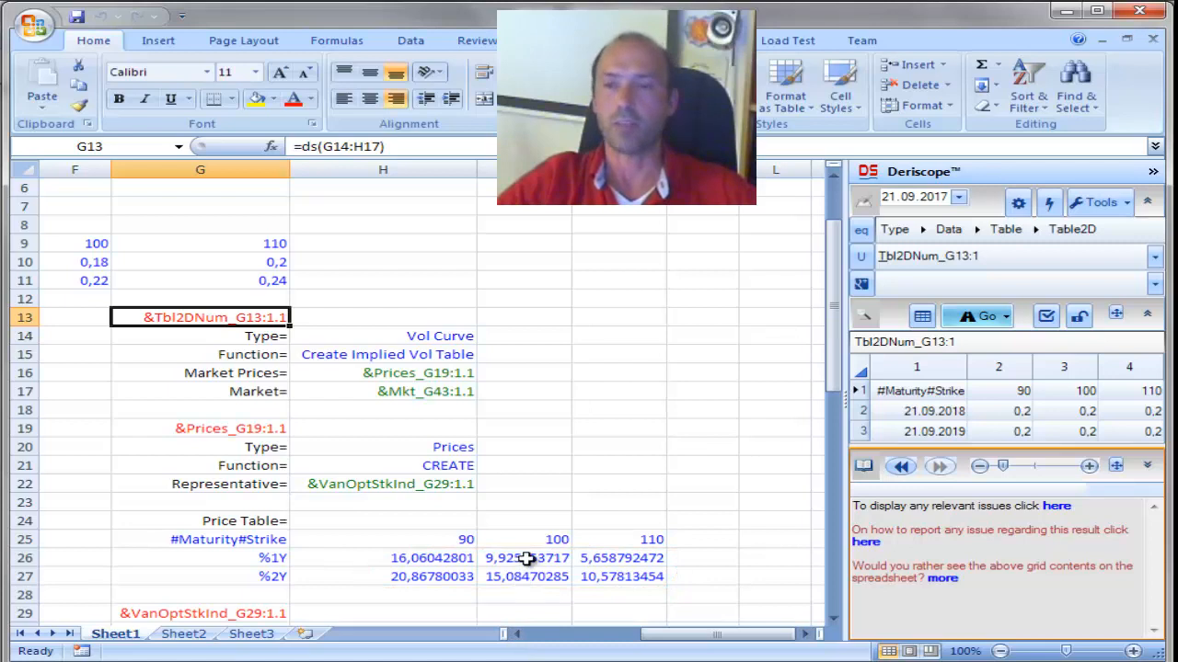
Change the 1Y strike-100 price in I26 to 9,96 and check the 0,2009 implied vol at G13
{"action": "left_click", "coordinate": [527, 557]}
{"action": "type", "text": "9,96"}
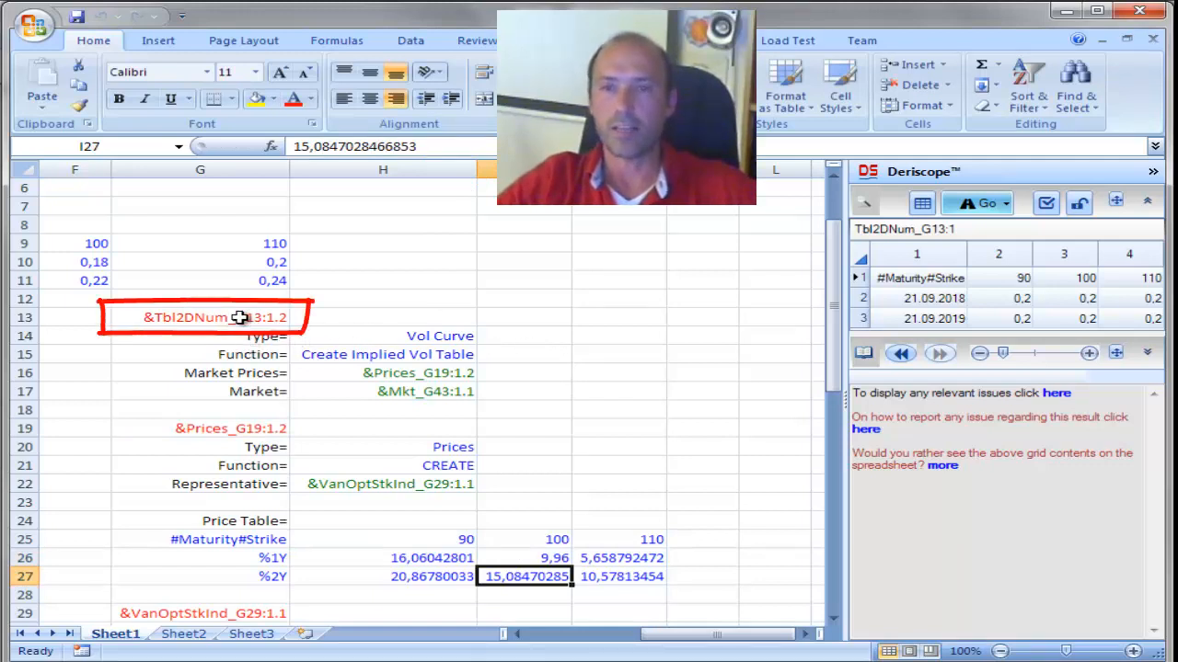
{"action": "left_click", "coordinate": [200, 318]}
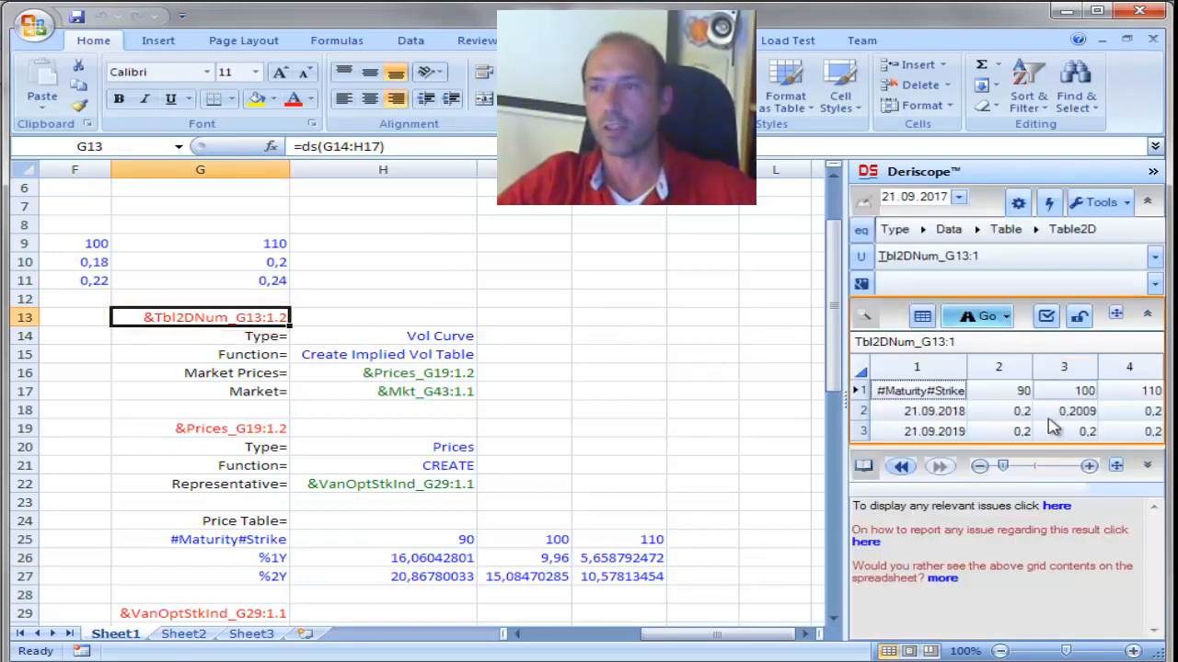
{"action": "mouse_move", "coordinate": [1086, 423]}
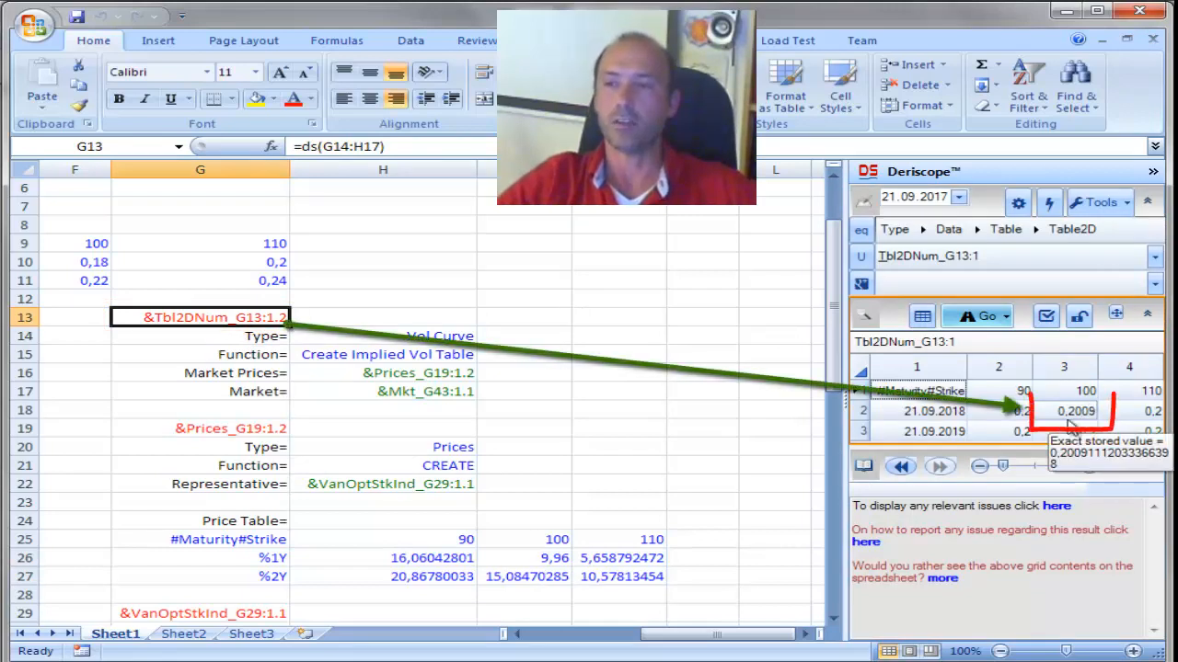
{"action": "mouse_move", "coordinate": [669, 612]}
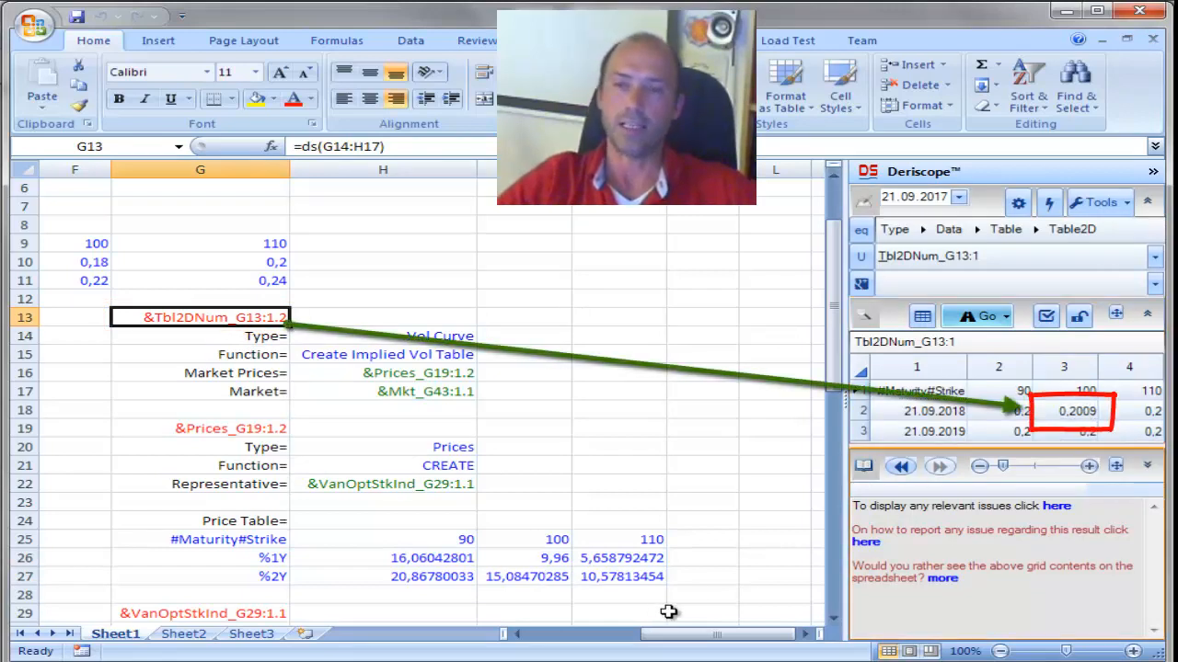
{"action": "mouse_move", "coordinate": [172, 330]}
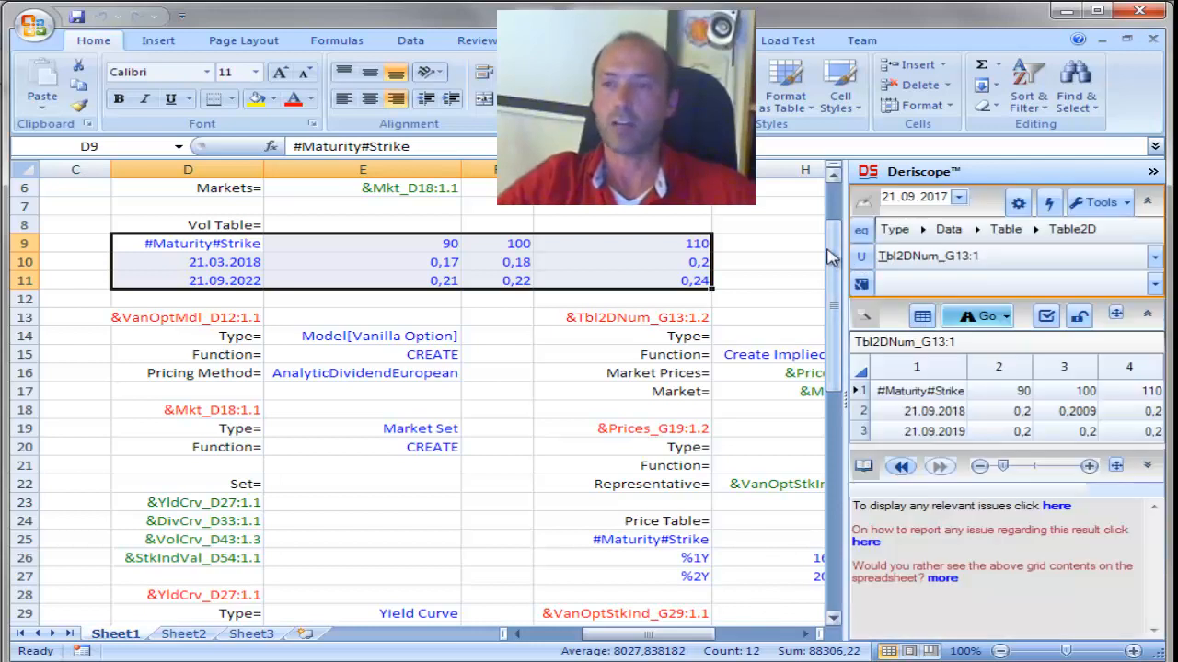
Clear the old D9:G11 vol table and start pasting the implied vol contents at D9
{"action": "scroll", "scroll_direction": "up", "scroll_amount": 3}
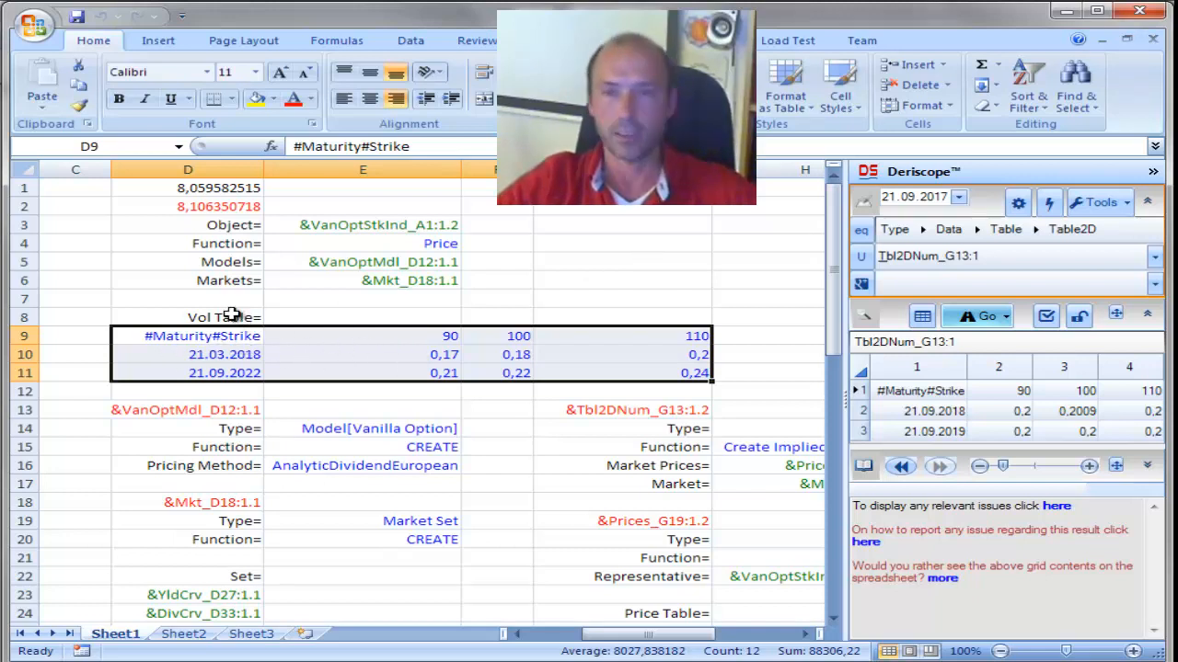
{"action": "mouse_move", "coordinate": [809, 265]}
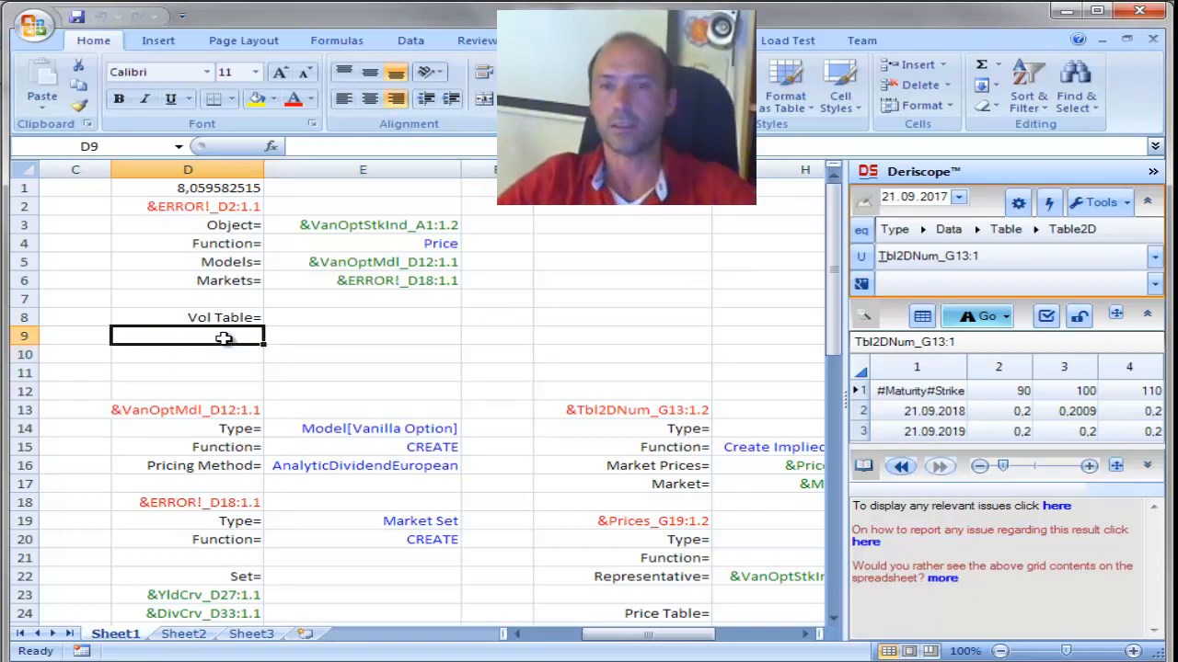
{"action": "left_click", "coordinate": [978, 316]}
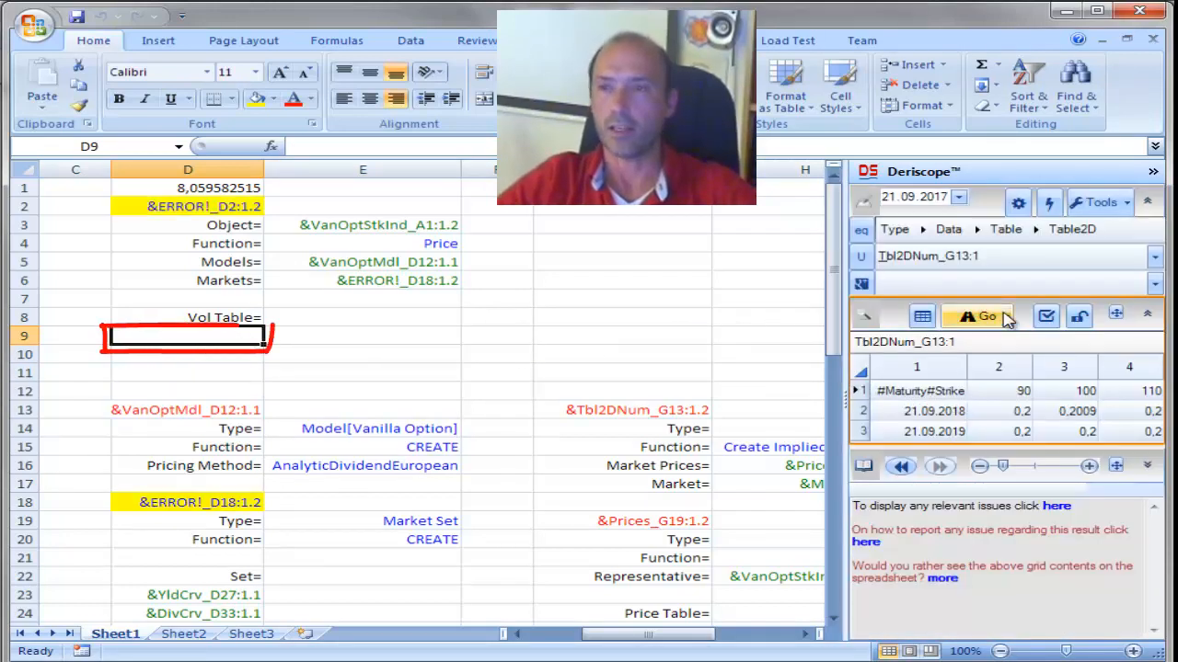
{"action": "left_click", "coordinate": [1005, 315]}
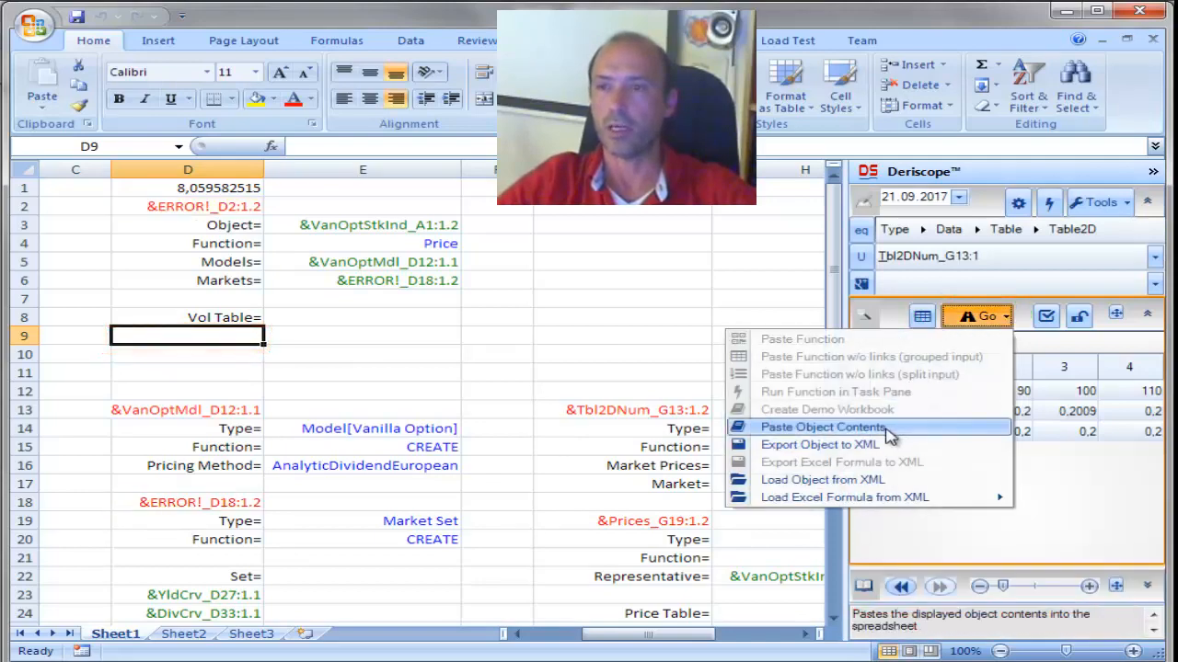
{"action": "left_click", "coordinate": [822, 427]}
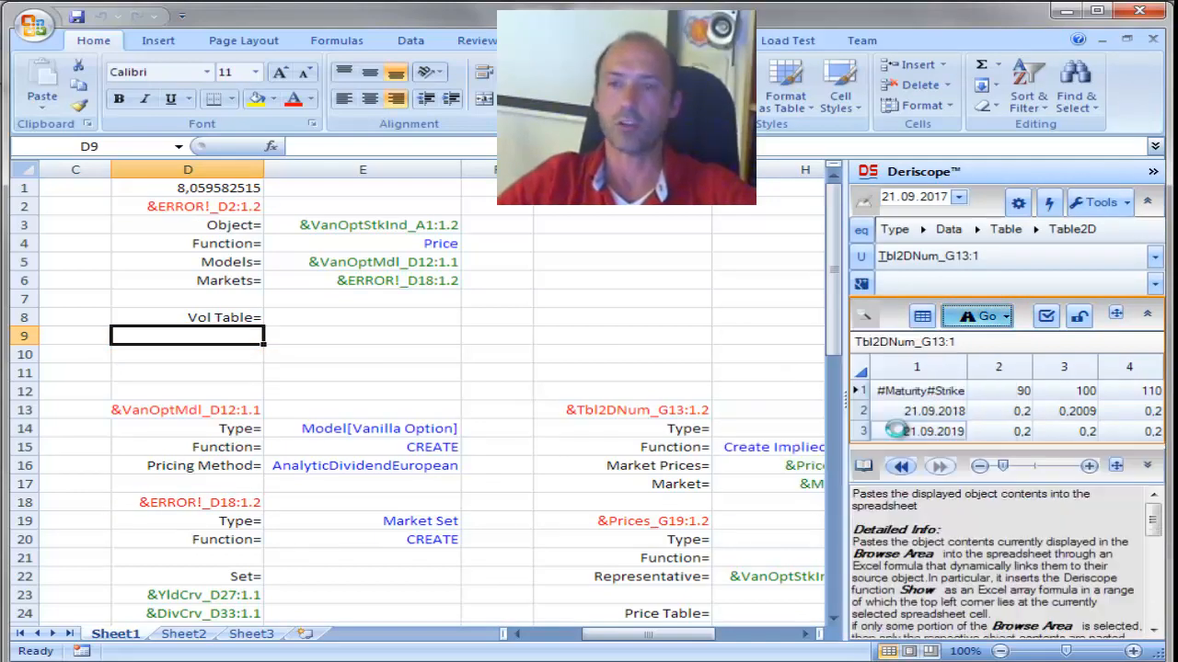
Paste the implied vols (about 0,2) into D9 and verify the 7,585148152 option price in D2
{"action": "left_click", "coordinate": [973, 202]}
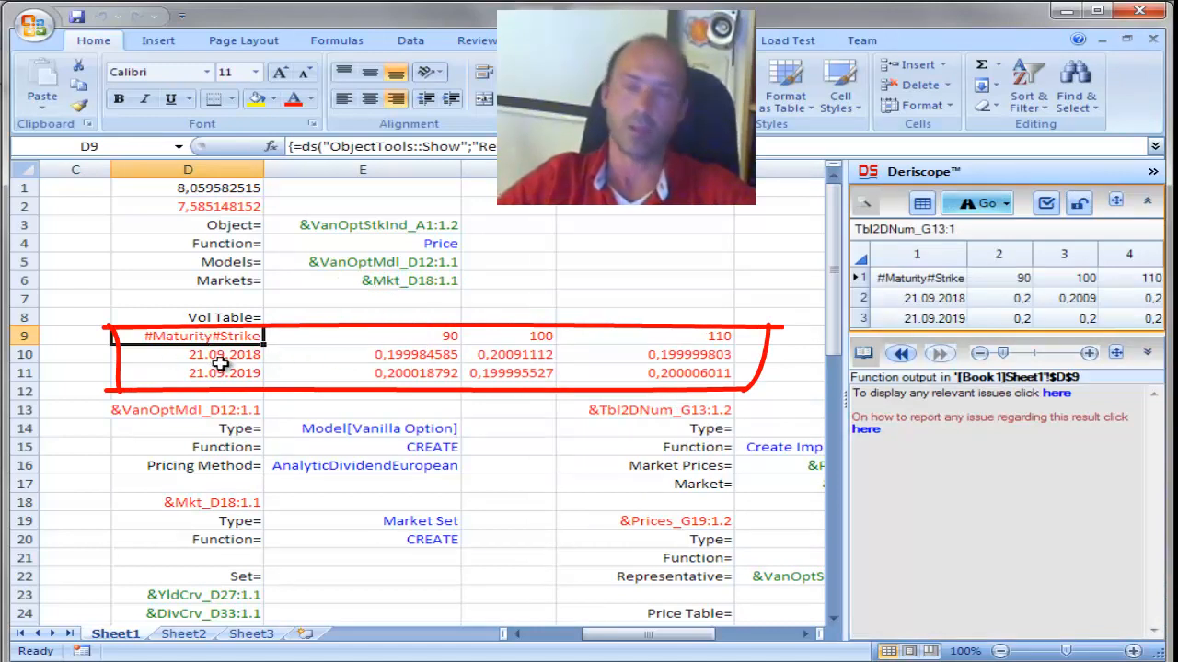
{"action": "left_click", "coordinate": [362, 354]}
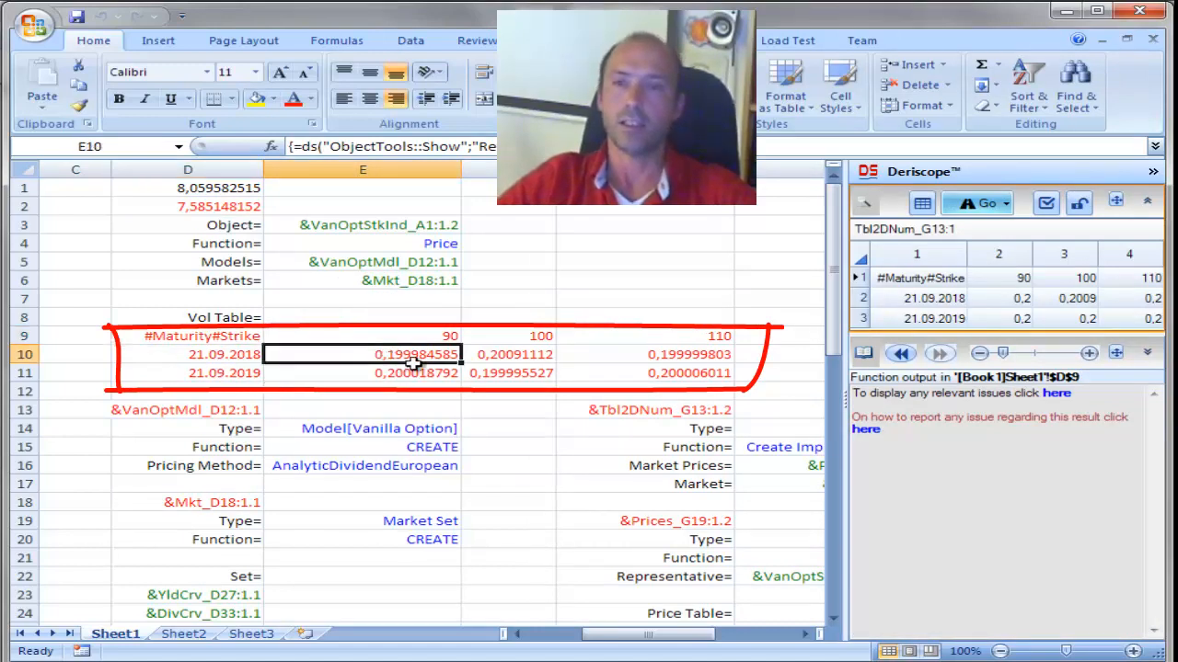
{"action": "left_click", "coordinate": [644, 298]}
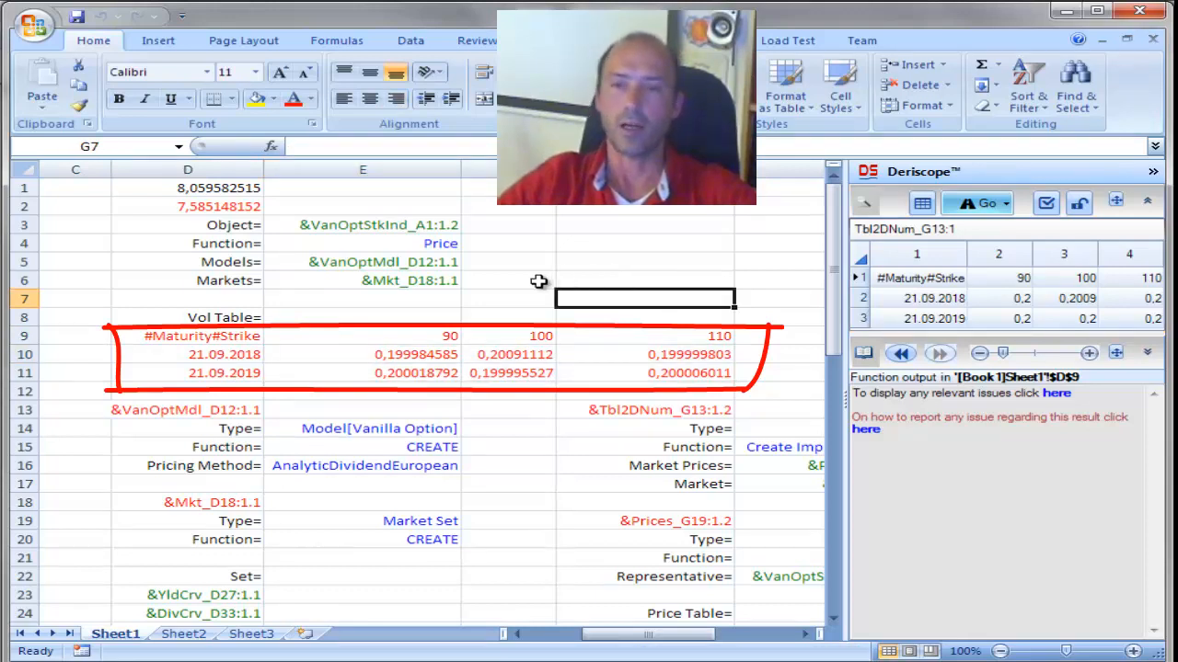
{"action": "mouse_move", "coordinate": [814, 184]}
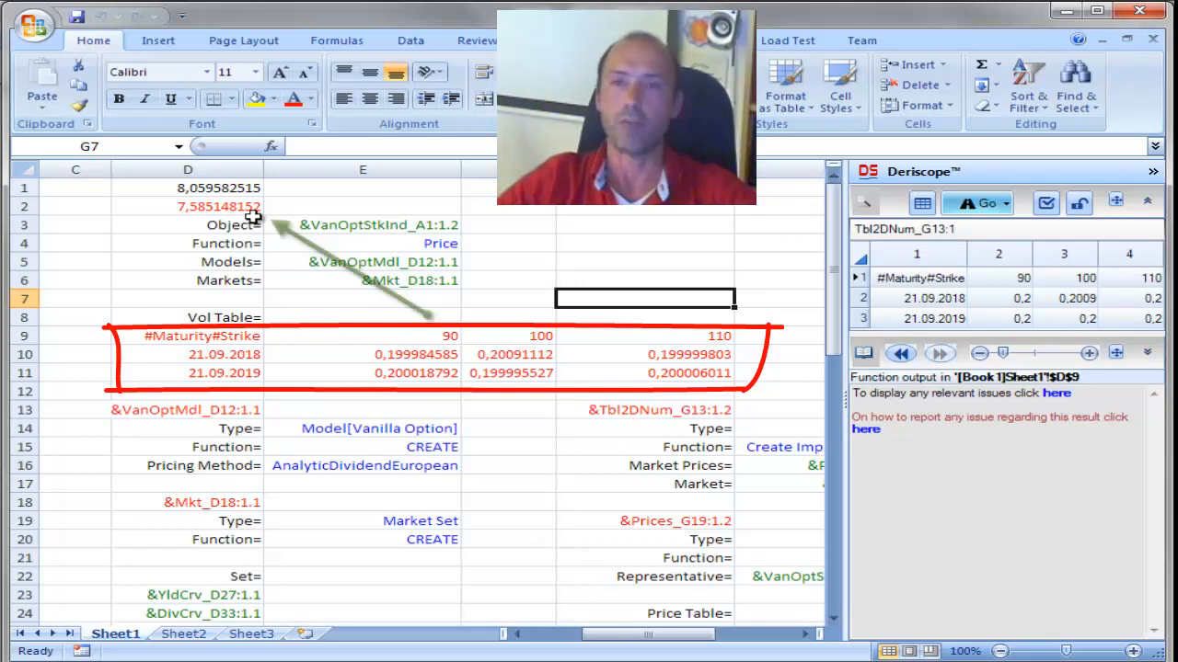
{"action": "left_click", "coordinate": [188, 206]}
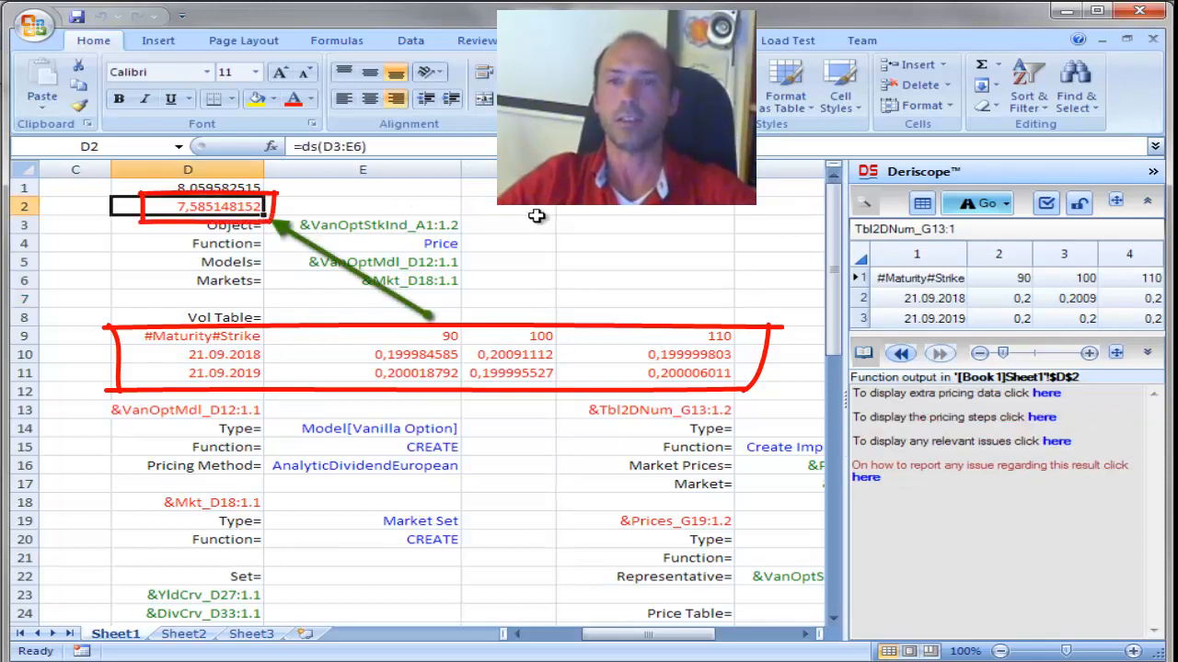